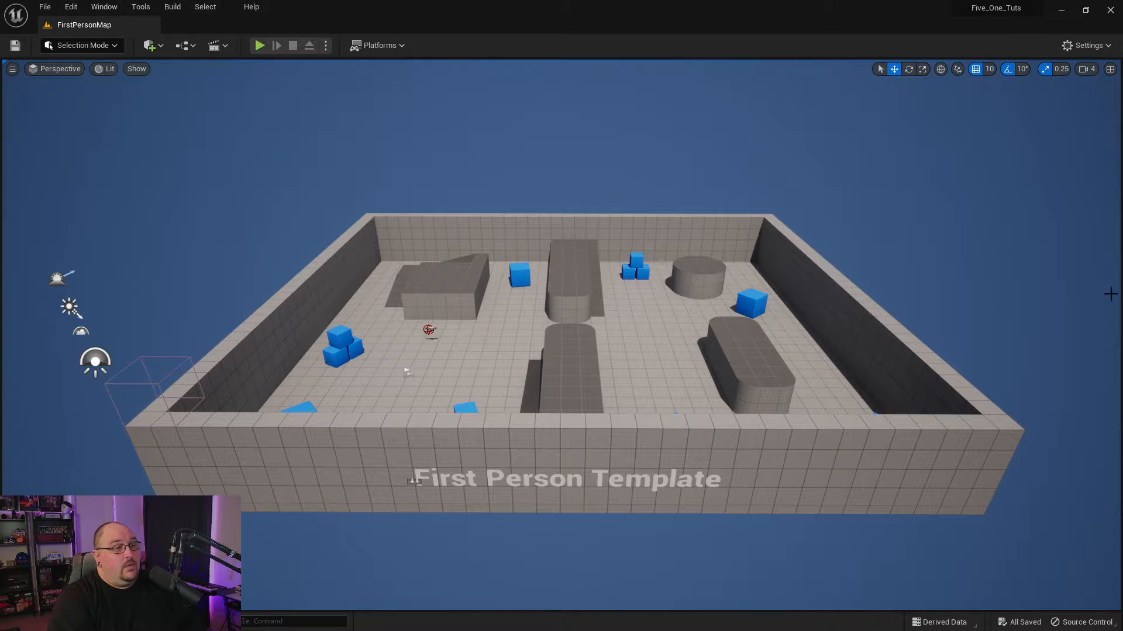
Open the Plugins window from the Edit menu.
{"action": "left_click", "coordinate": [71, 7]}
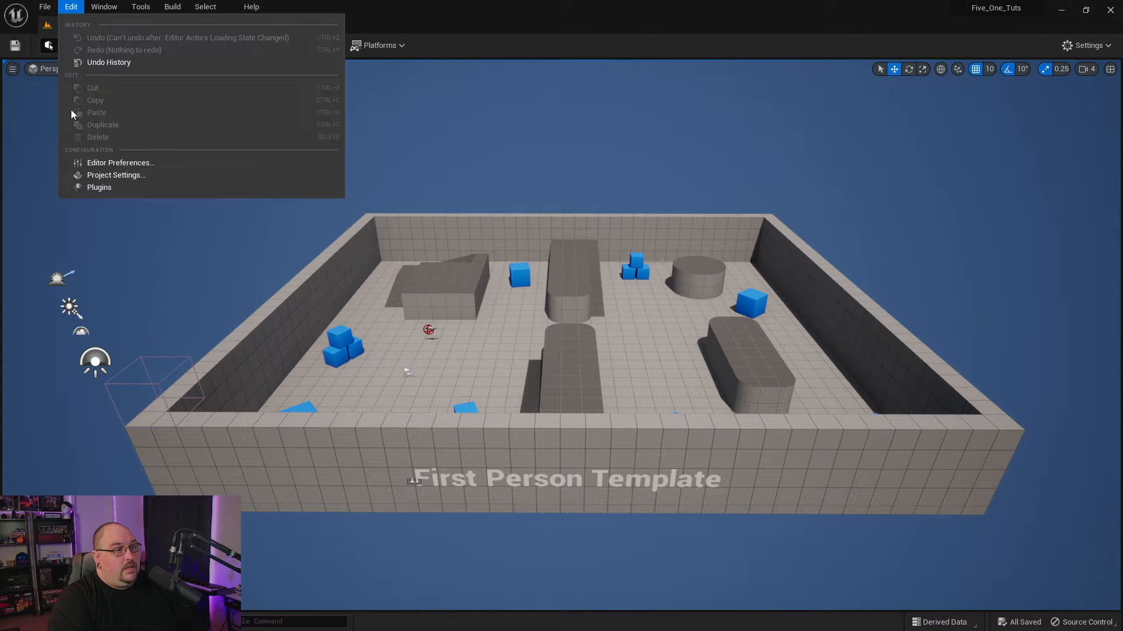
{"action": "left_click", "coordinate": [99, 187]}
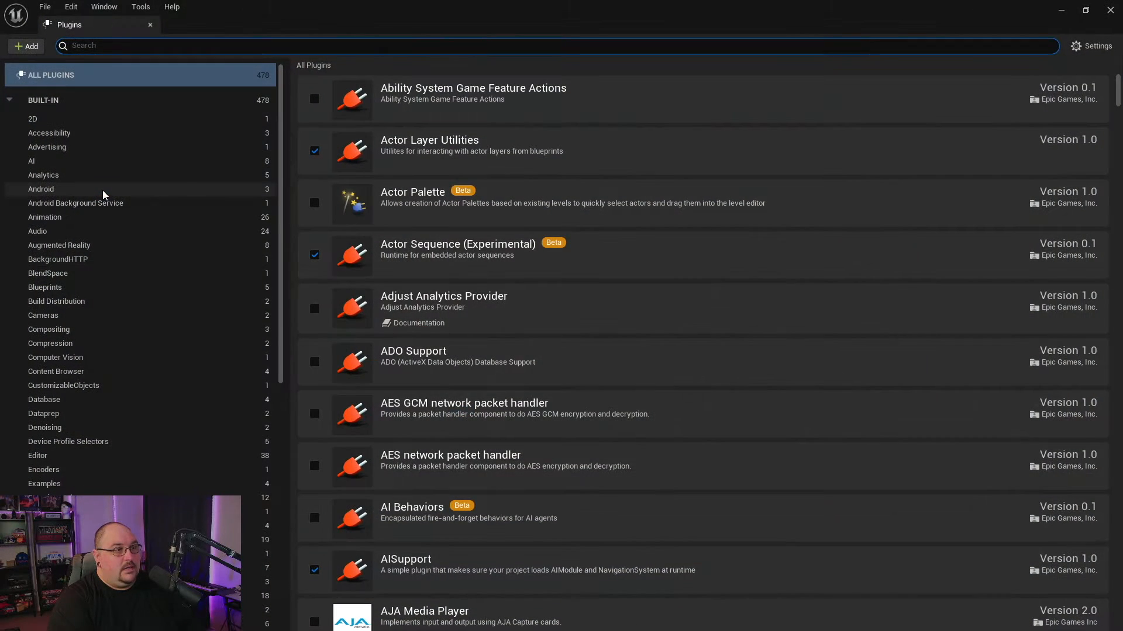
{"action": "mouse_move", "coordinate": [97, 236]}
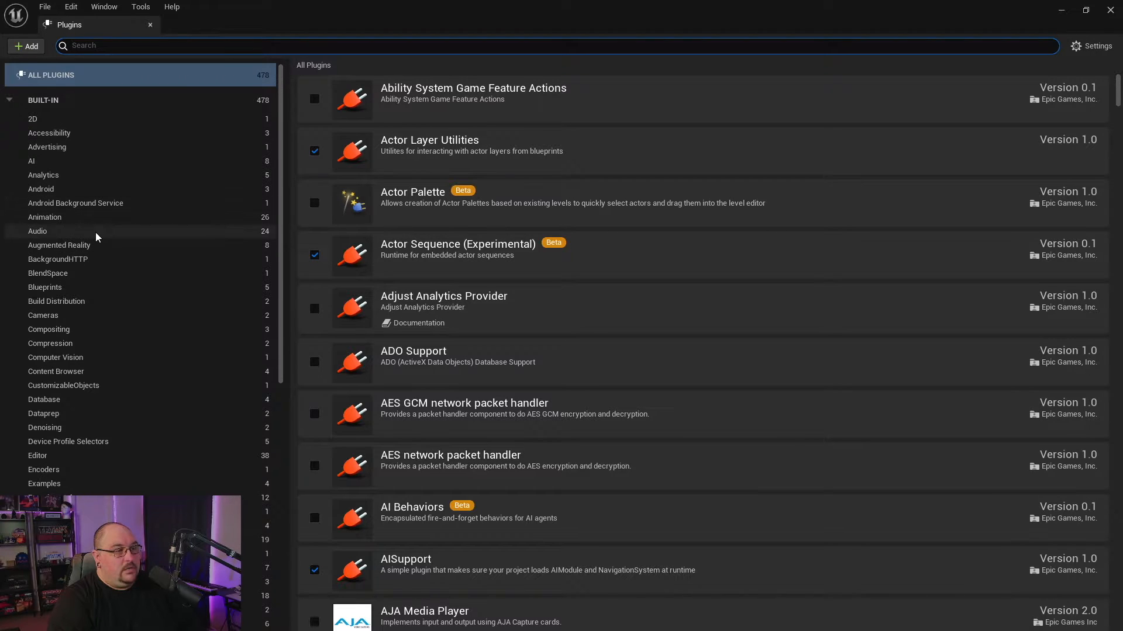
Filter plugins to the Audio category and scroll to confirm Waveform Editor is ticked.
{"action": "left_click", "coordinate": [37, 230]}
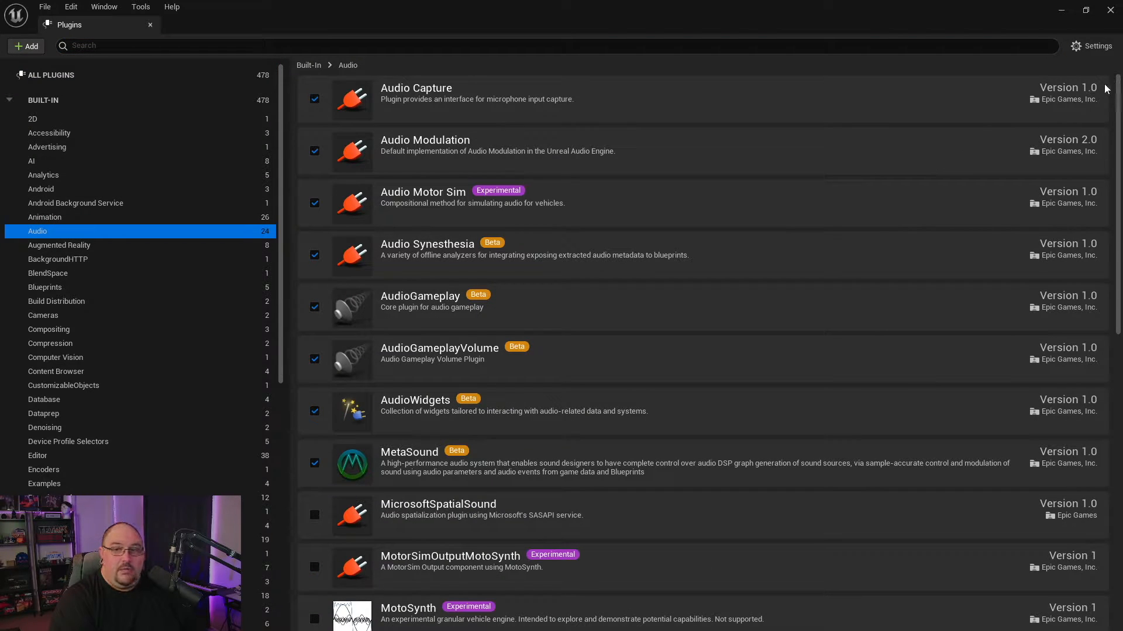
{"action": "scroll", "scroll_direction": "down", "scroll_amount": 3}
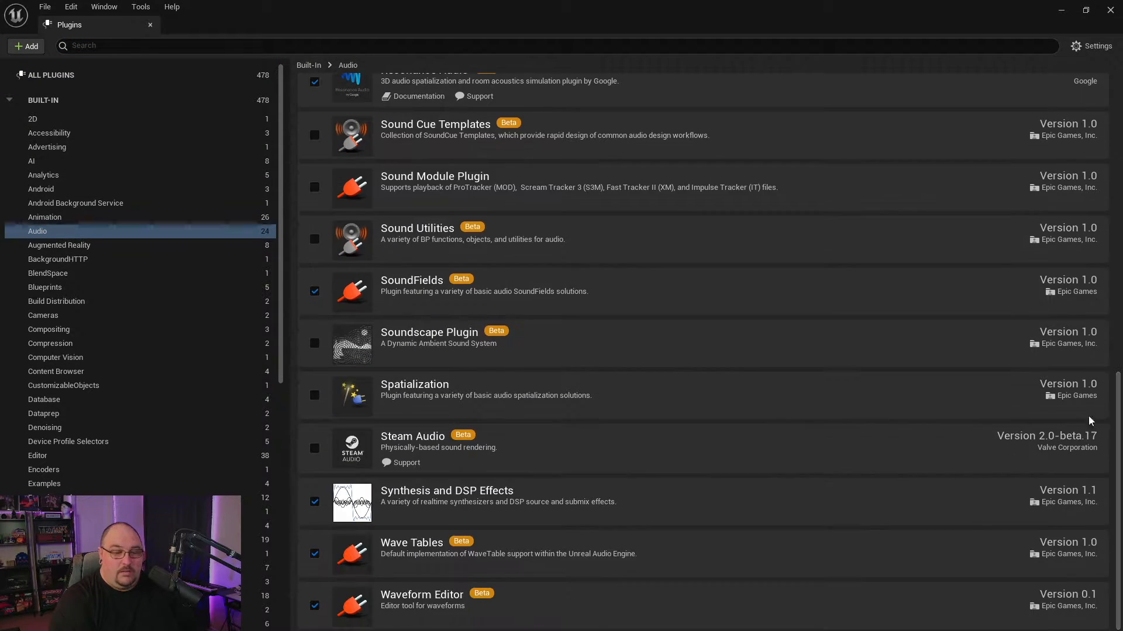
{"action": "mouse_move", "coordinate": [516, 613]}
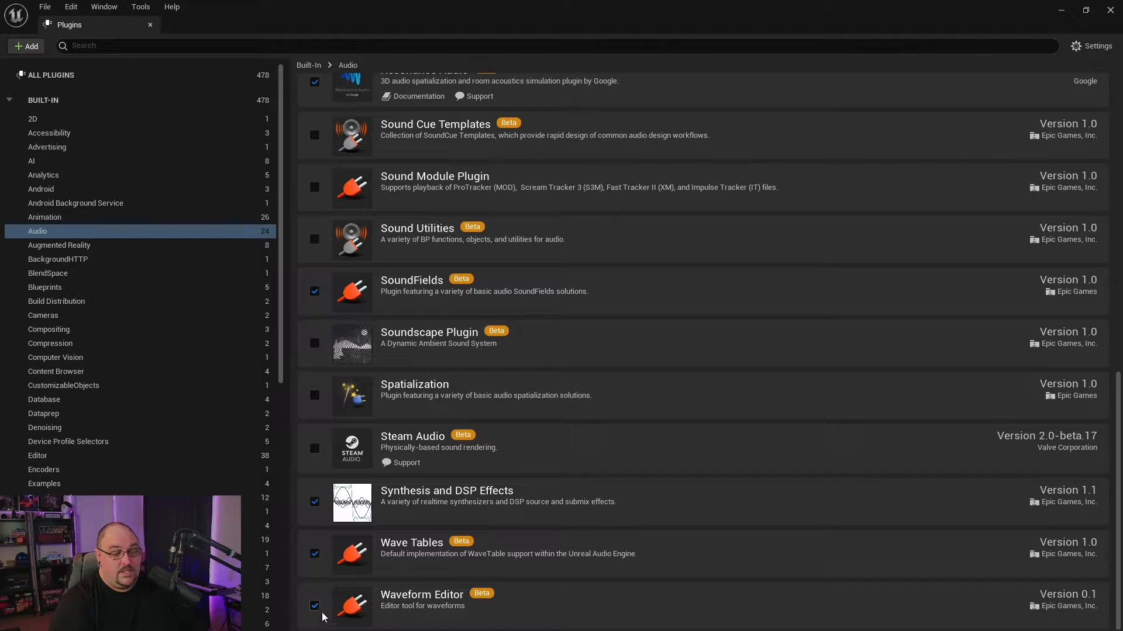
{"action": "mouse_move", "coordinate": [361, 594]}
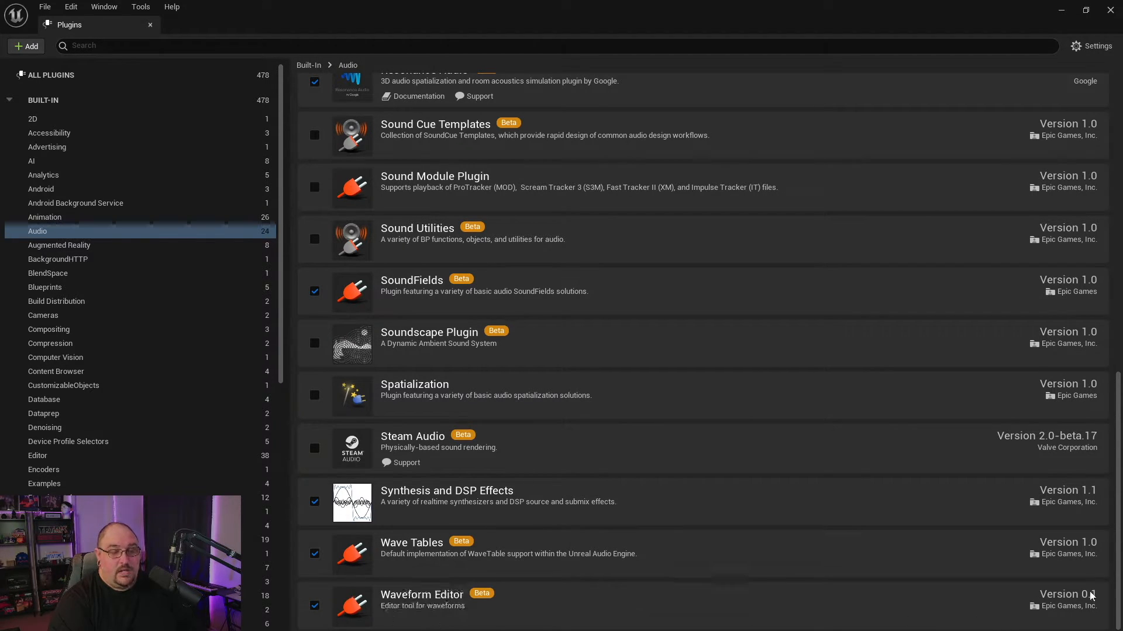
{"action": "mouse_move", "coordinate": [952, 555]}
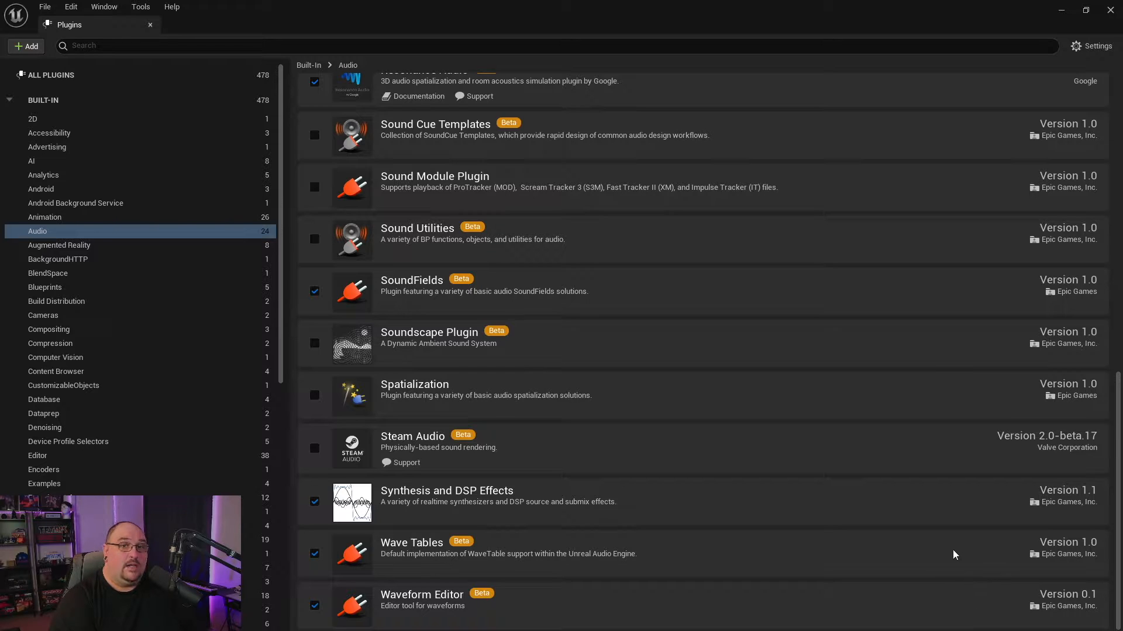
{"action": "mouse_move", "coordinate": [946, 543]}
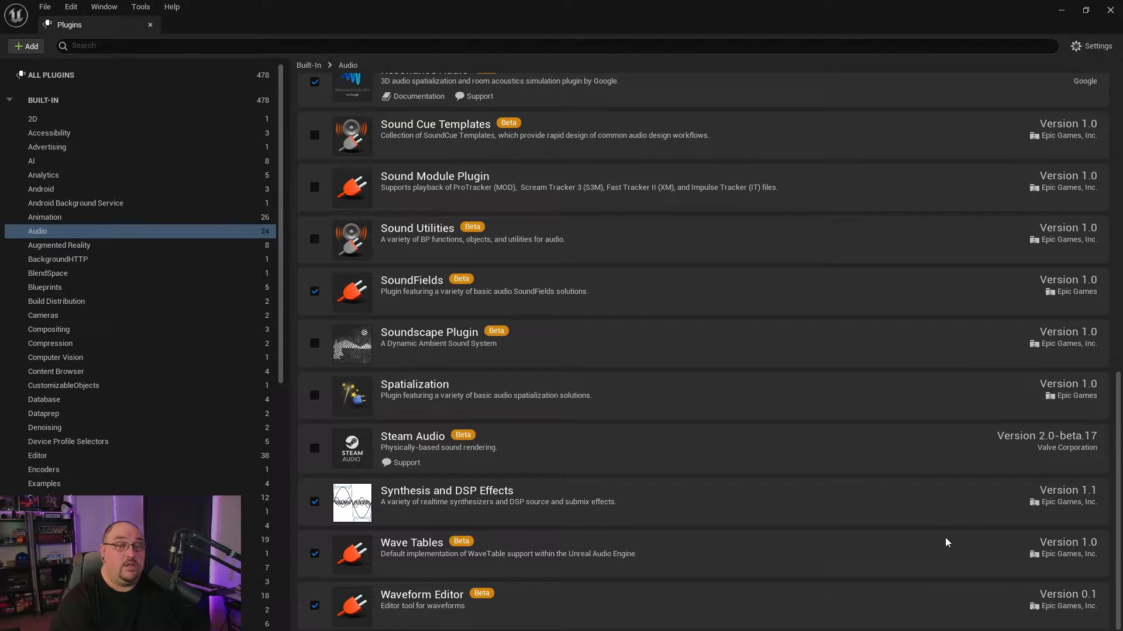
{"action": "mouse_move", "coordinate": [834, 323]}
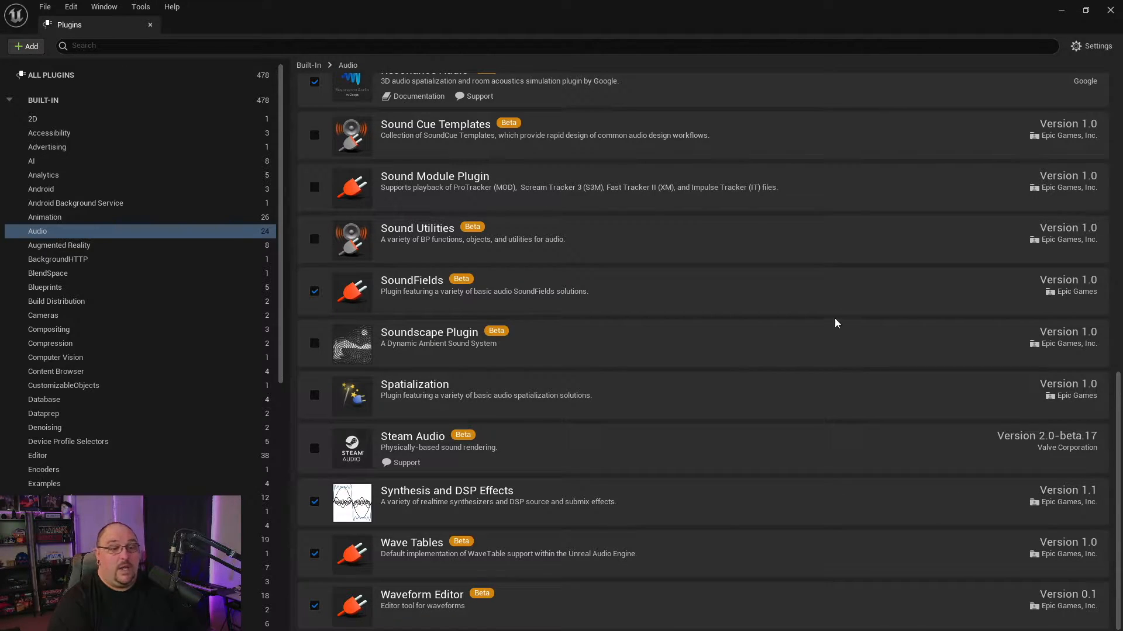
{"action": "mouse_move", "coordinate": [660, 380]}
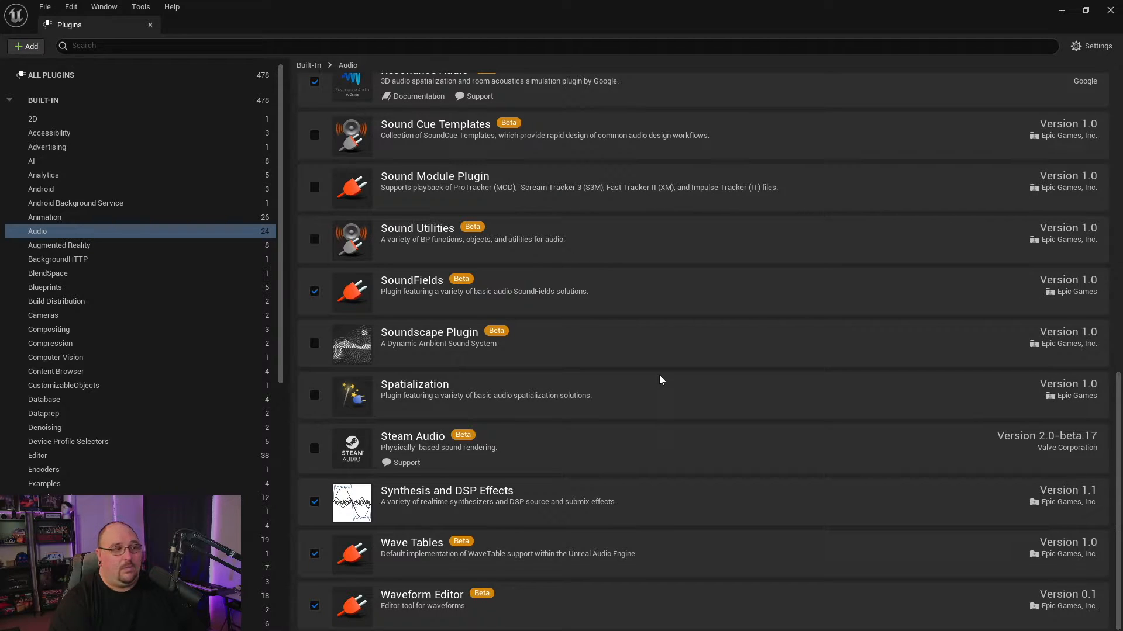
{"action": "mouse_move", "coordinate": [565, 300]}
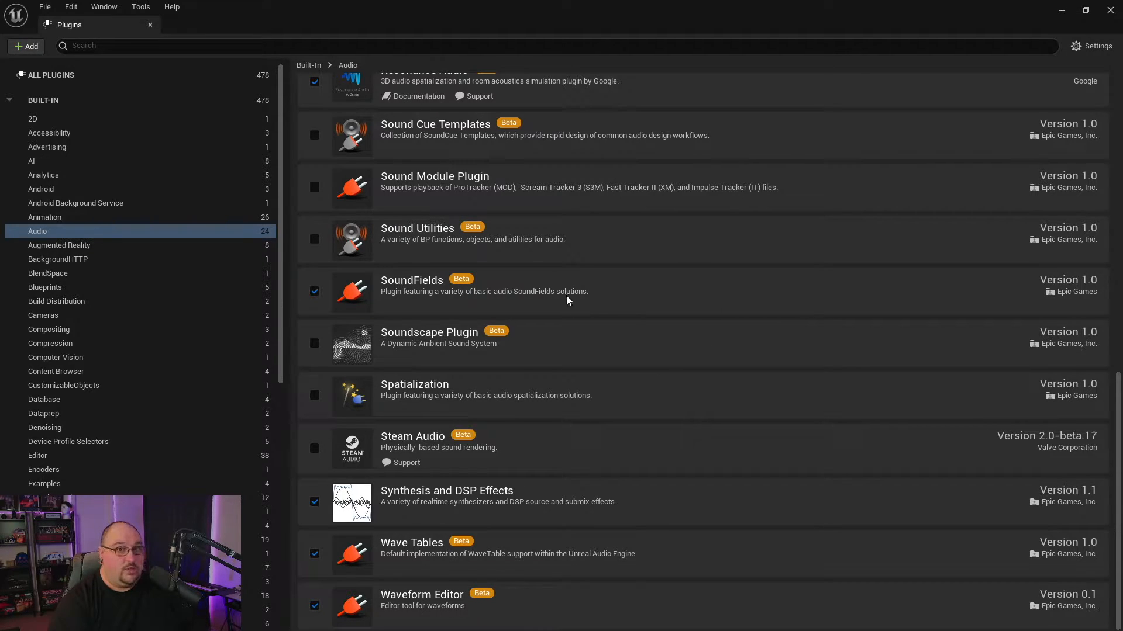
{"action": "mouse_move", "coordinate": [660, 365]}
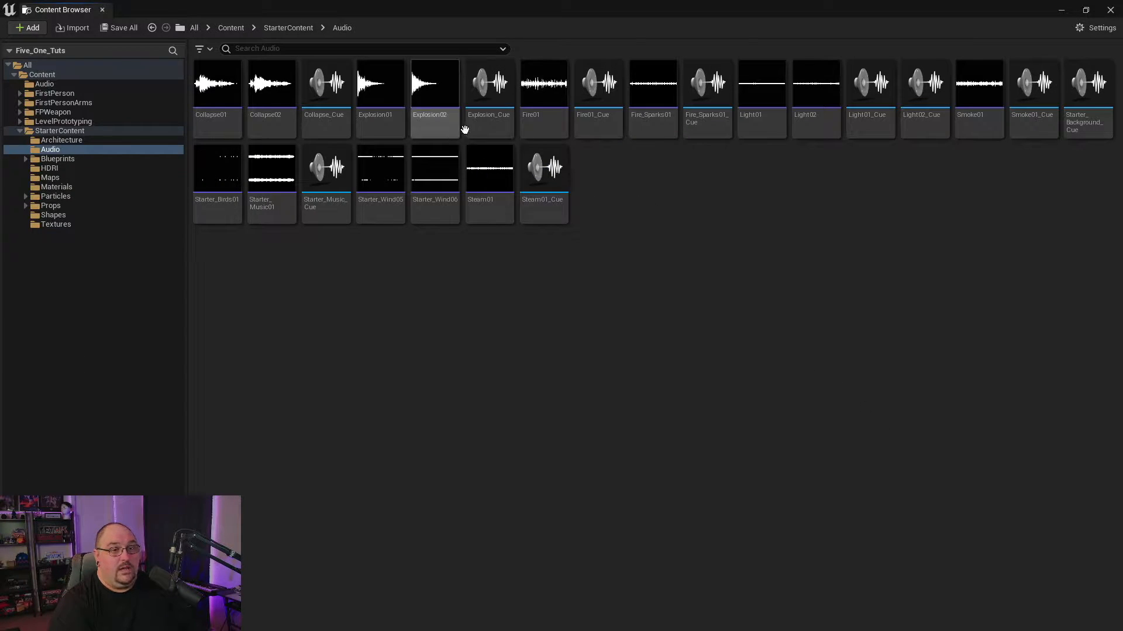
{"action": "mouse_move", "coordinate": [650, 97]}
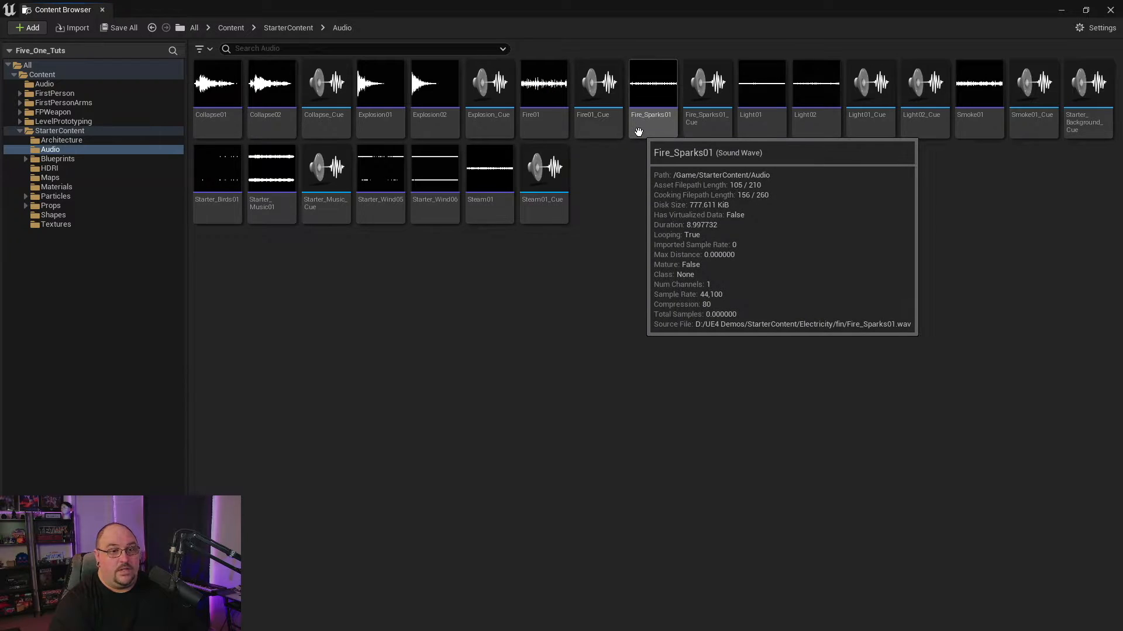
Open Fire_Sparks01 in the waveform editor using Edit Waveform.
{"action": "right_click", "coordinate": [650, 96]}
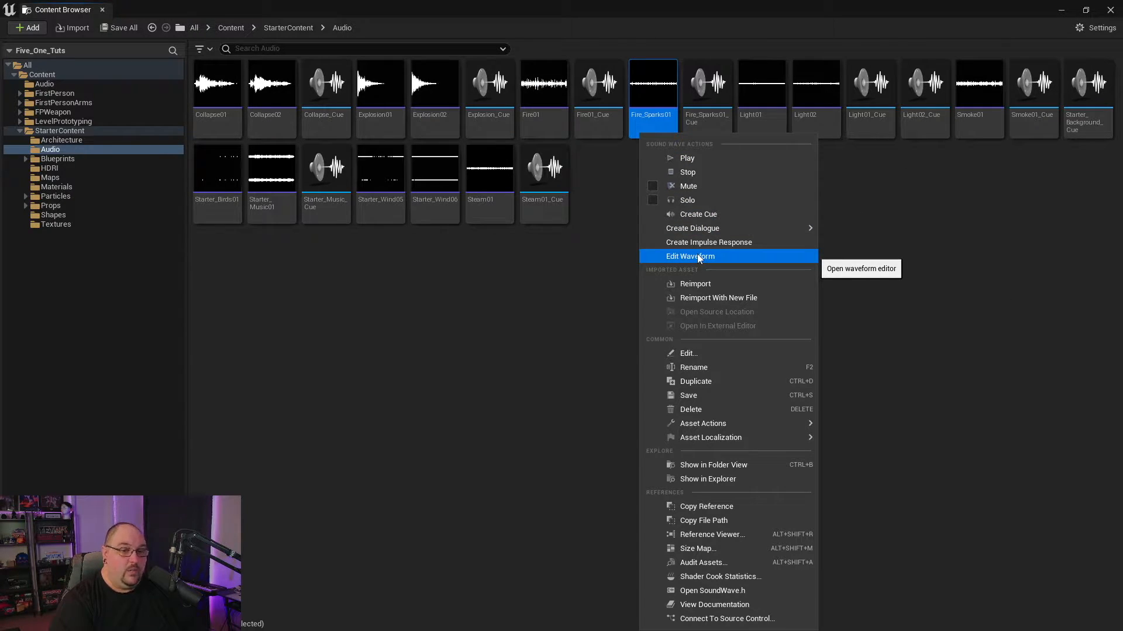
{"action": "left_click", "coordinate": [689, 256]}
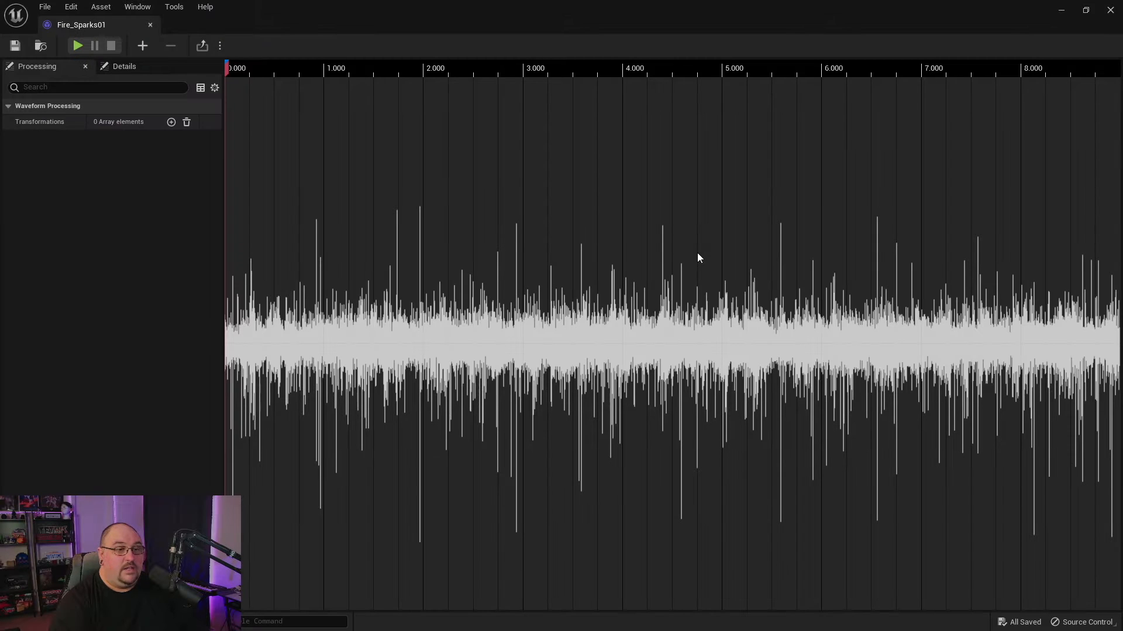
{"action": "mouse_move", "coordinate": [725, 219]}
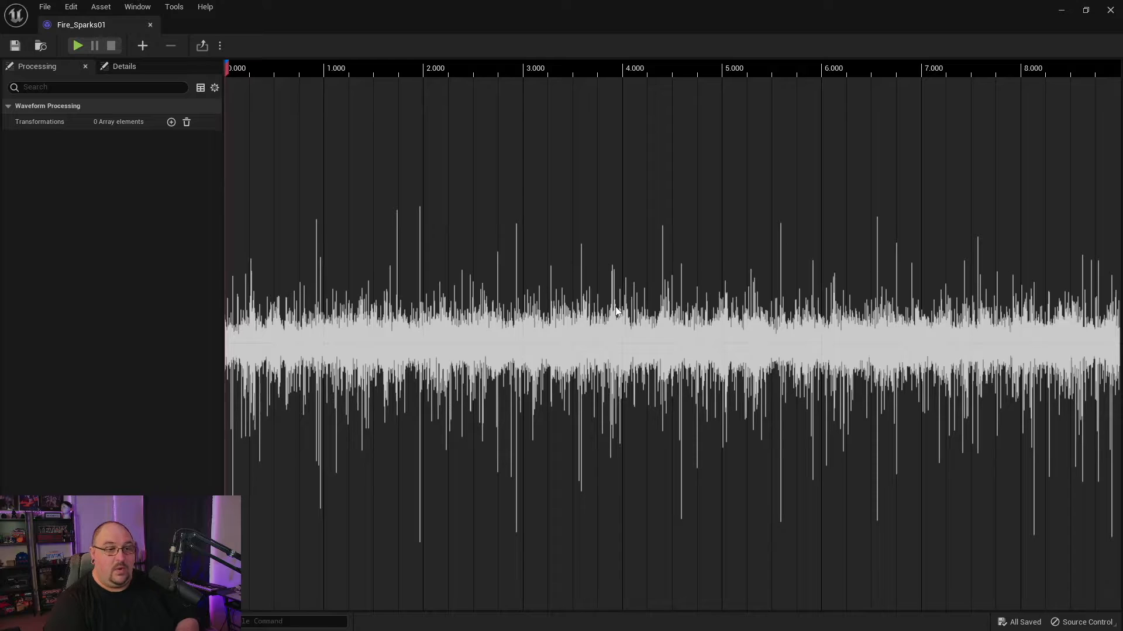
{"action": "mouse_move", "coordinate": [1071, 348]}
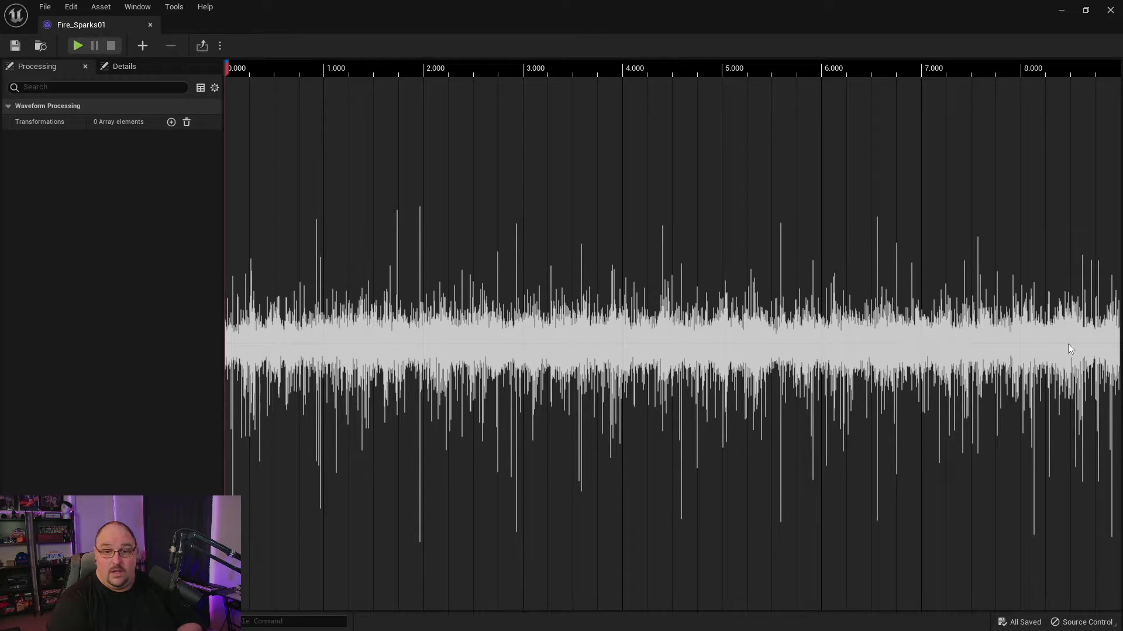
{"action": "mouse_move", "coordinate": [1025, 352]}
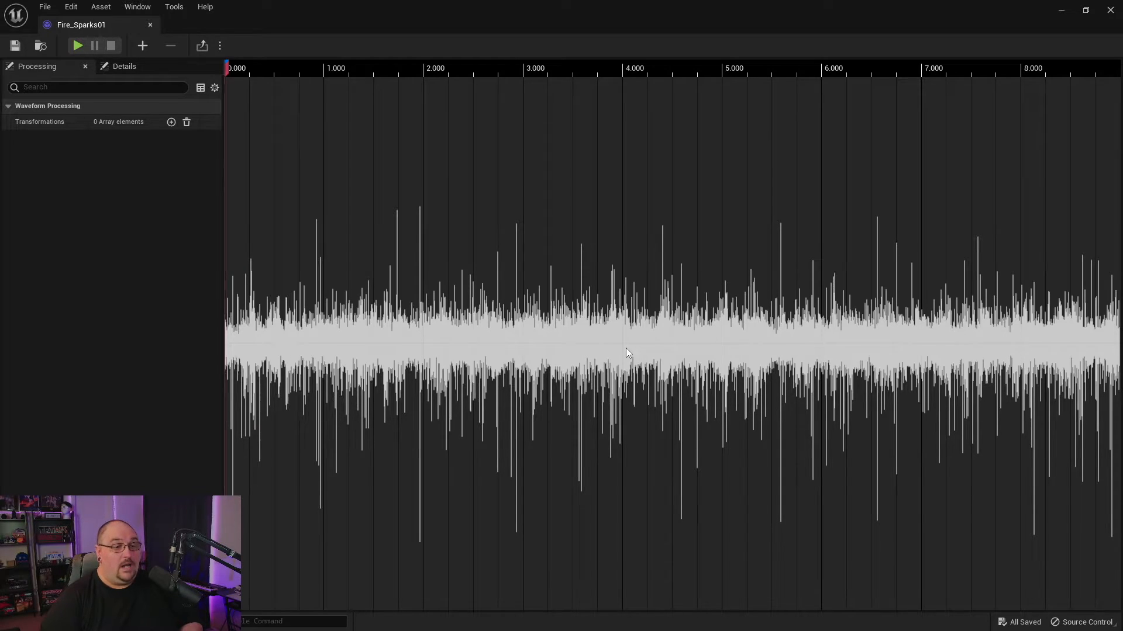
{"action": "mouse_move", "coordinate": [296, 219]}
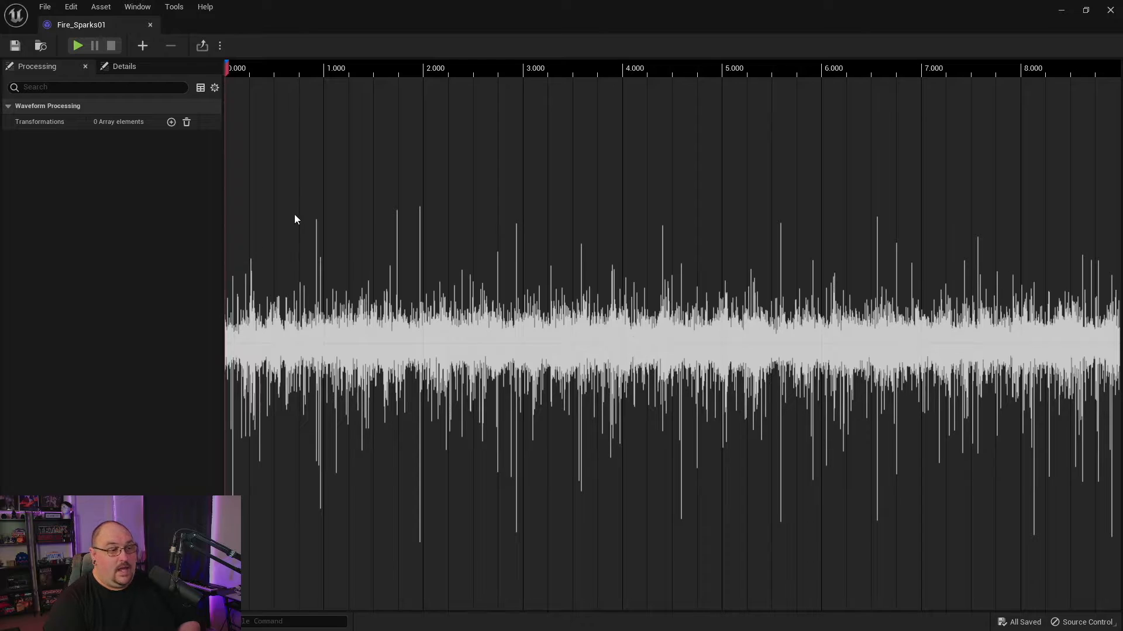
{"action": "mouse_move", "coordinate": [318, 225]}
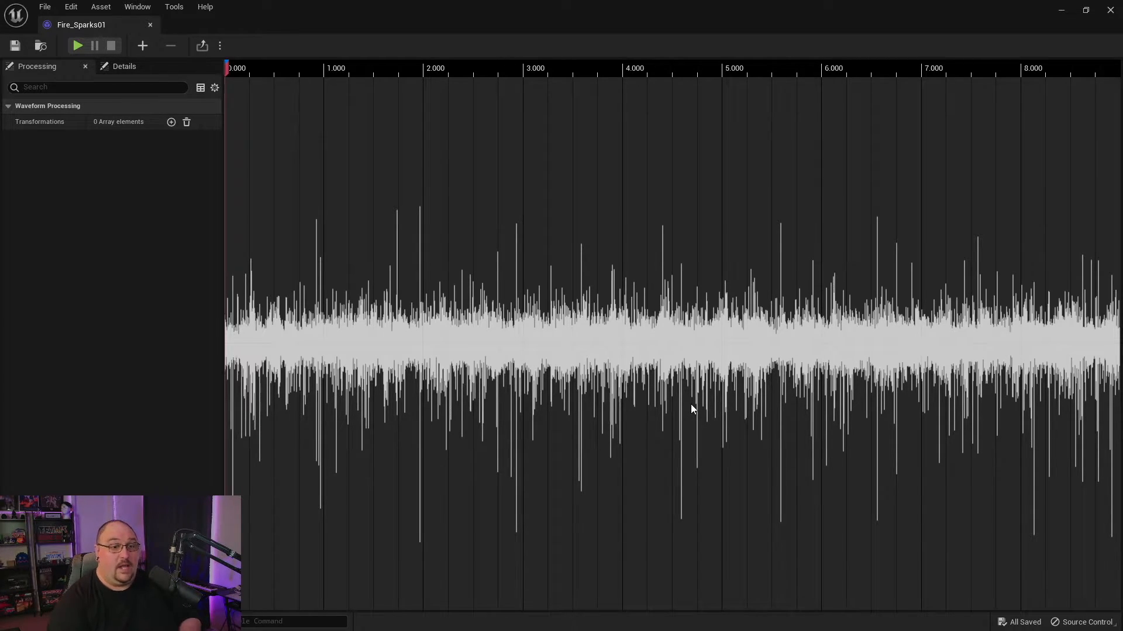
{"action": "mouse_move", "coordinate": [484, 322]}
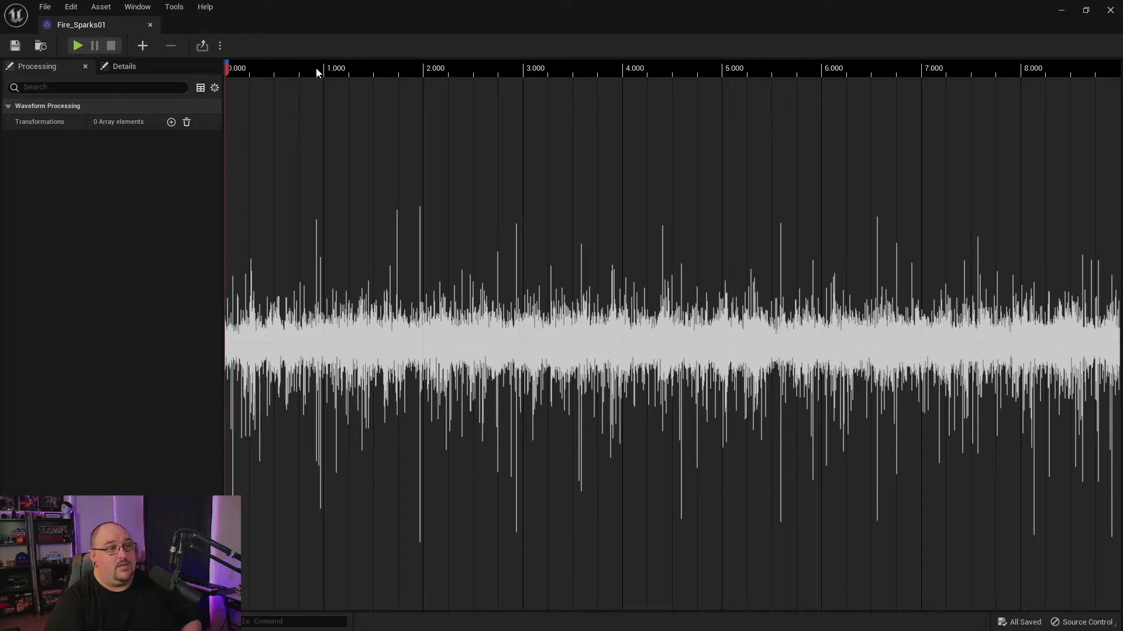
{"action": "mouse_move", "coordinate": [924, 84]}
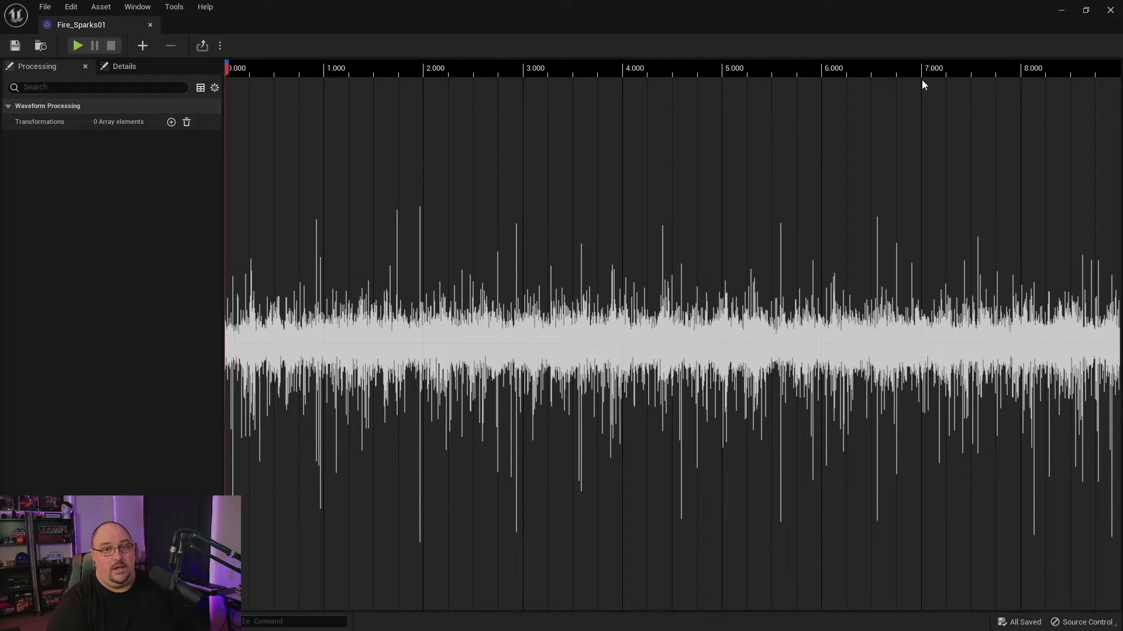
{"action": "mouse_move", "coordinate": [833, 73]}
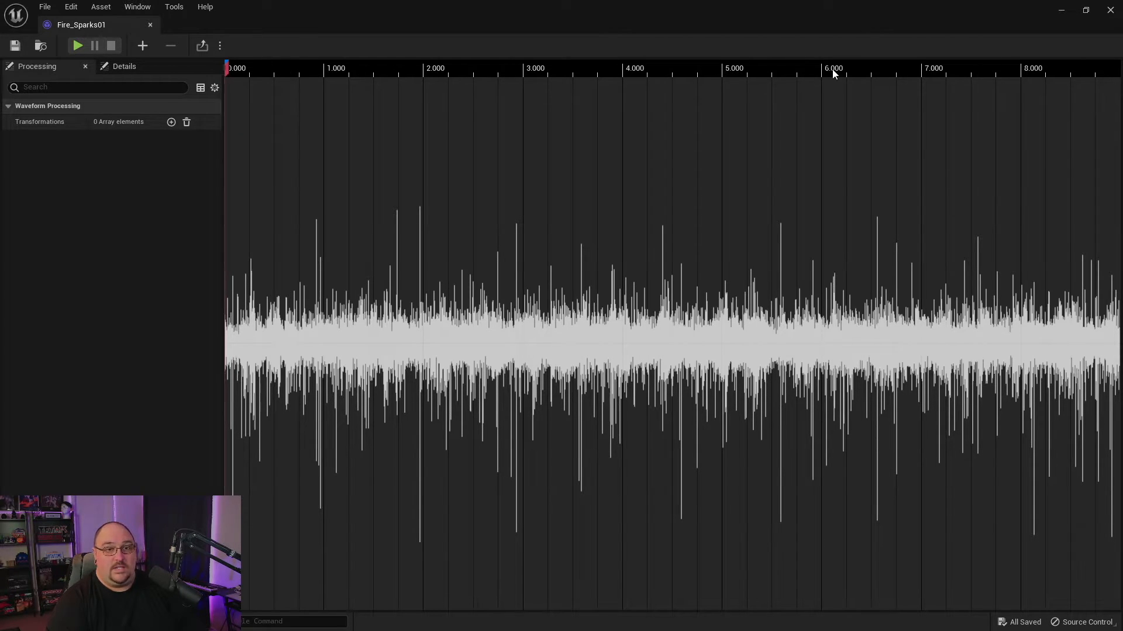
{"action": "mouse_move", "coordinate": [638, 79]}
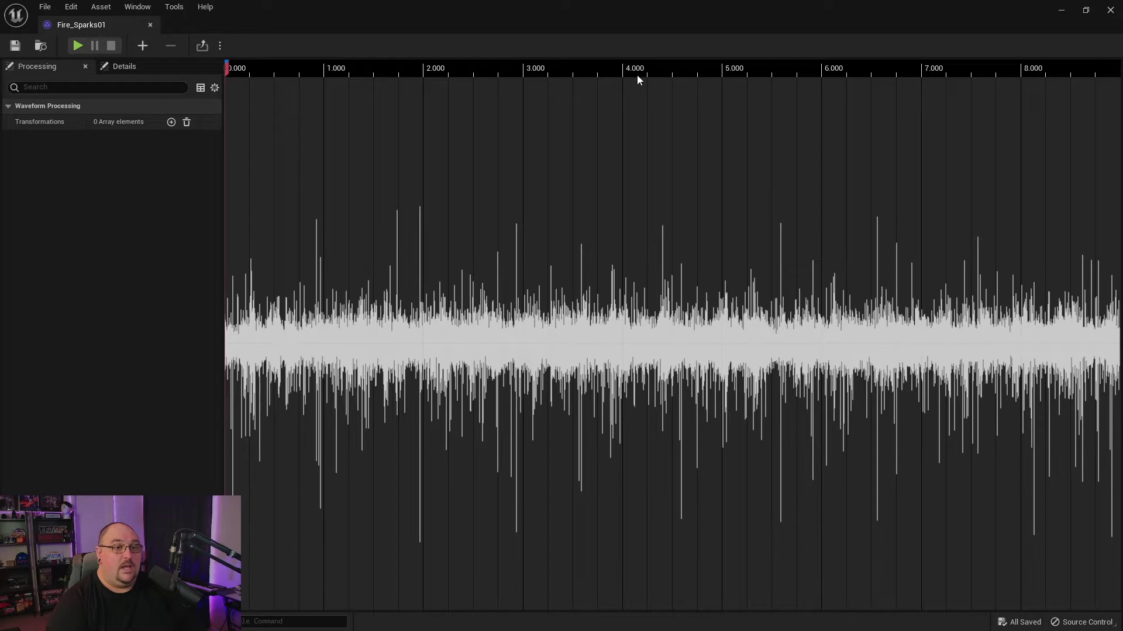
{"action": "left_click", "coordinate": [612, 92]}
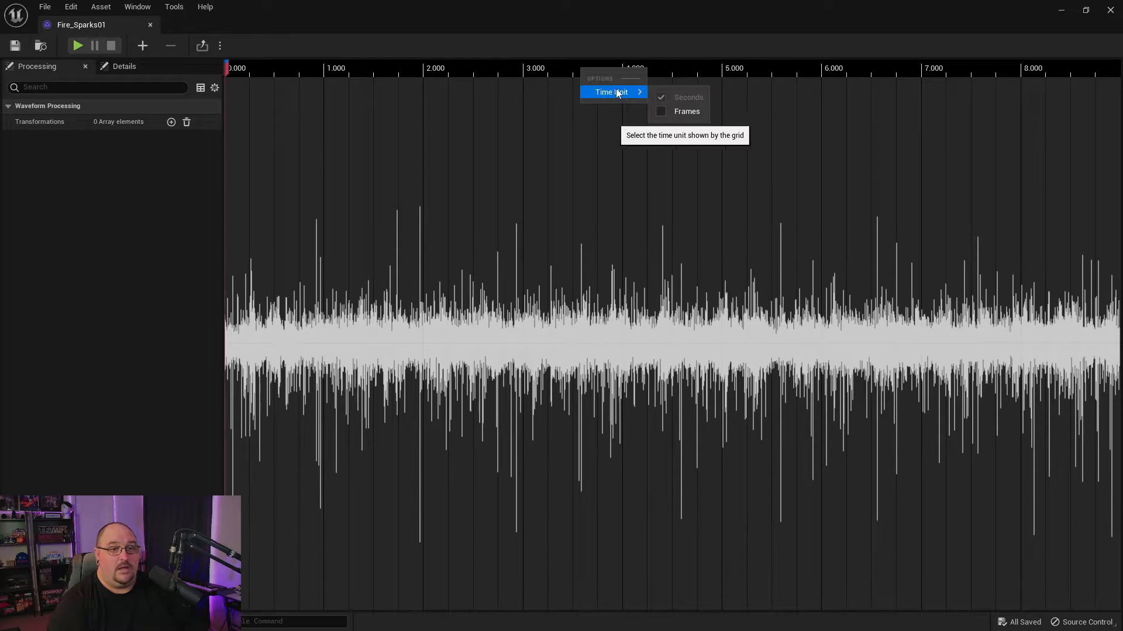
{"action": "left_click", "coordinate": [686, 112]}
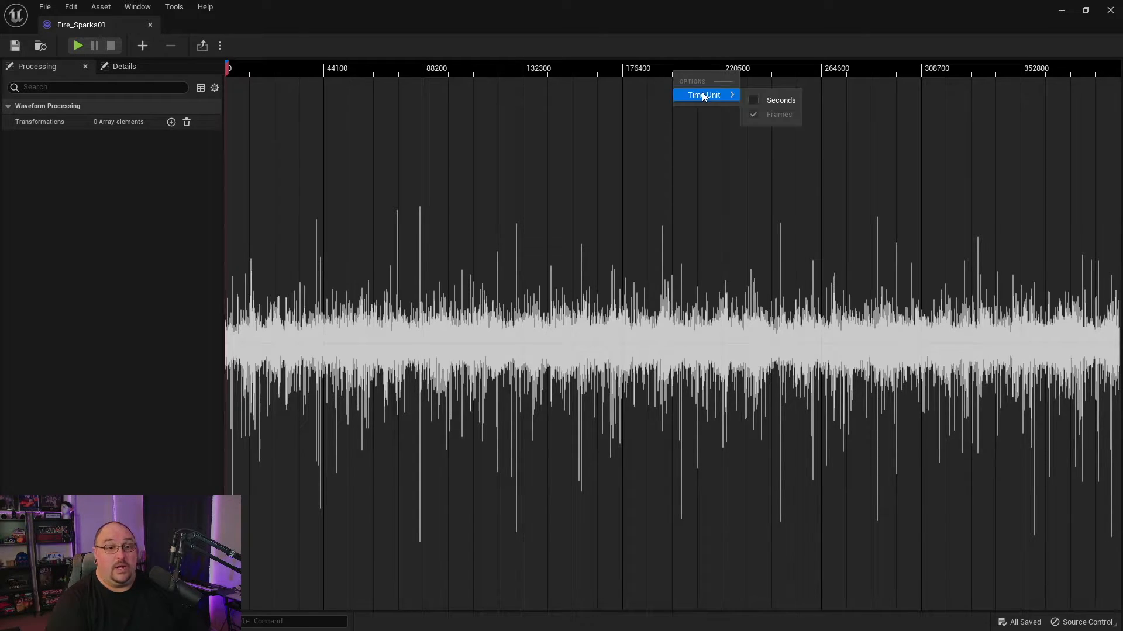
{"action": "left_click", "coordinate": [779, 99]}
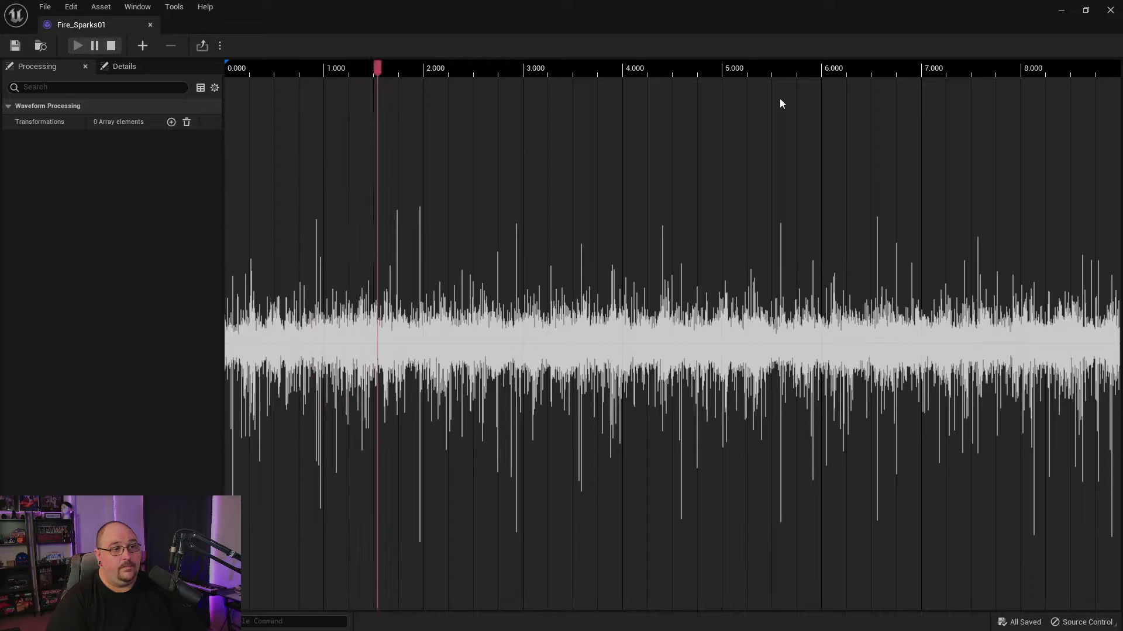
{"action": "left_click", "coordinate": [461, 68]}
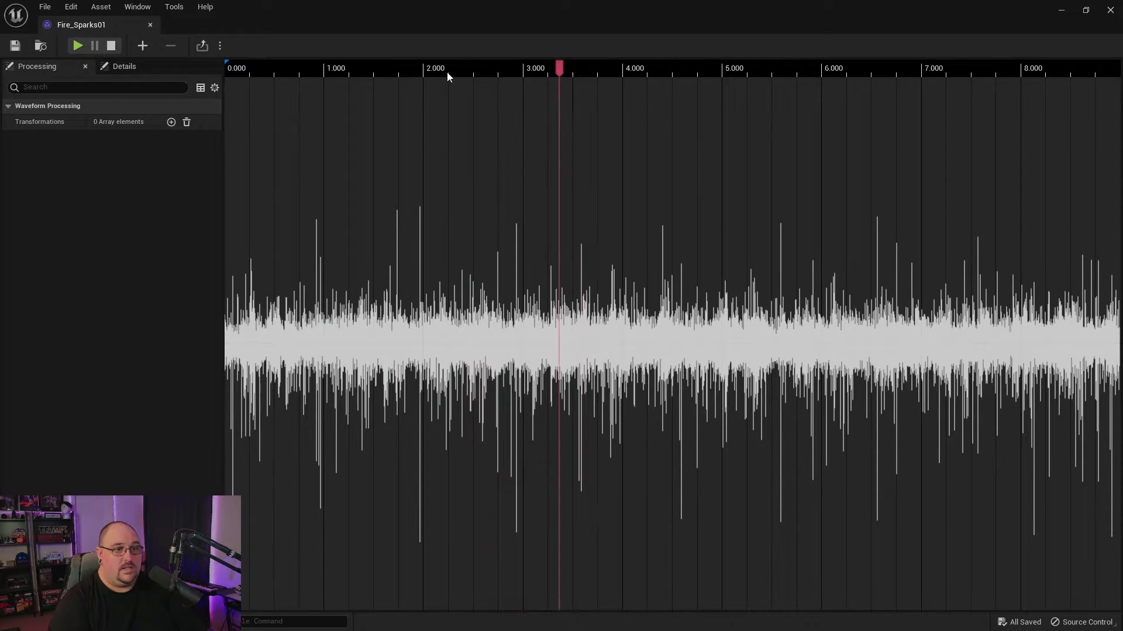
{"action": "left_click", "coordinate": [832, 68]}
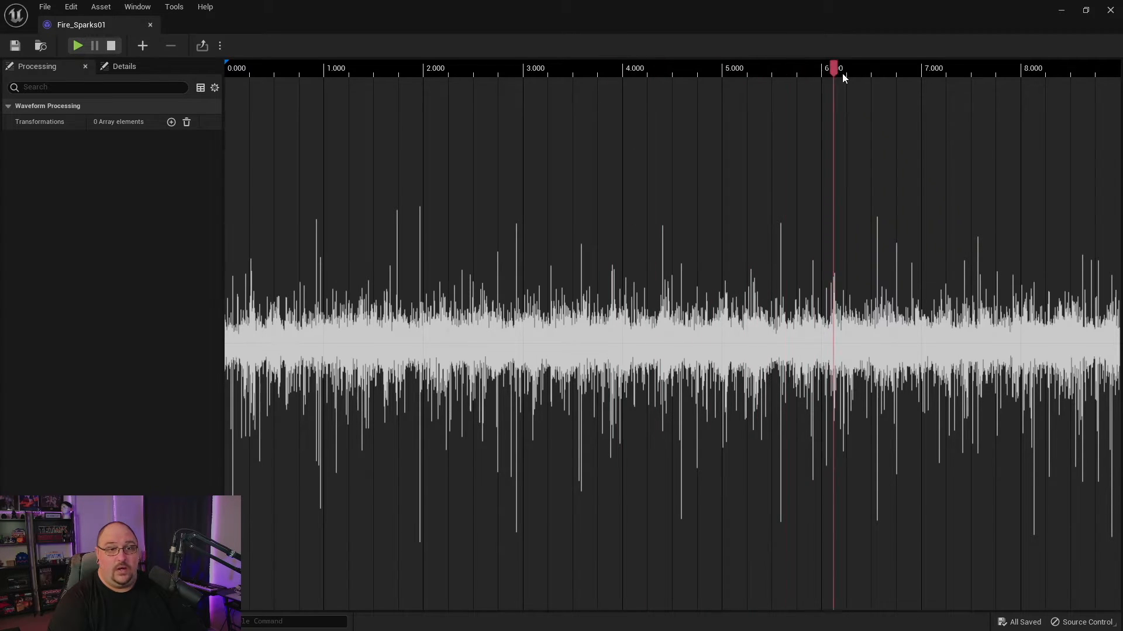
{"action": "left_click", "coordinate": [565, 67]}
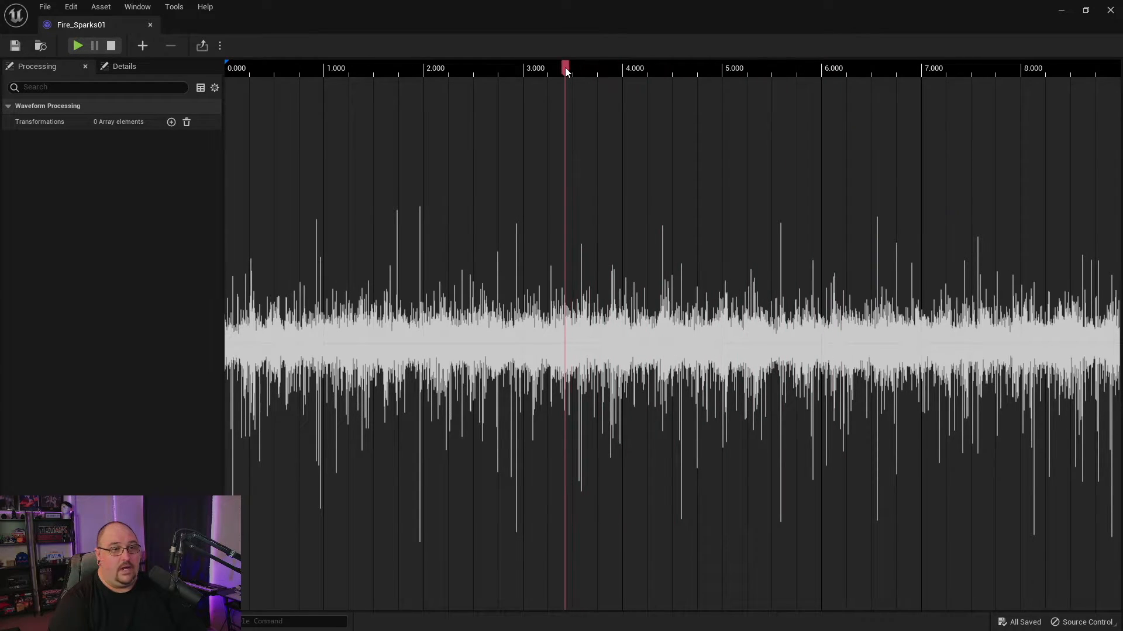
{"action": "left_click", "coordinate": [543, 68]}
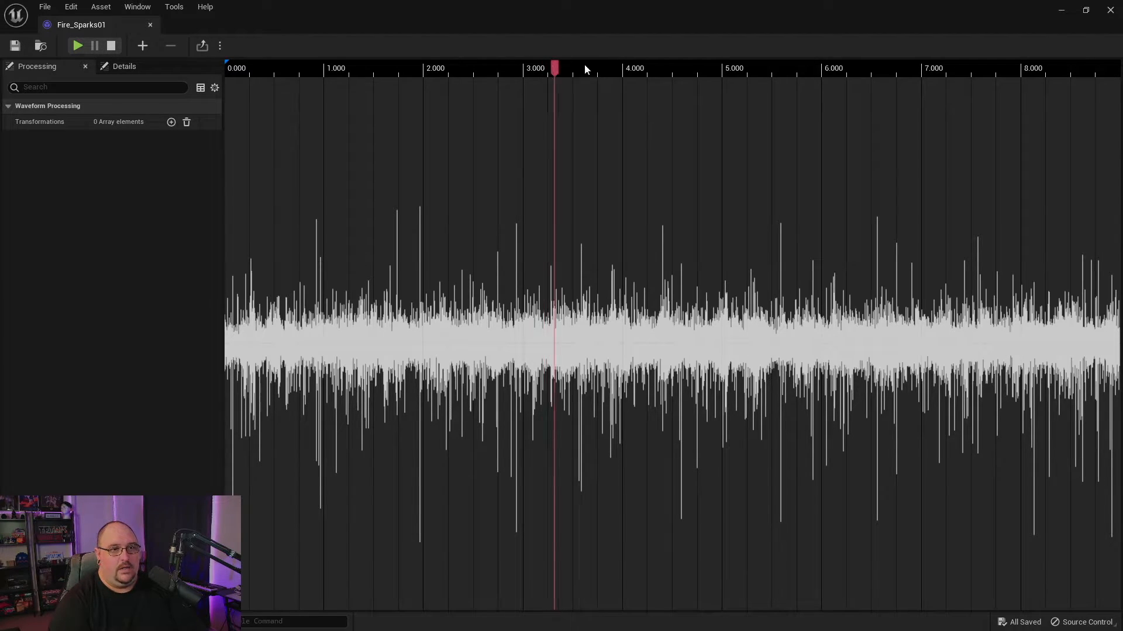
{"action": "left_click", "coordinate": [610, 68]}
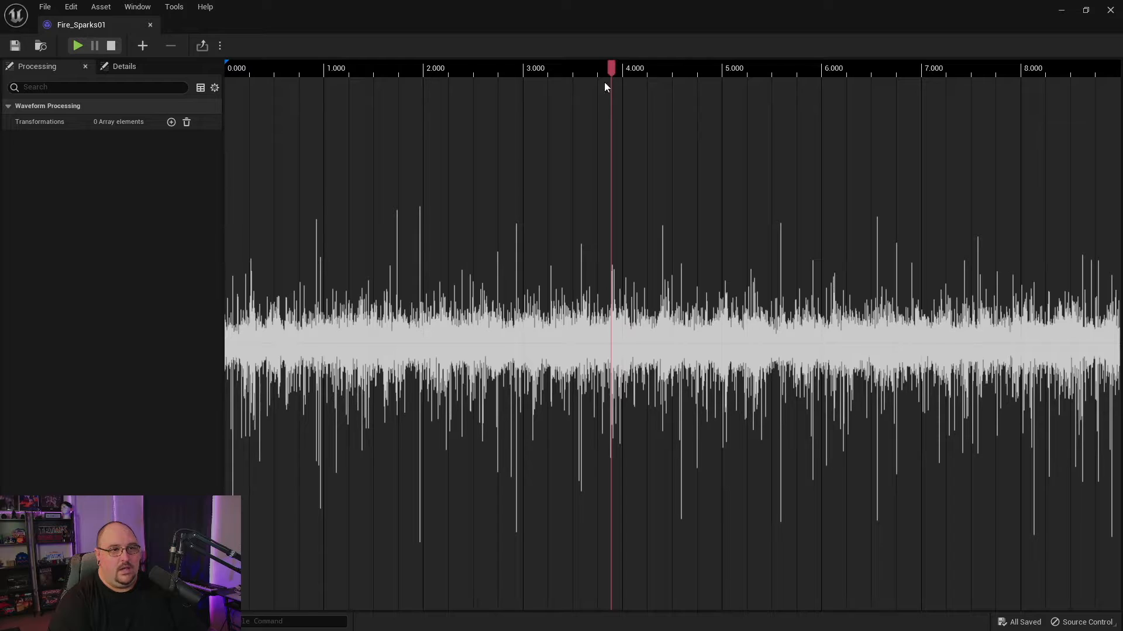
{"action": "left_click", "coordinate": [623, 68]}
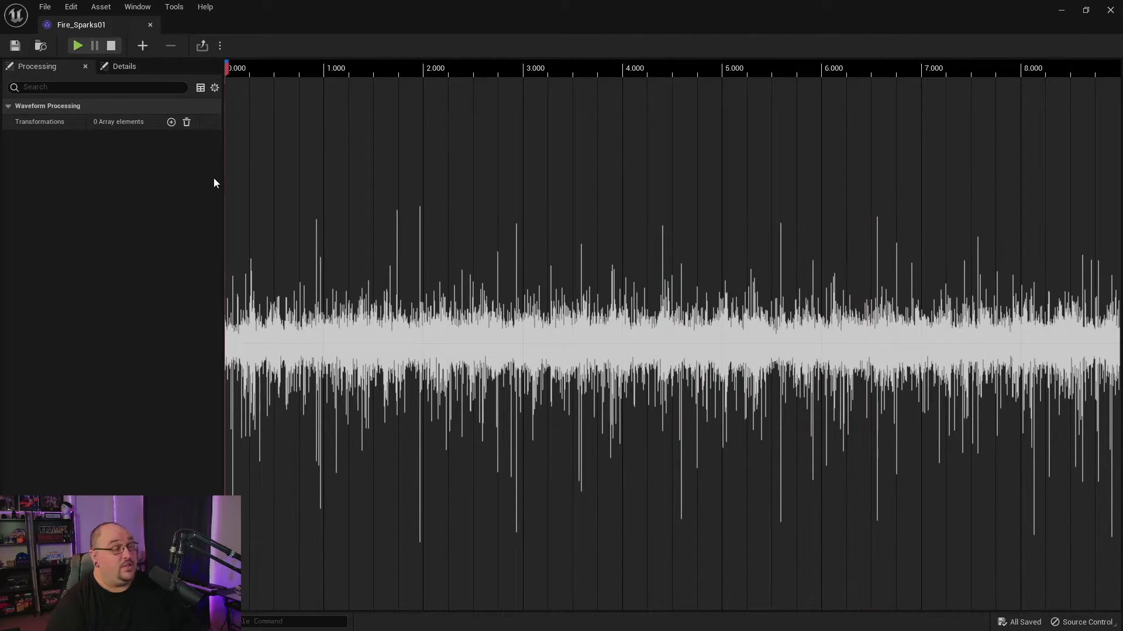
{"action": "mouse_move", "coordinate": [94, 45]}
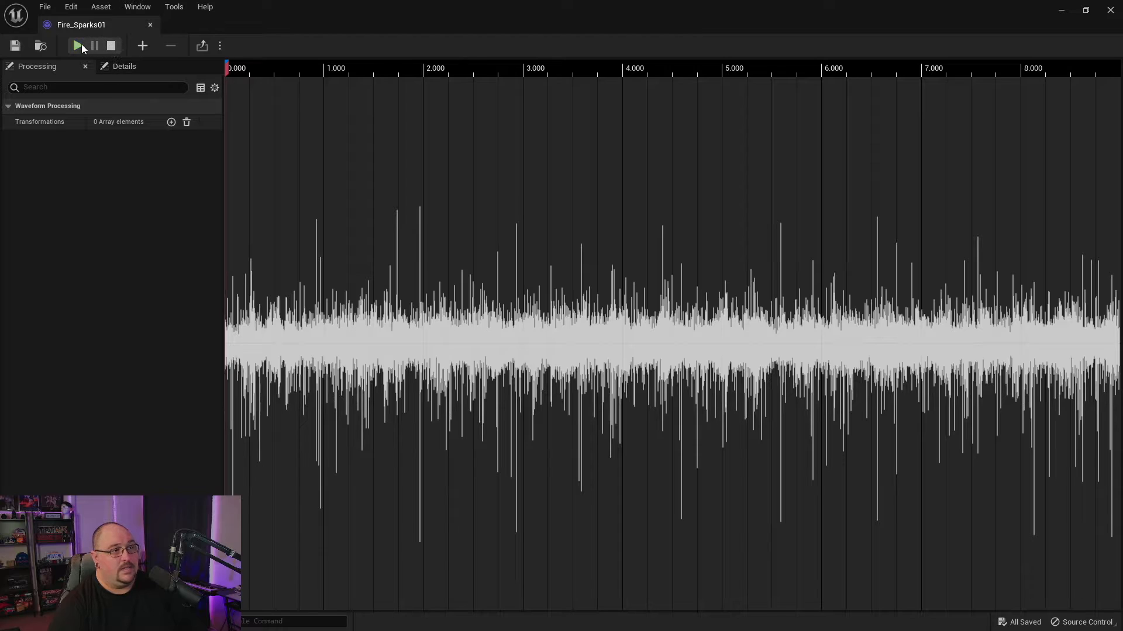
{"action": "mouse_move", "coordinate": [77, 45]}
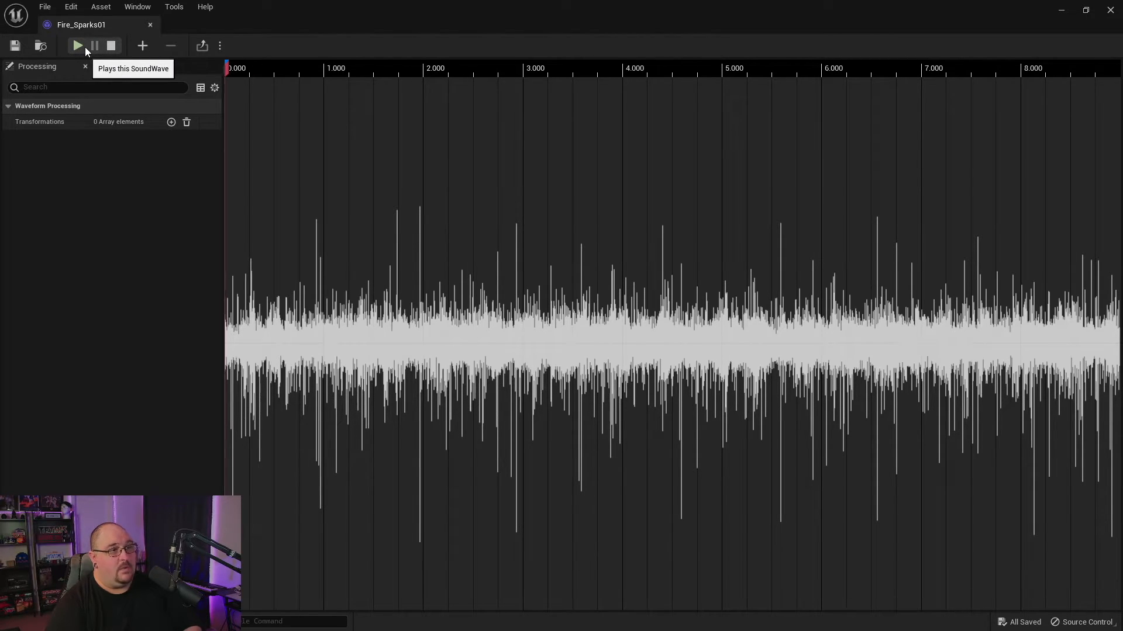
Play Fire_Sparks01, move the playhead near 4.9 s and zoom in twice.
{"action": "left_click", "coordinate": [78, 46]}
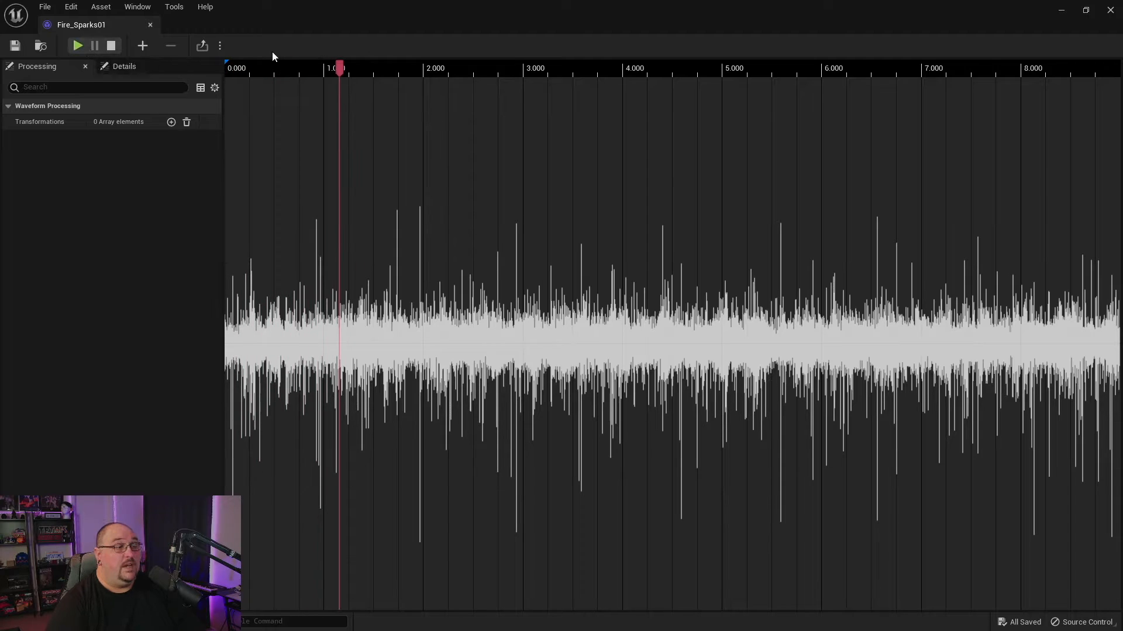
{"action": "mouse_move", "coordinate": [172, 45]}
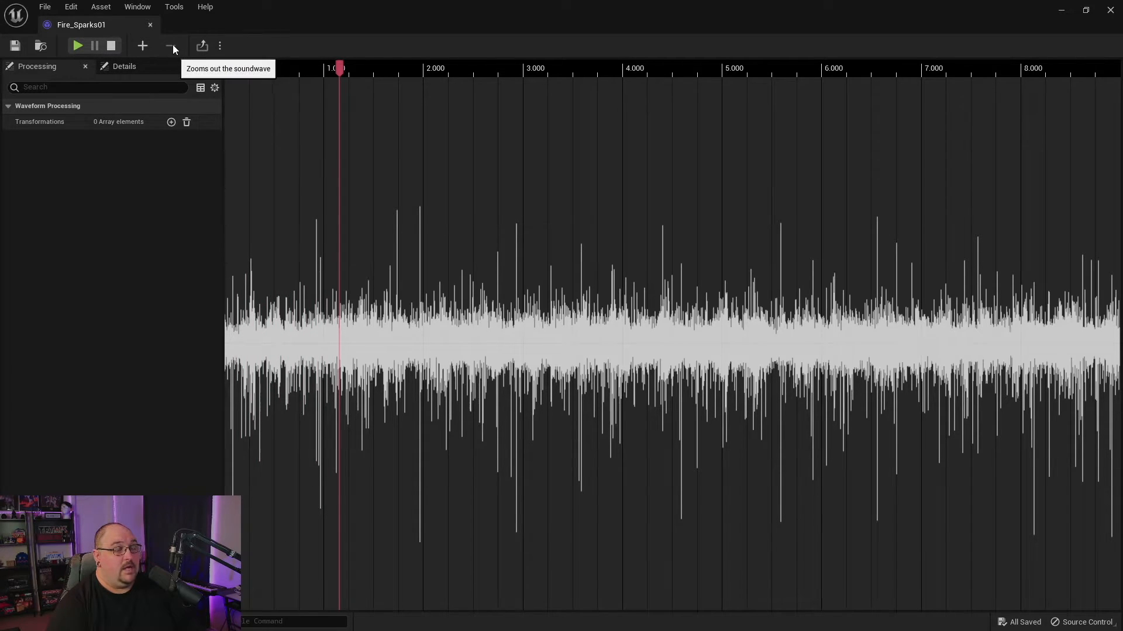
{"action": "left_click", "coordinate": [142, 46]}
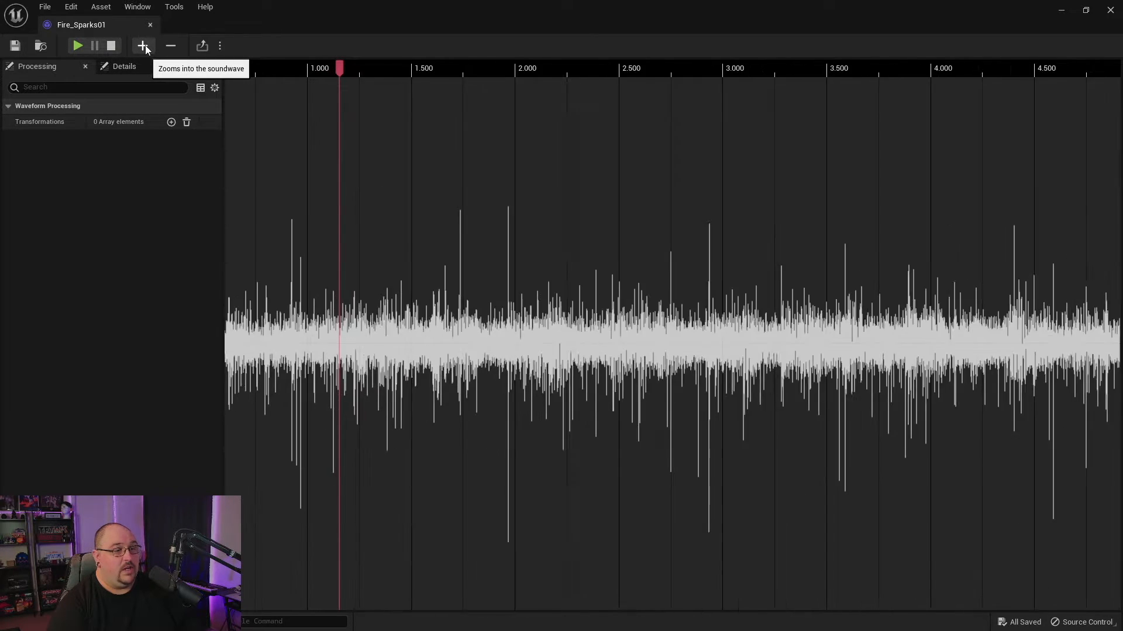
{"action": "mouse_move", "coordinate": [172, 46]}
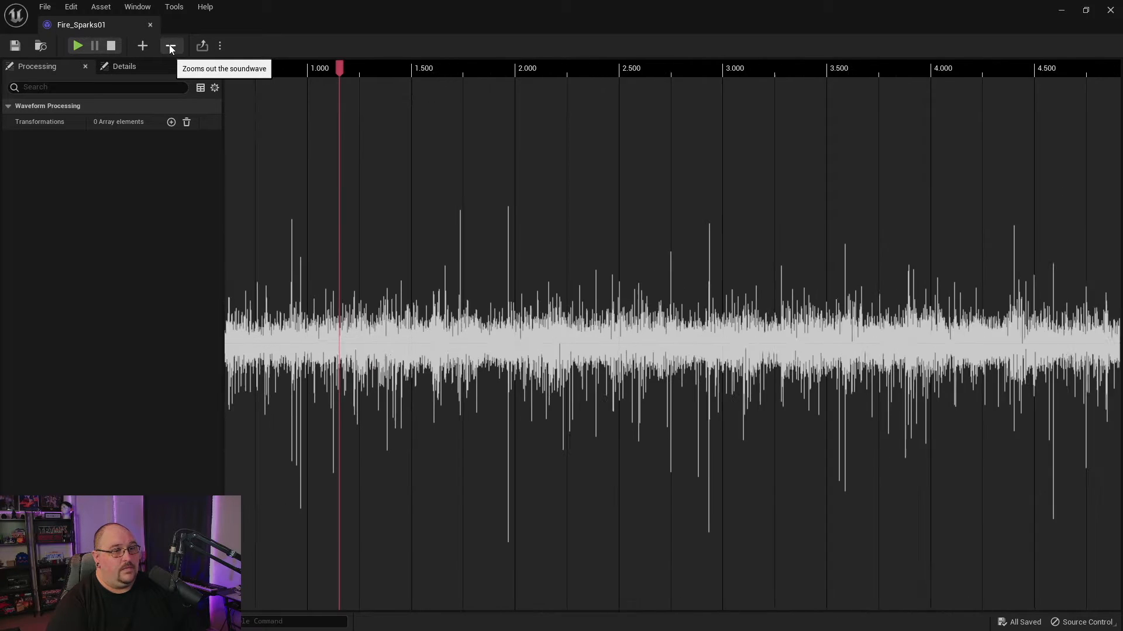
{"action": "left_click", "coordinate": [170, 45]}
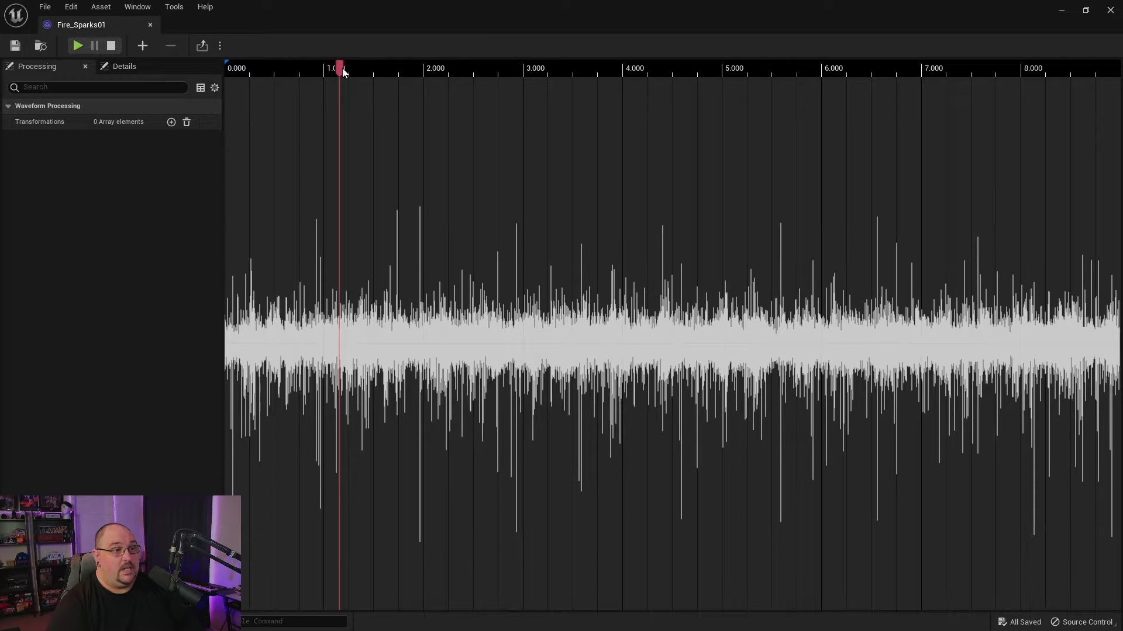
{"action": "left_click", "coordinate": [720, 68]}
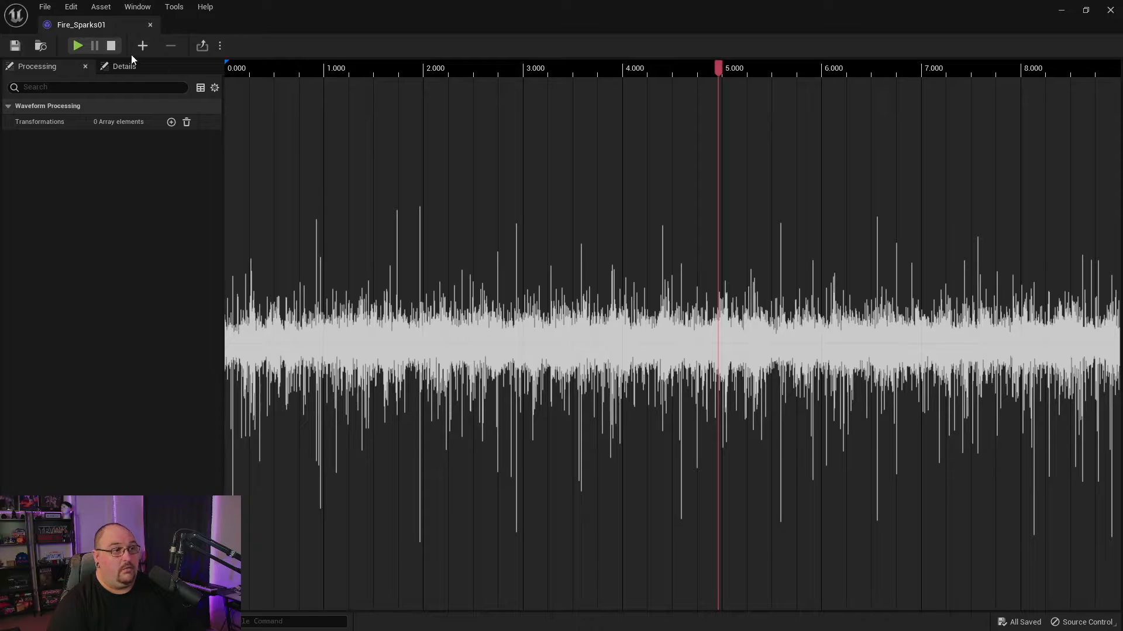
{"action": "left_click", "coordinate": [142, 46]}
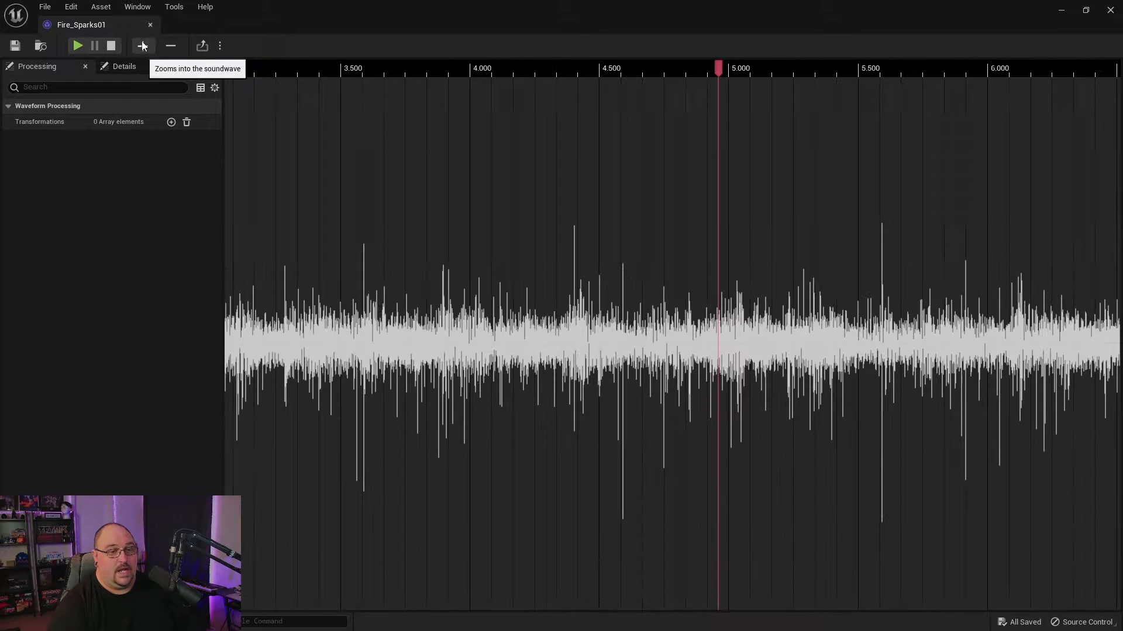
{"action": "left_click", "coordinate": [141, 45]}
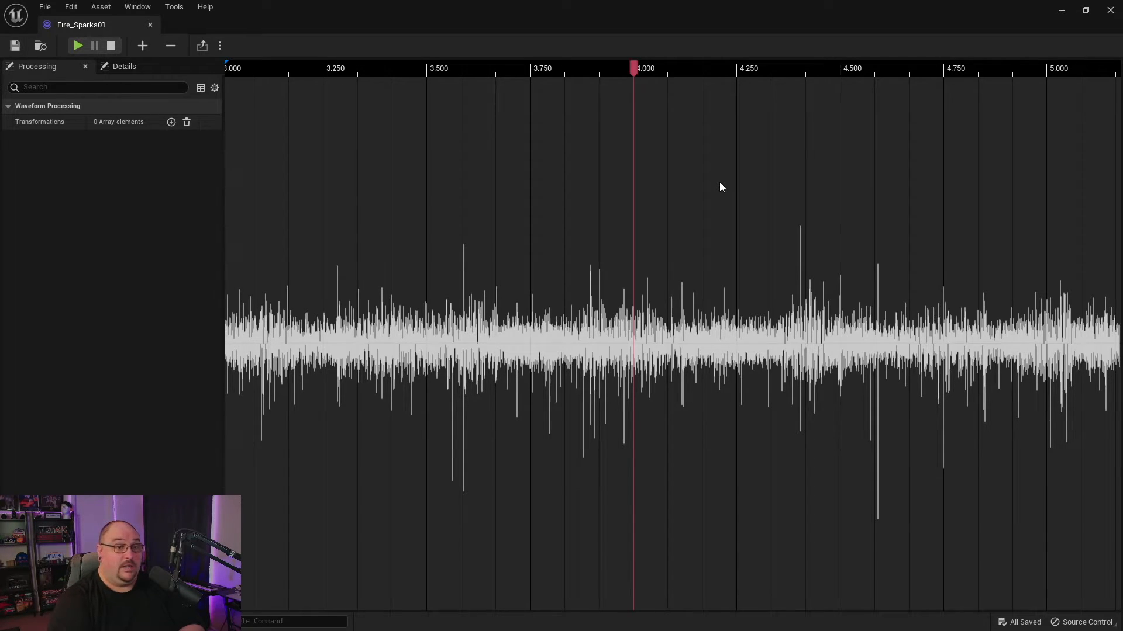
{"action": "mouse_move", "coordinate": [414, 188]}
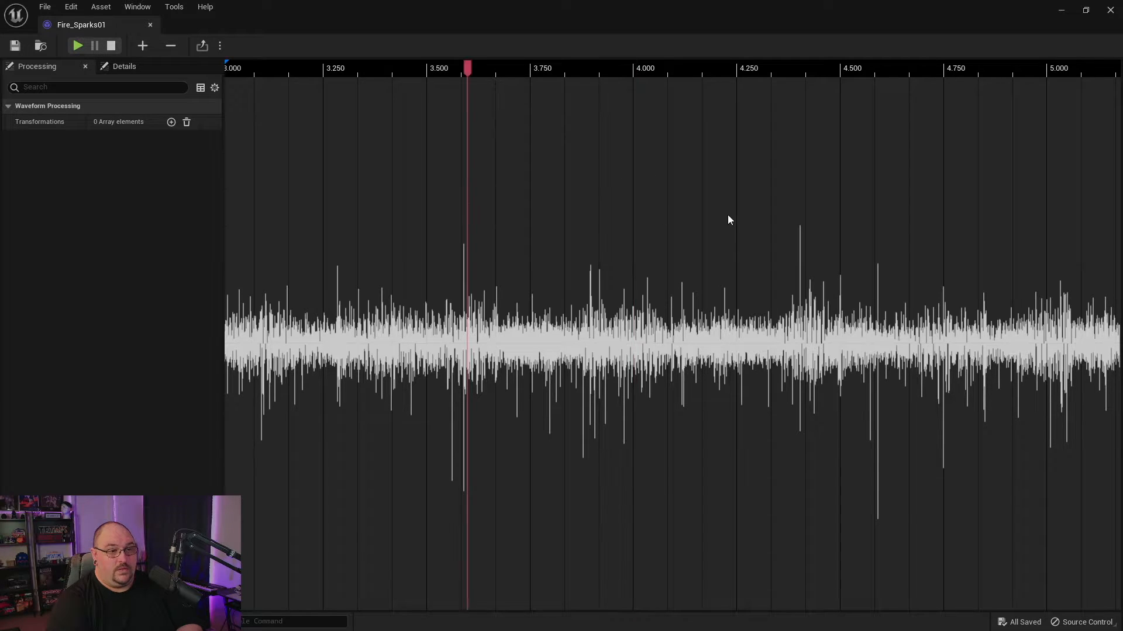
{"action": "mouse_move", "coordinate": [744, 185]}
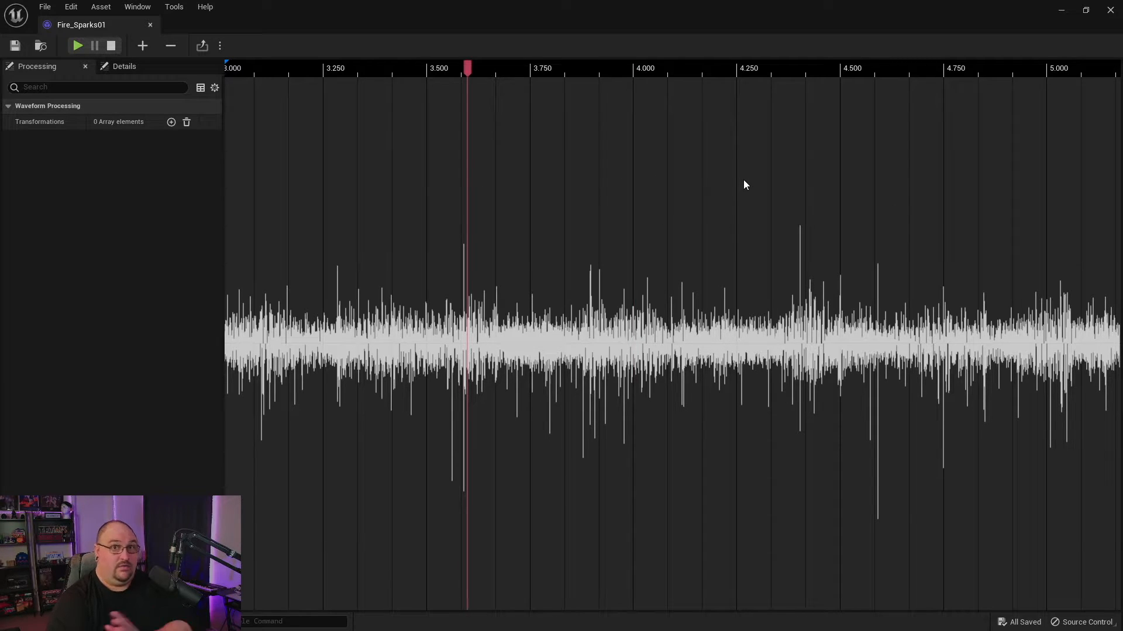
{"action": "mouse_move", "coordinate": [634, 229]}
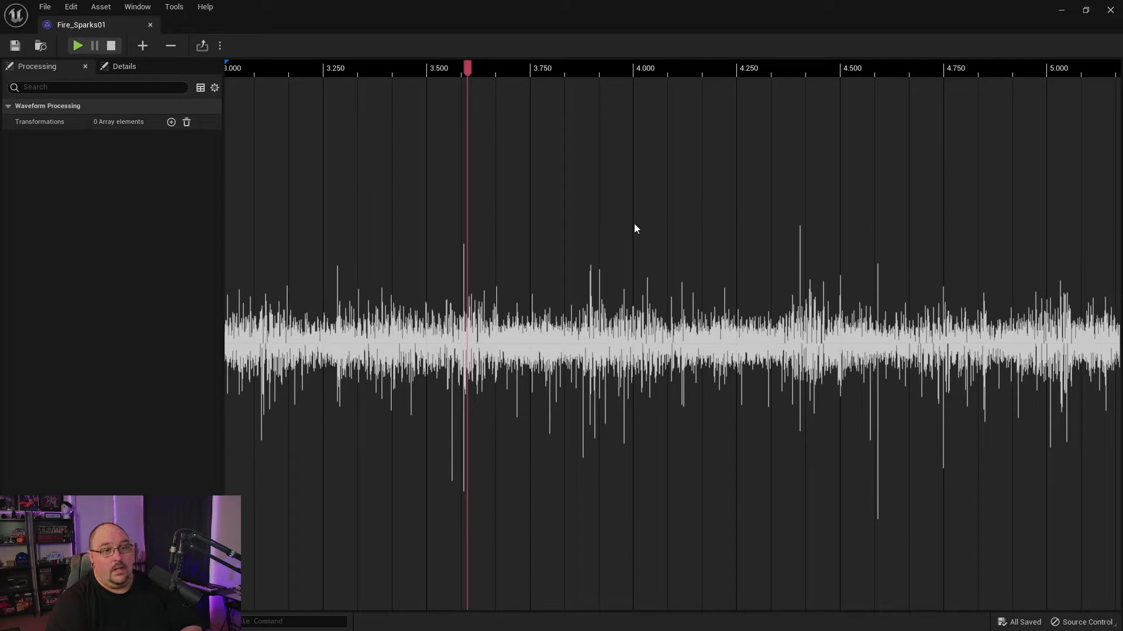
{"action": "mouse_move", "coordinate": [583, 208]}
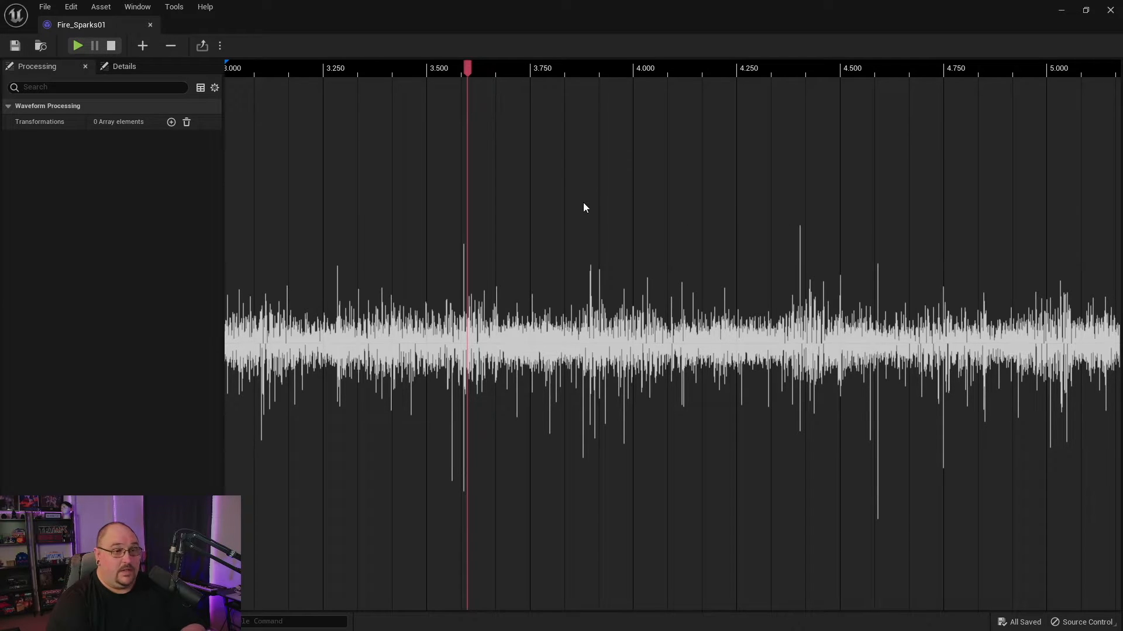
{"action": "mouse_move", "coordinate": [638, 207]}
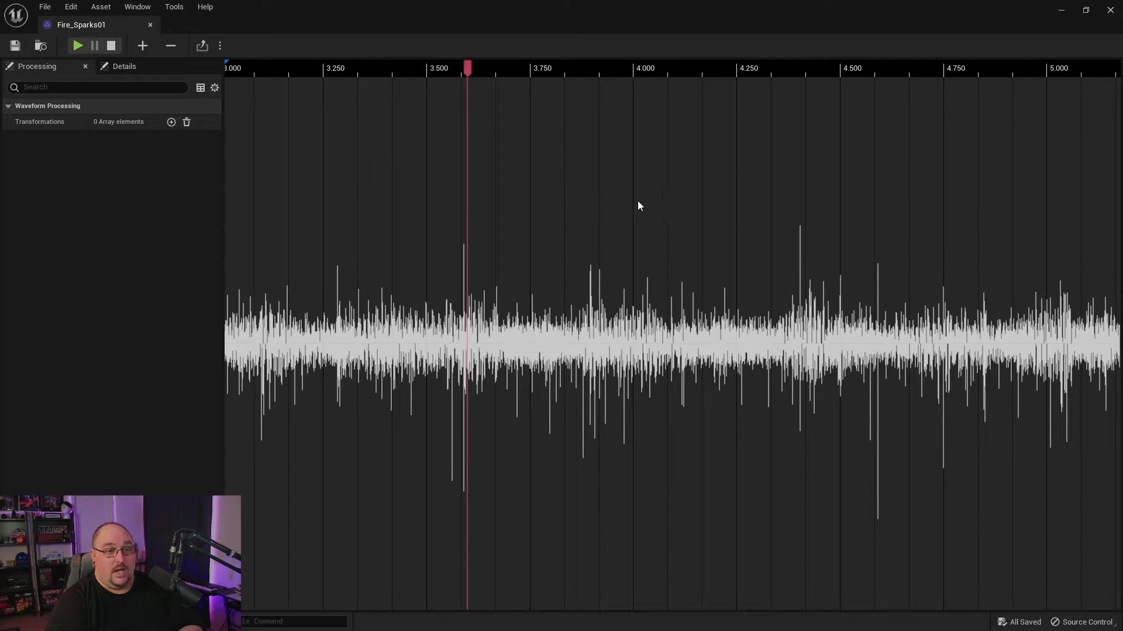
{"action": "mouse_move", "coordinate": [651, 261]}
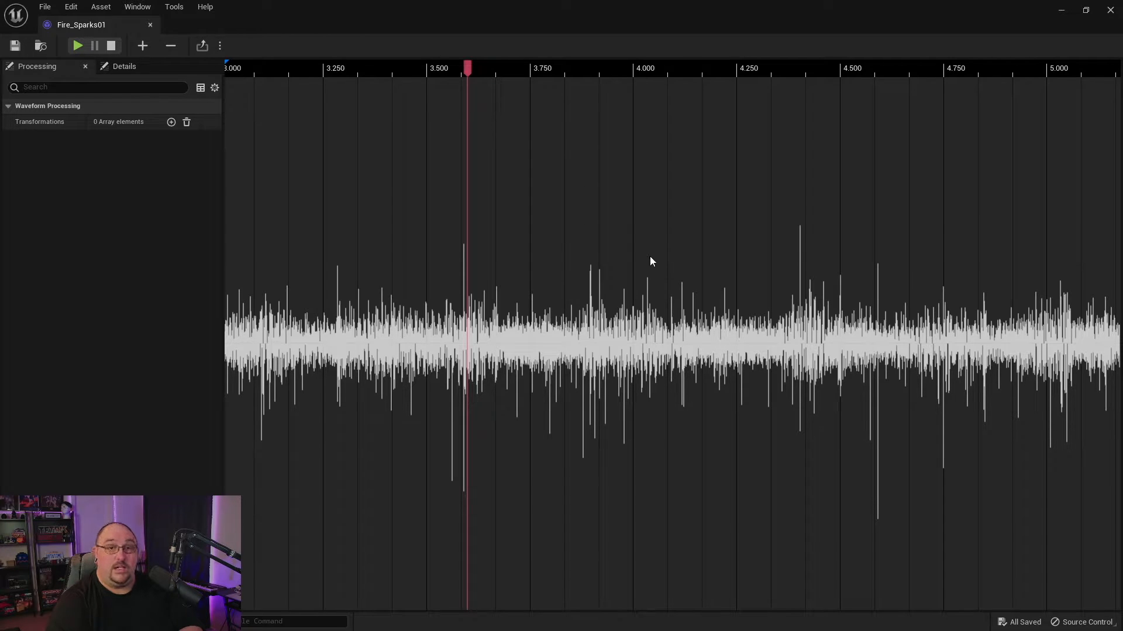
{"action": "mouse_move", "coordinate": [548, 238]}
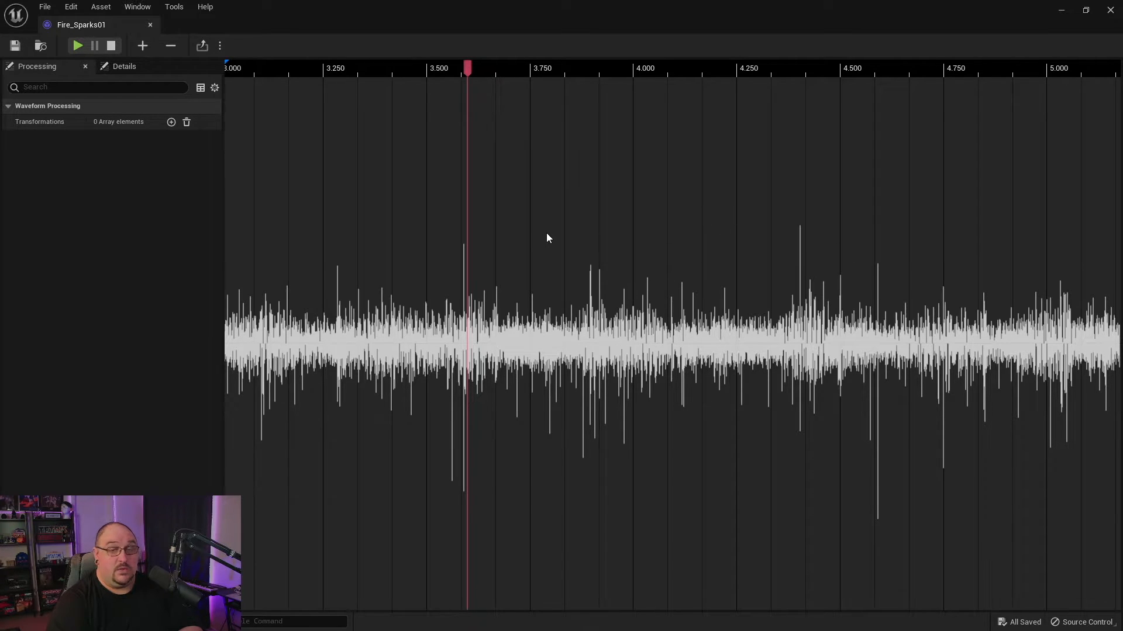
{"action": "mouse_move", "coordinate": [721, 203]}
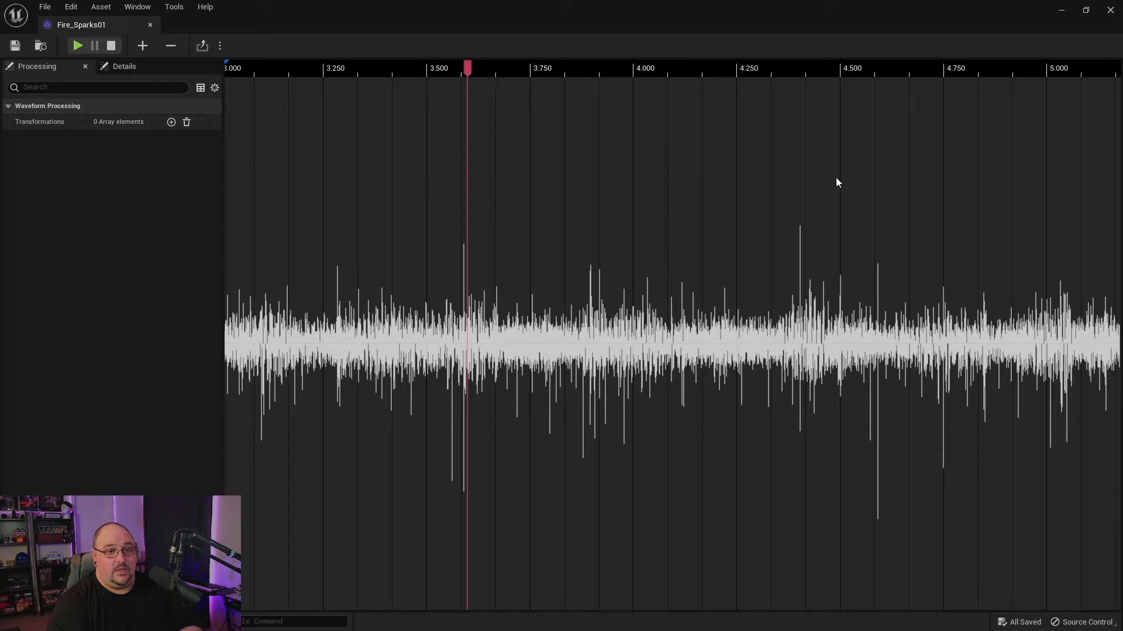
{"action": "mouse_move", "coordinate": [934, 216]}
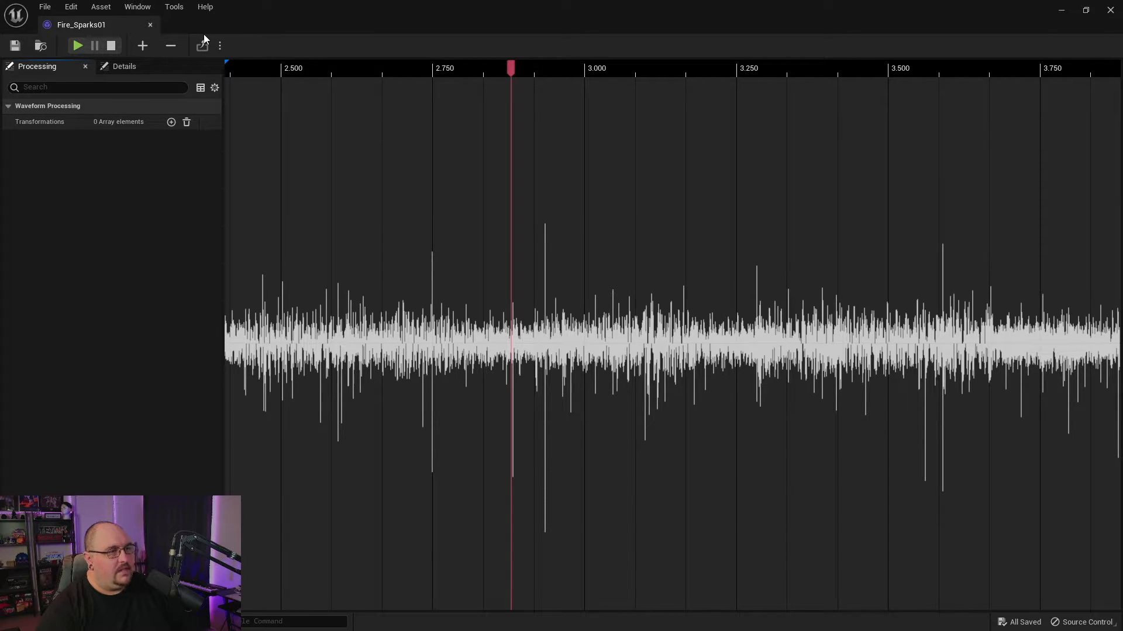
{"action": "mouse_move", "coordinate": [131, 153]}
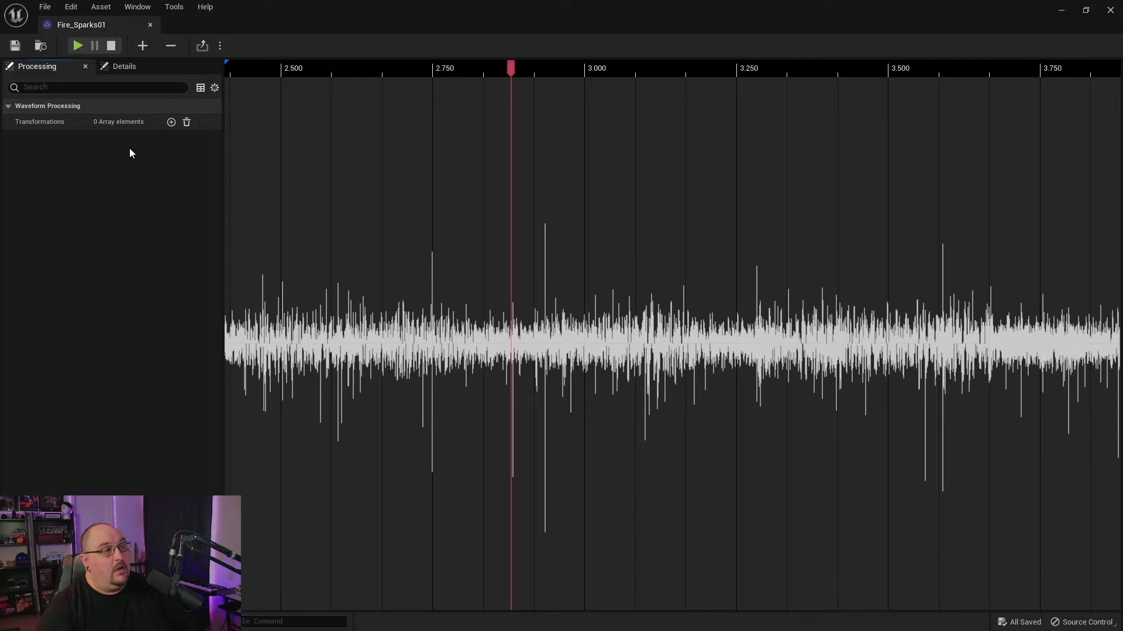
{"action": "mouse_move", "coordinate": [74, 71]}
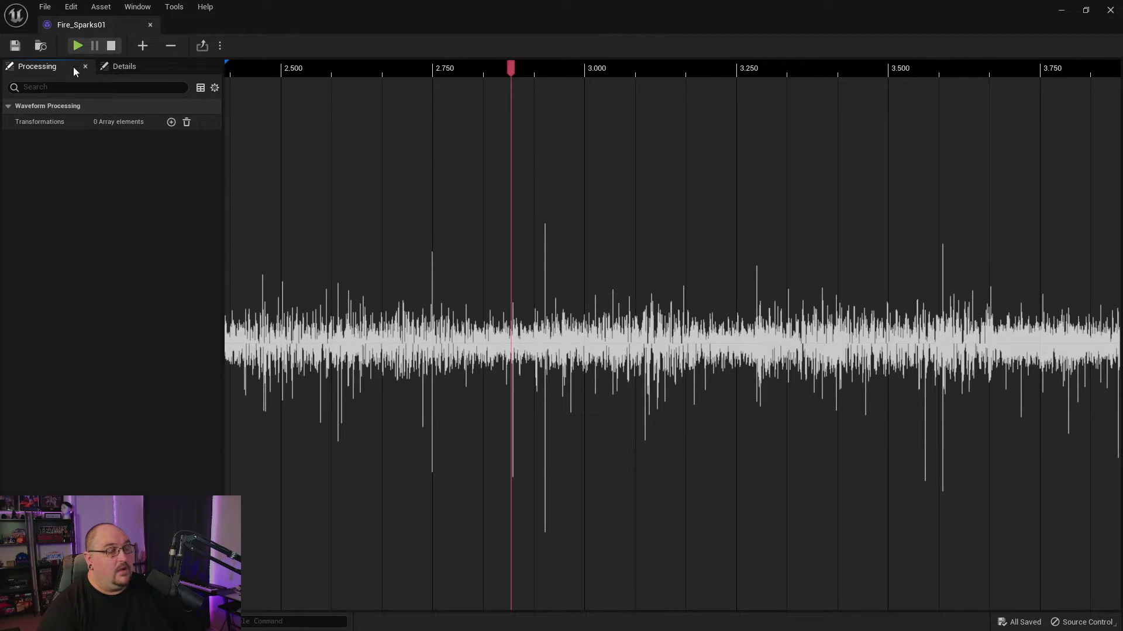
{"action": "mouse_move", "coordinate": [37, 66]}
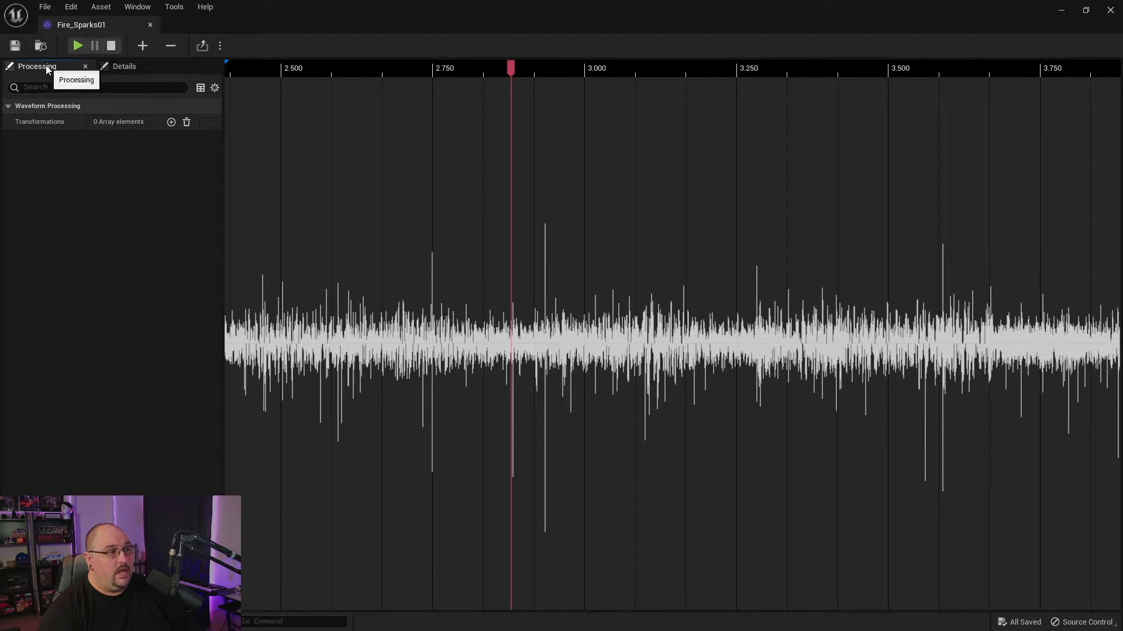
{"action": "left_click", "coordinate": [124, 66]}
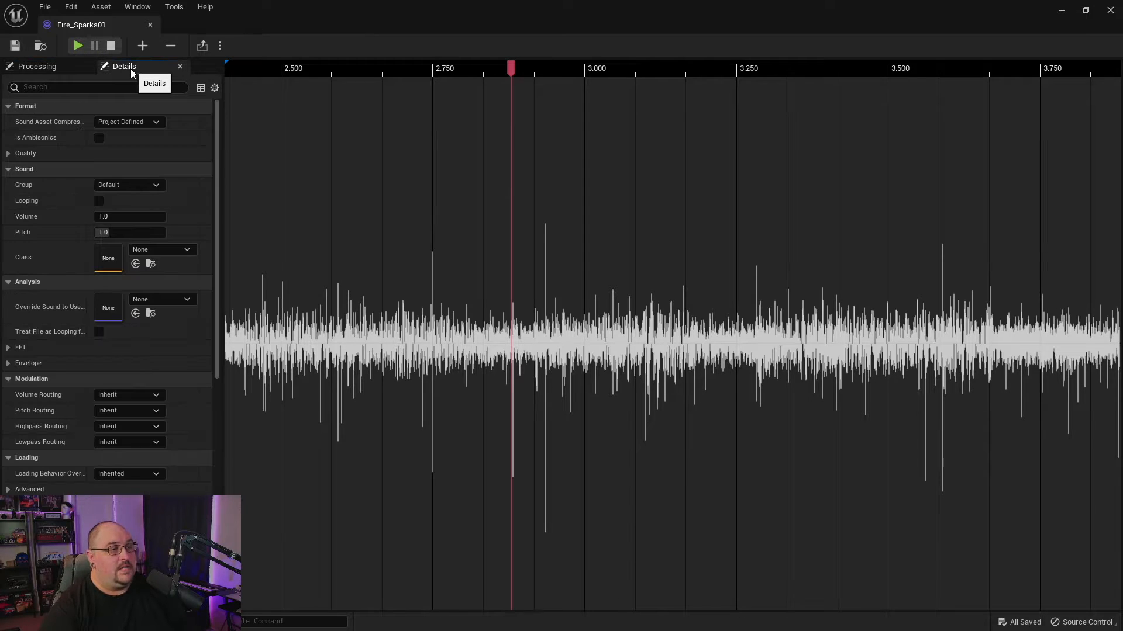
{"action": "mouse_move", "coordinate": [136, 87]}
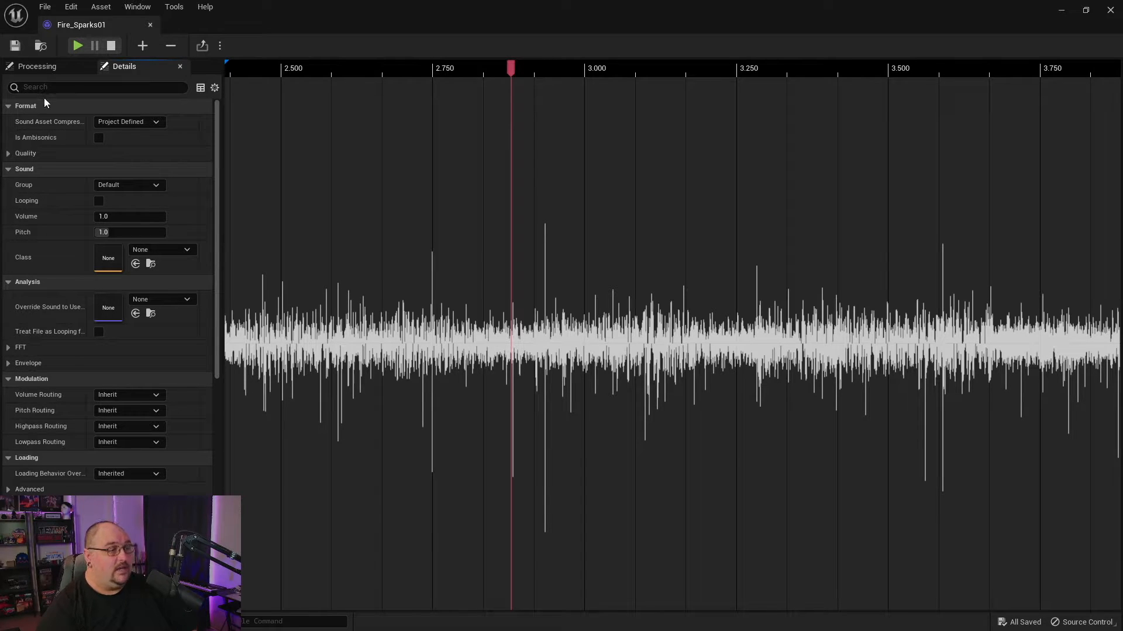
{"action": "scroll", "scroll_direction": "down", "scroll_amount": 3}
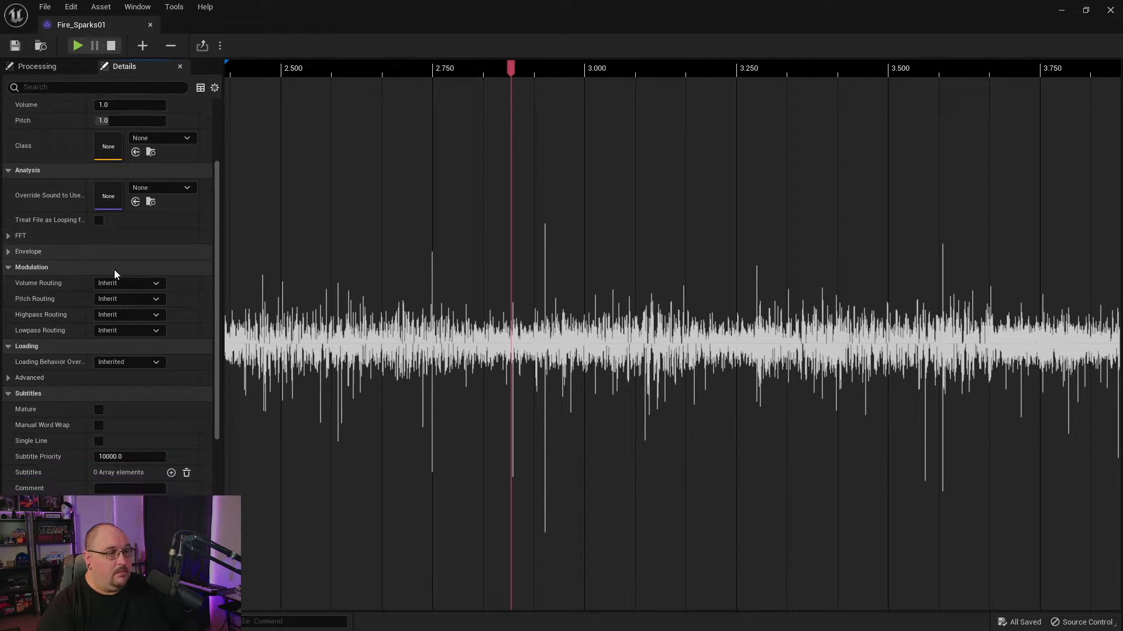
{"action": "scroll", "scroll_direction": "down", "scroll_amount": 3}
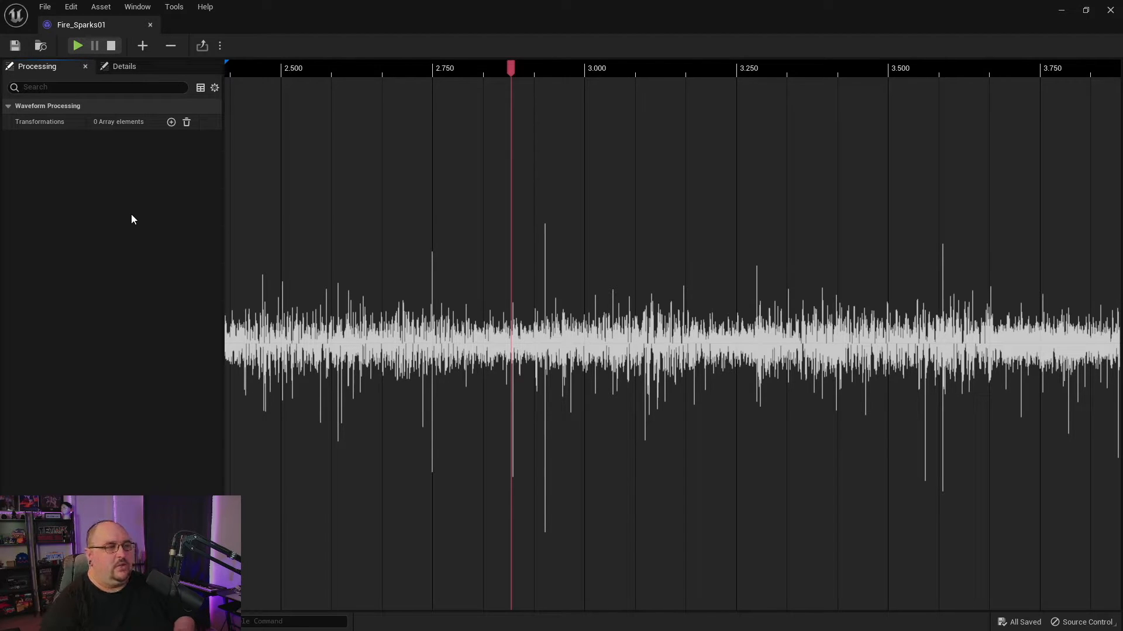
{"action": "mouse_move", "coordinate": [68, 157]}
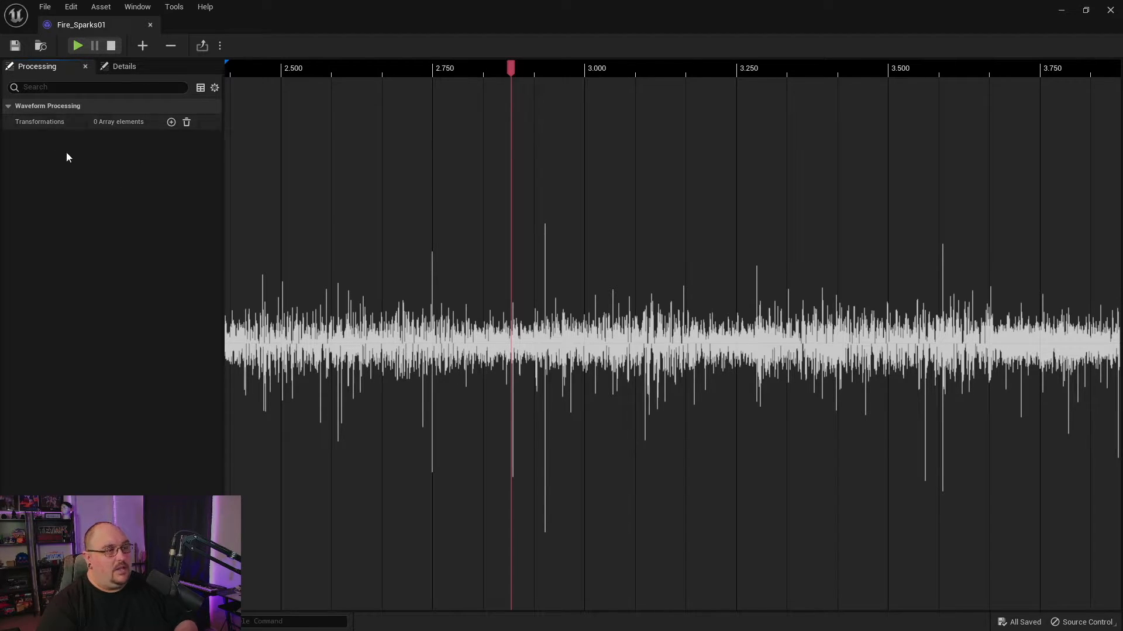
{"action": "mouse_move", "coordinate": [171, 122]}
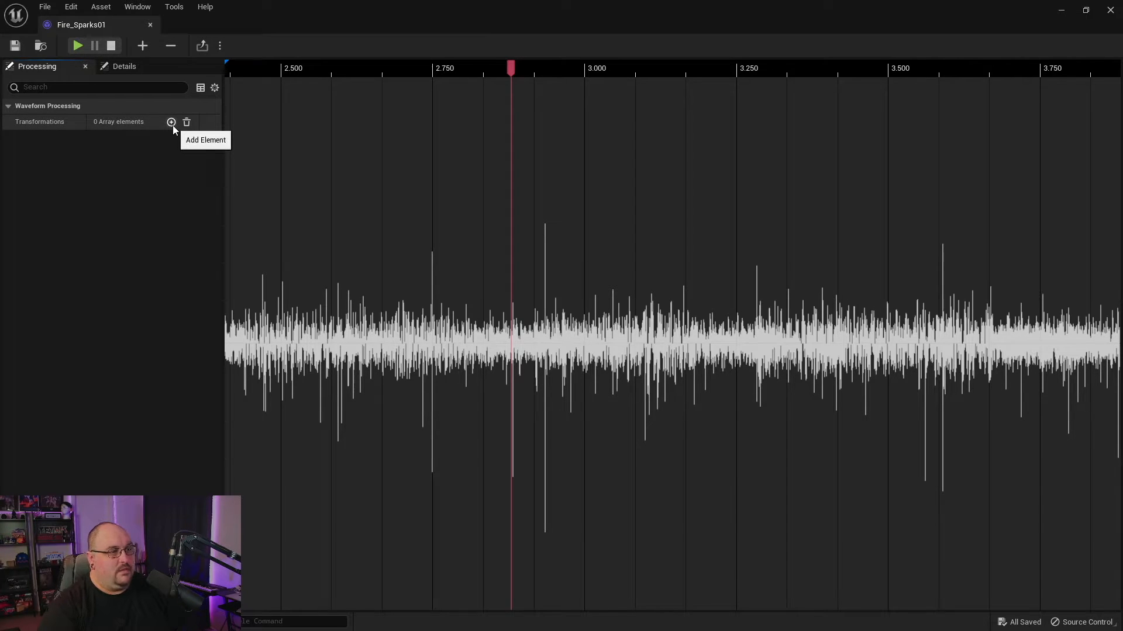
Add two Transformations slots to Fire_Sparks01 and choose Waveform Transformations for them.
{"action": "left_click", "coordinate": [171, 121]}
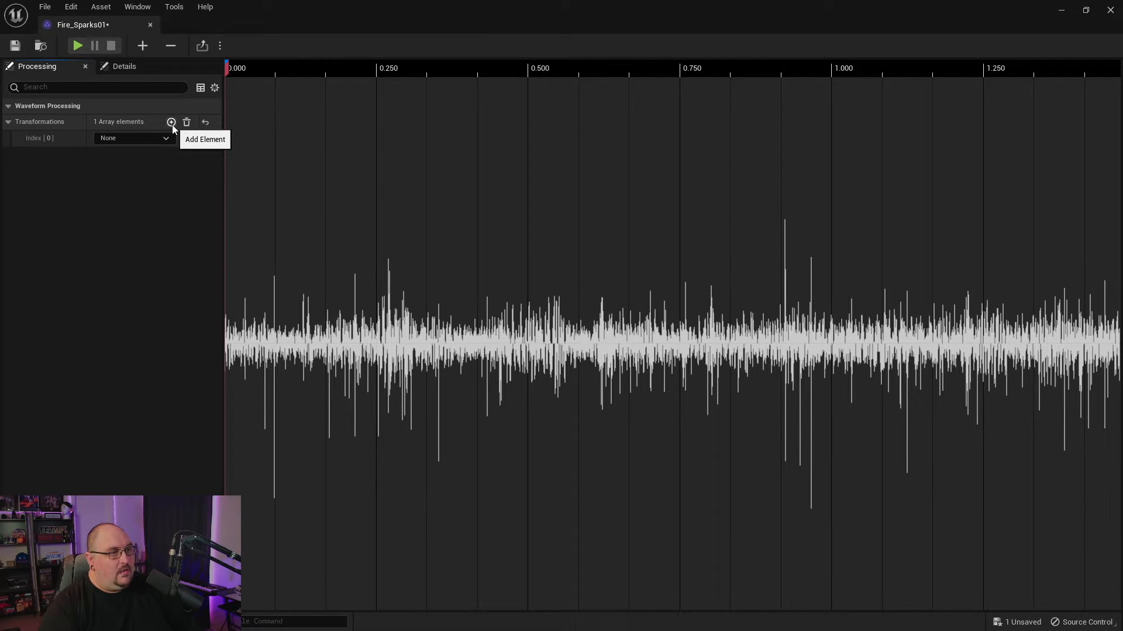
{"action": "left_click", "coordinate": [171, 122]}
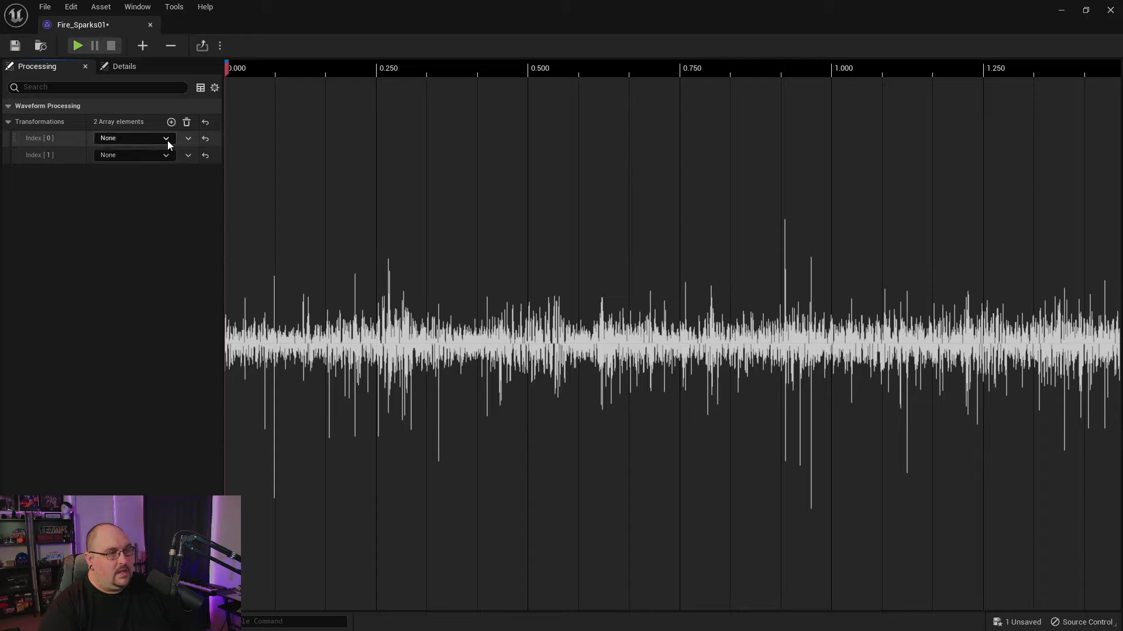
{"action": "left_click", "coordinate": [134, 137]}
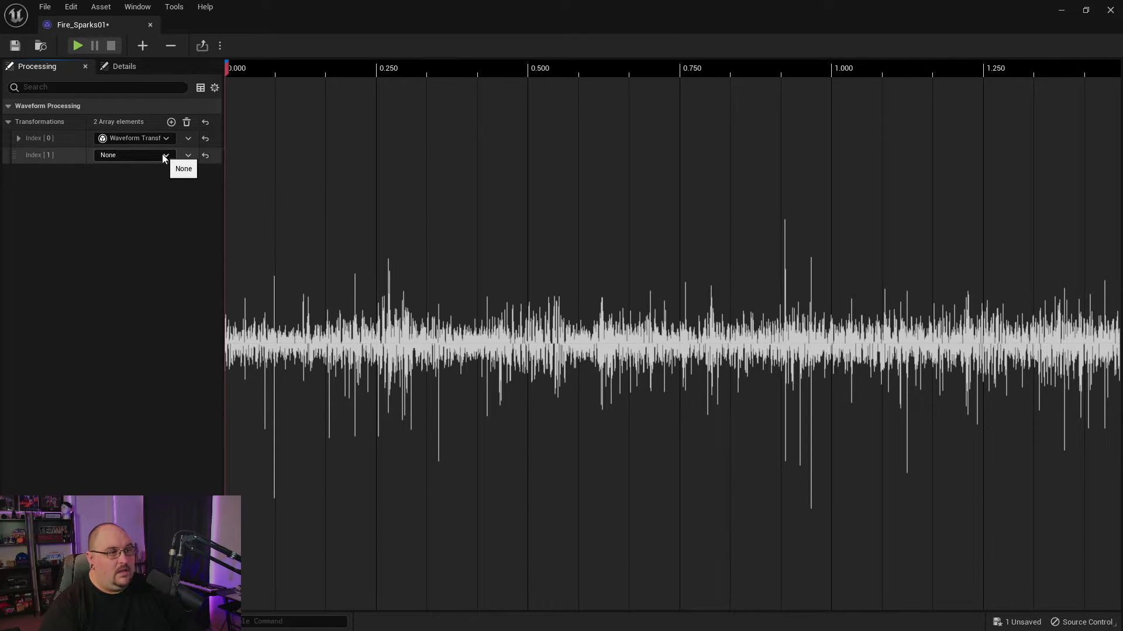
{"action": "left_click", "coordinate": [165, 155]}
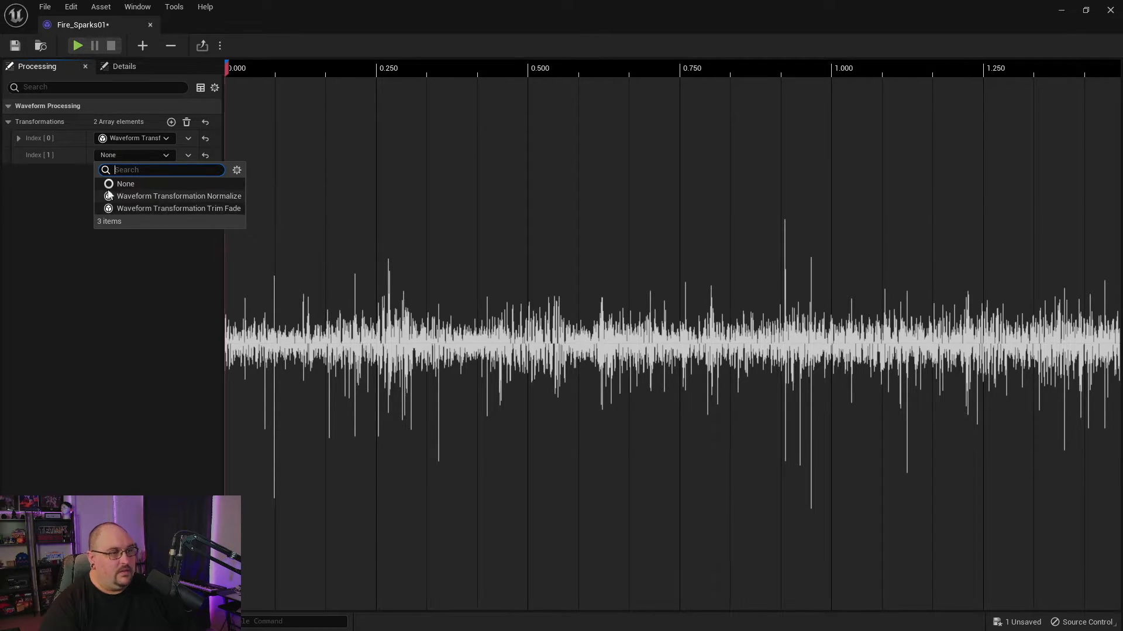
{"action": "left_click", "coordinate": [178, 208]}
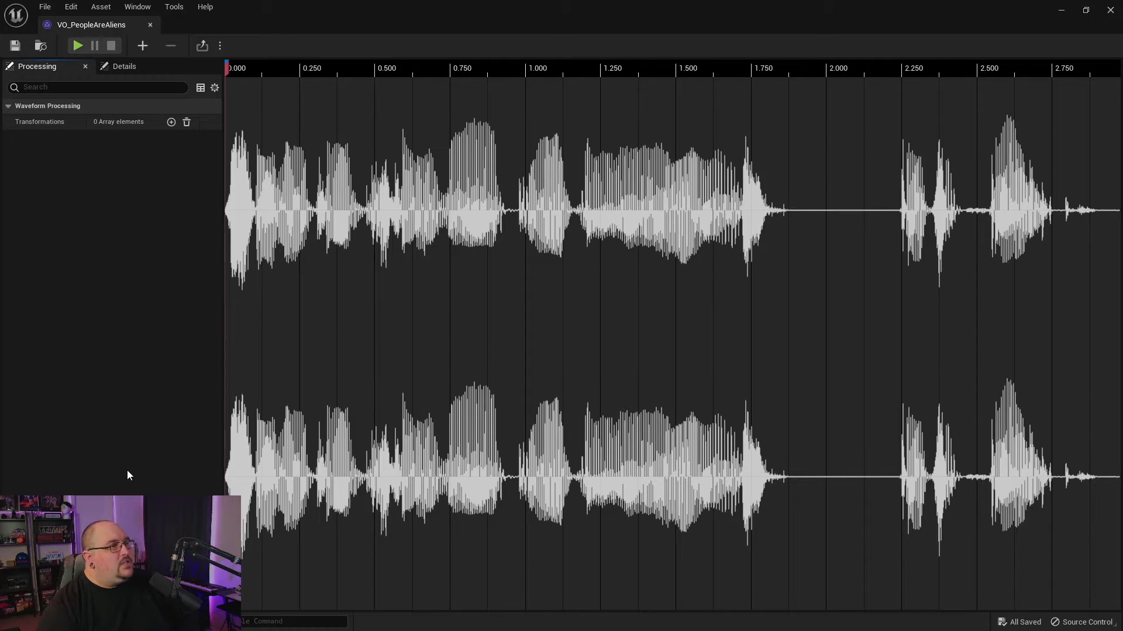
{"action": "mouse_move", "coordinate": [116, 463]}
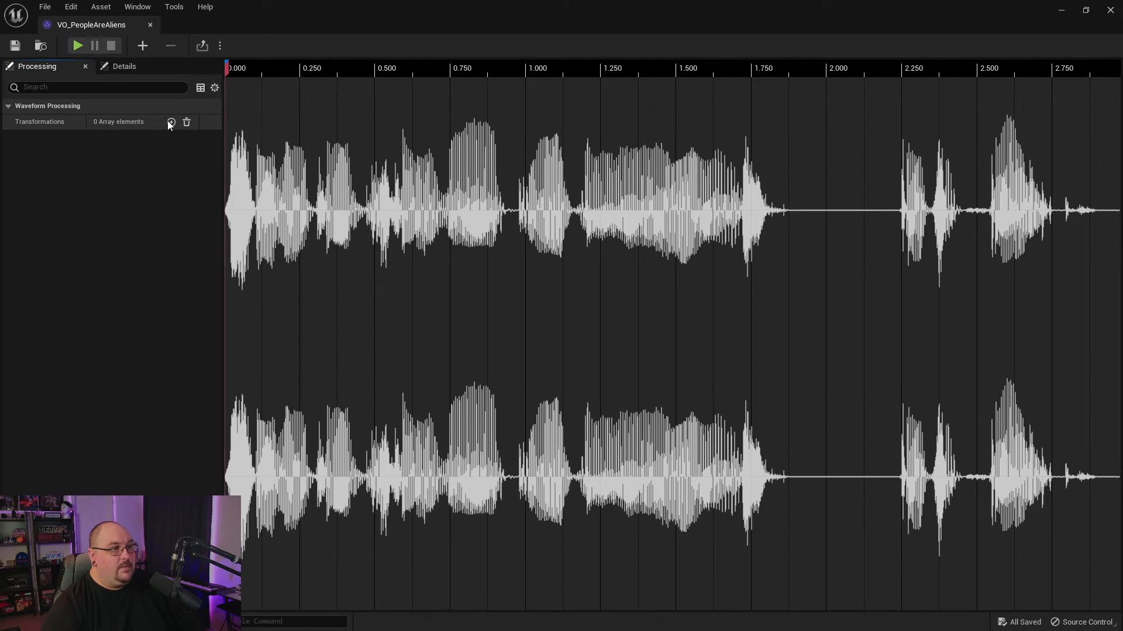
Add Waveform Transformation Normalize at Index 0 and expand Index 0 and Normalization.
{"action": "left_click", "coordinate": [170, 121]}
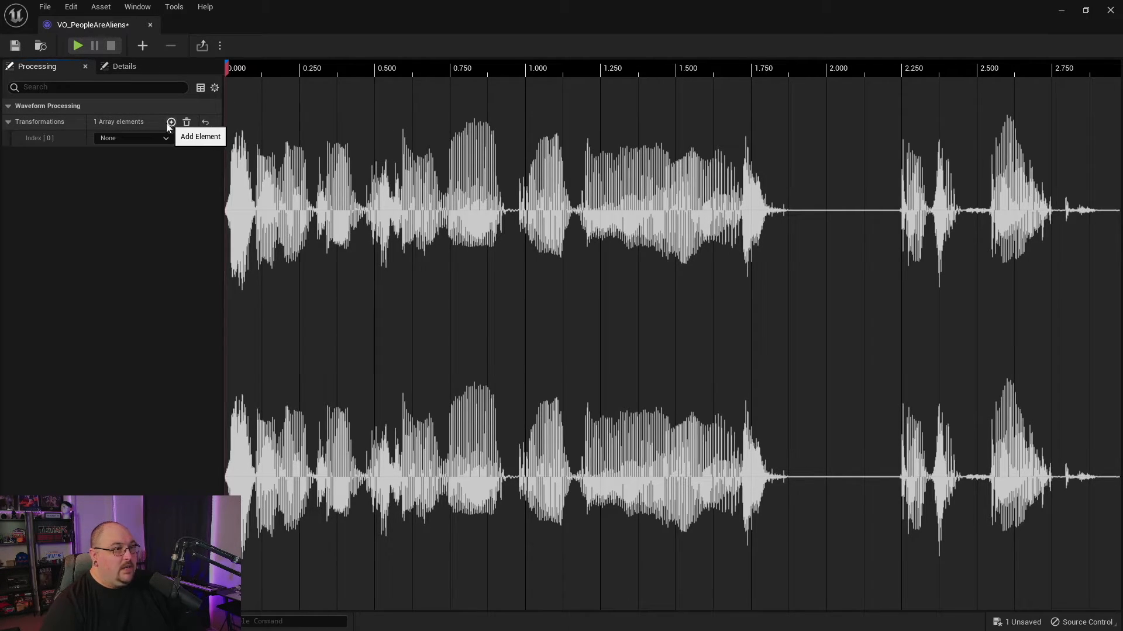
{"action": "left_click", "coordinate": [133, 137]}
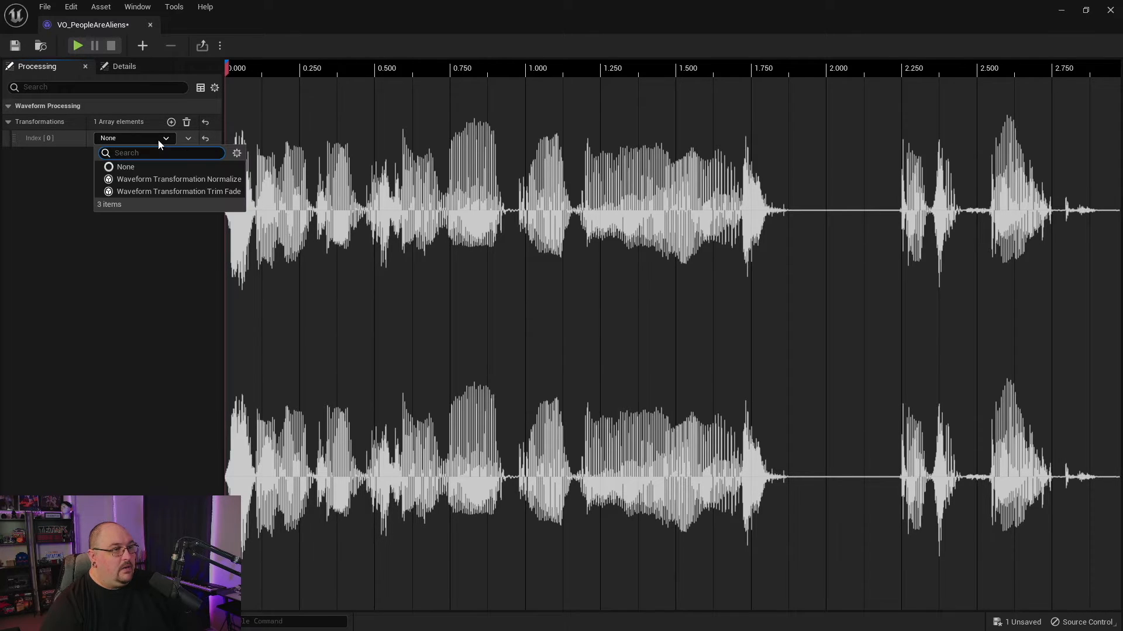
{"action": "mouse_move", "coordinate": [178, 178]}
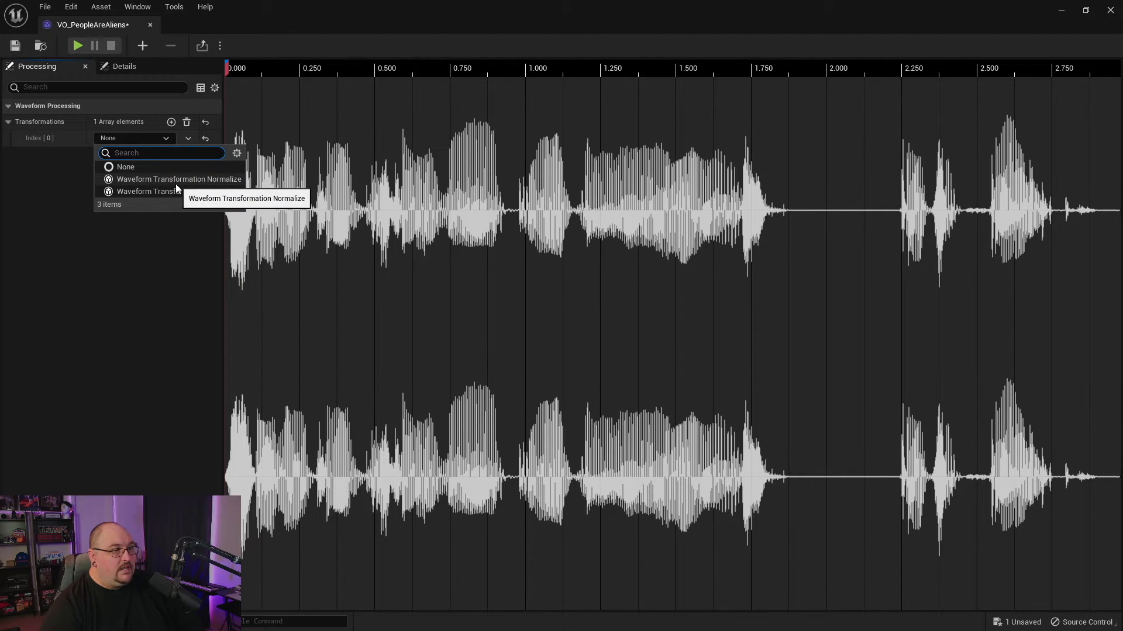
{"action": "left_click", "coordinate": [150, 191]}
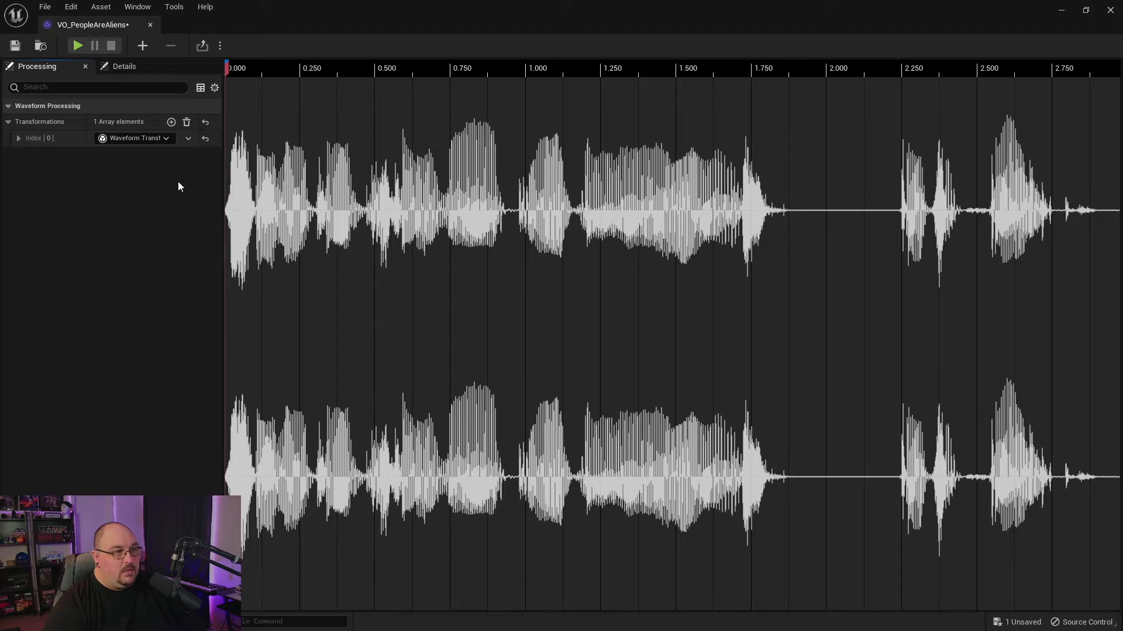
{"action": "left_click", "coordinate": [19, 138]}
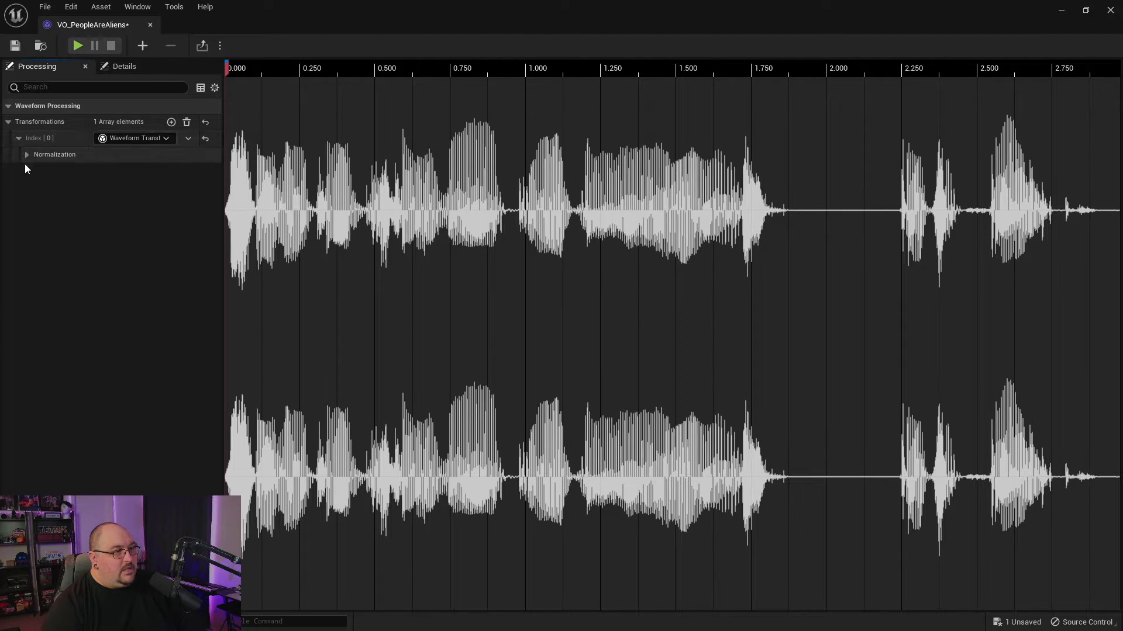
{"action": "left_click", "coordinate": [26, 154]}
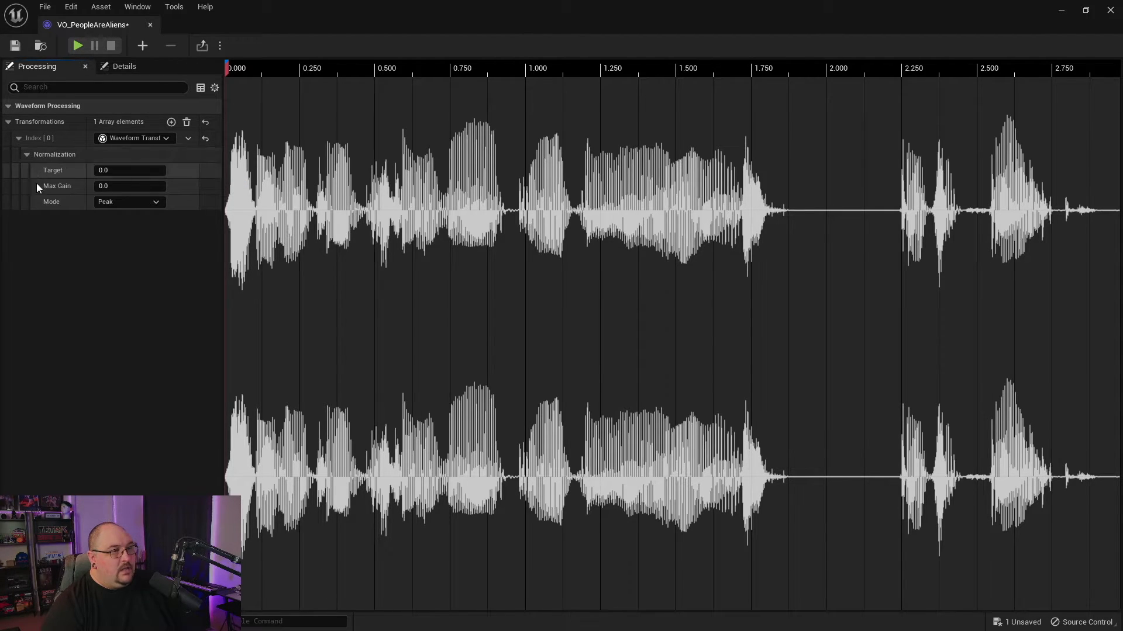
{"action": "mouse_move", "coordinate": [65, 189]}
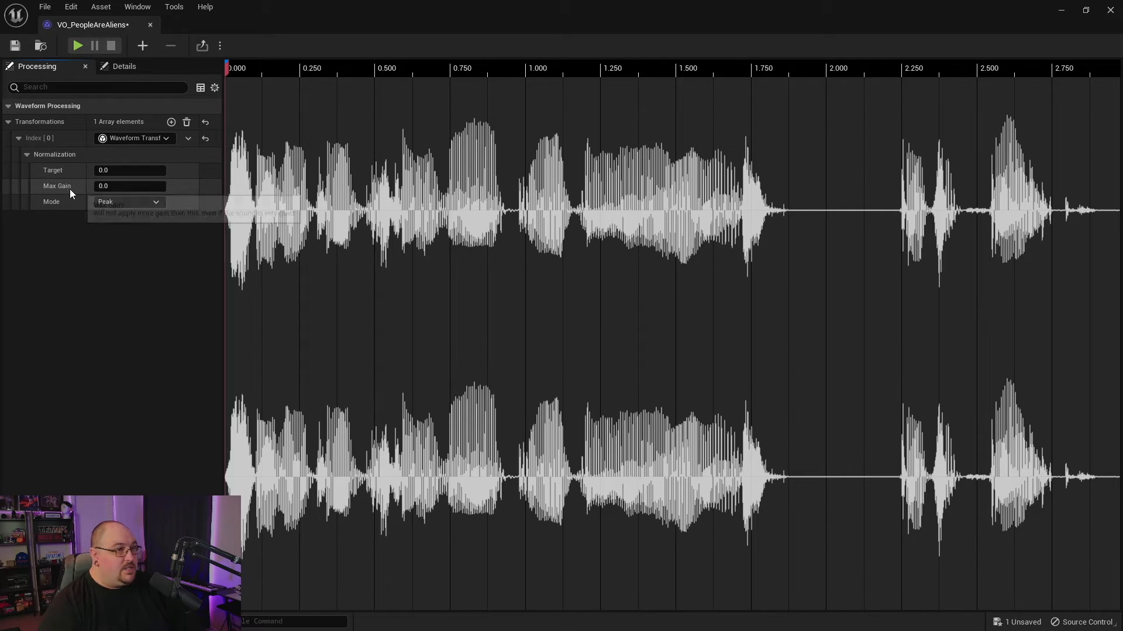
{"action": "left_click", "coordinate": [129, 169]}
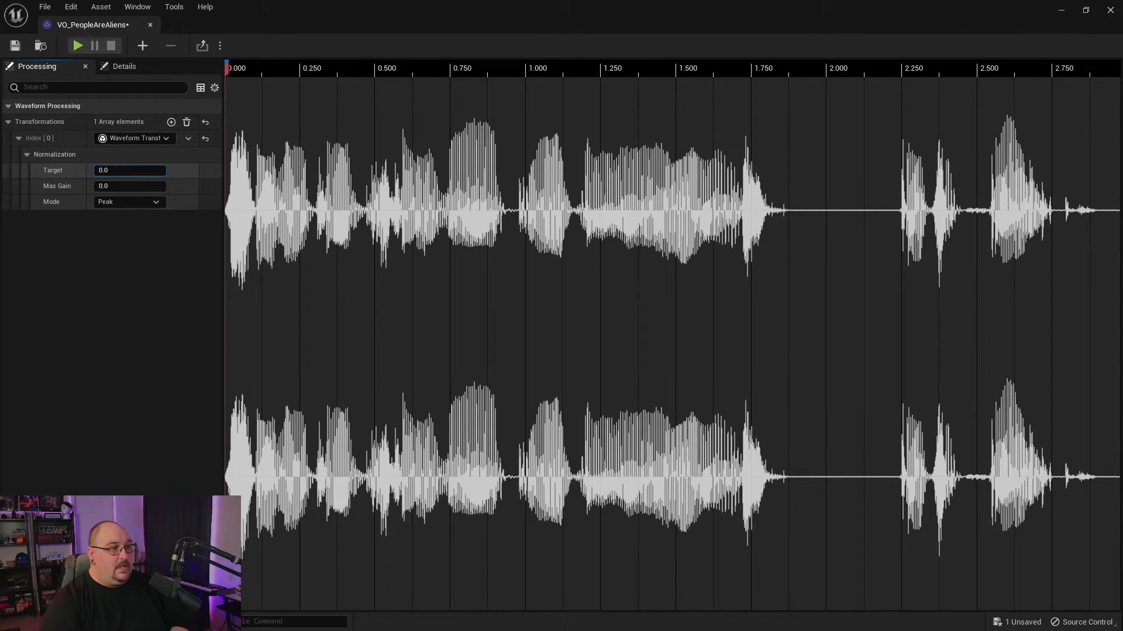
Enter -0.36 in the Normalize Target field, then select the value to replace it.
{"action": "type", "text": "-0.36"}
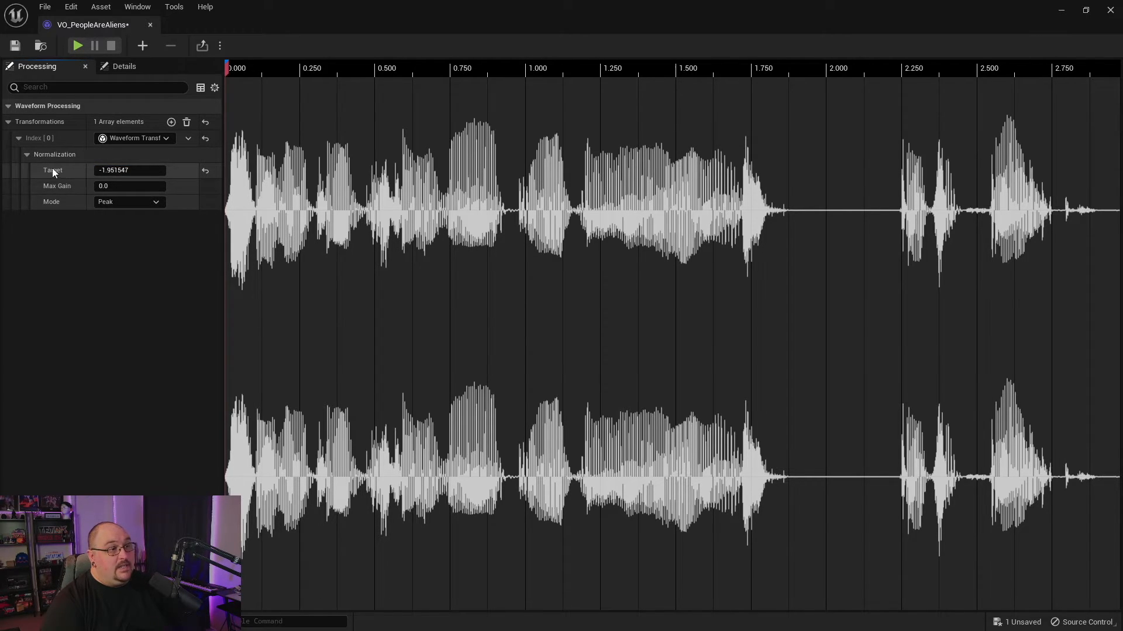
{"action": "double_click", "coordinate": [129, 170]}
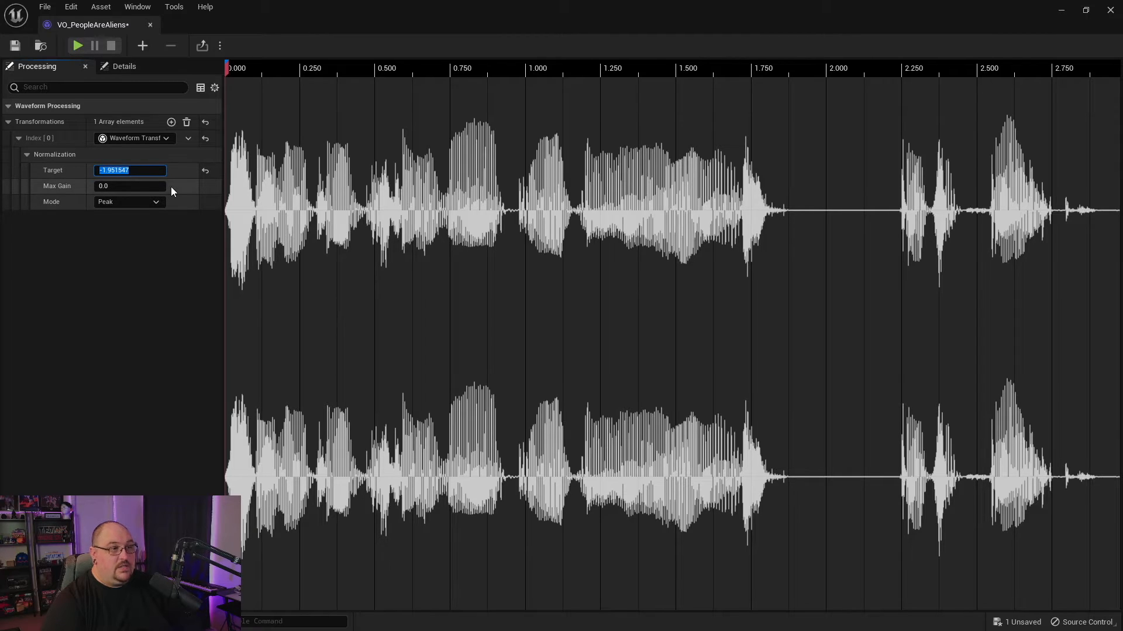
{"action": "mouse_move", "coordinate": [341, 218]}
{"action": "type", "text": "-3"}
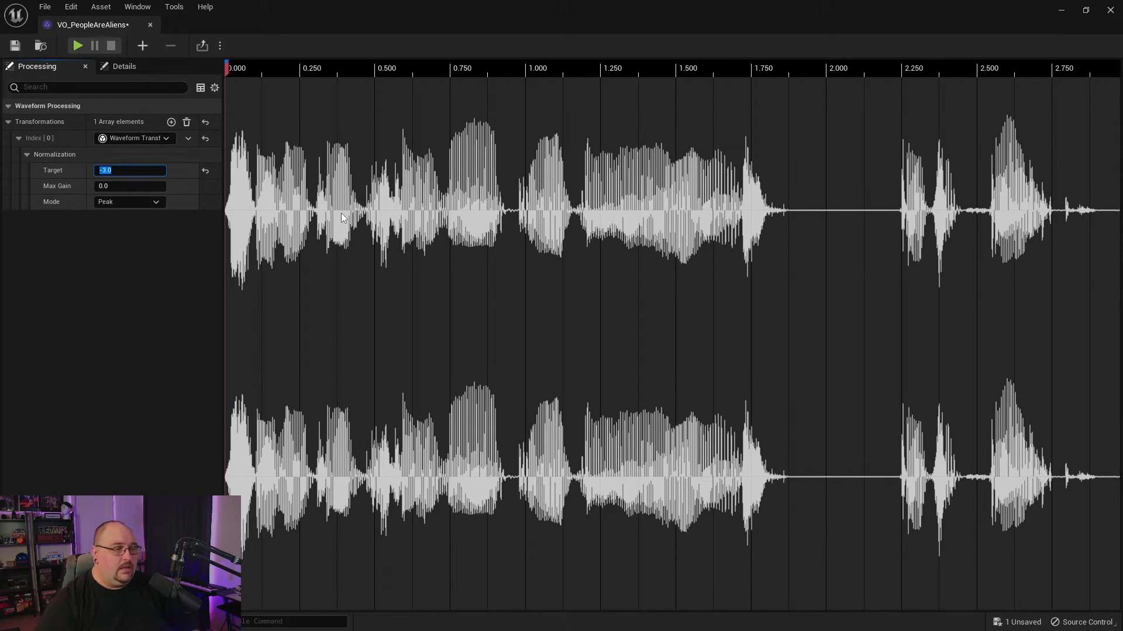
{"action": "mouse_move", "coordinate": [158, 260]}
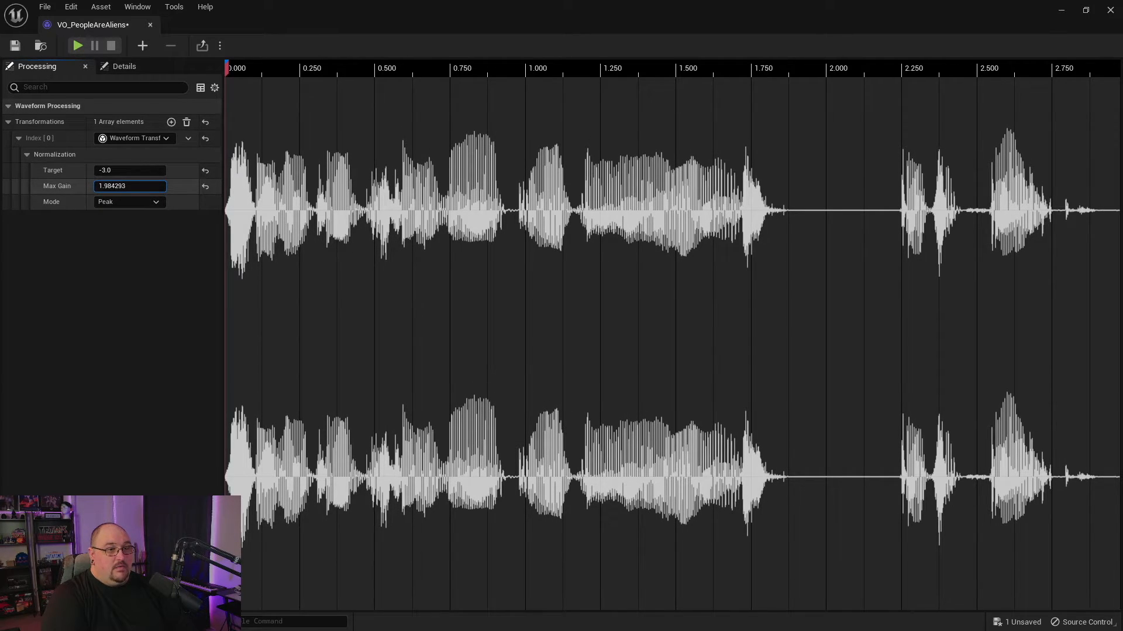
Edit the Normalization Max Gain field to about 1.82.
{"action": "left_click", "coordinate": [129, 186]}
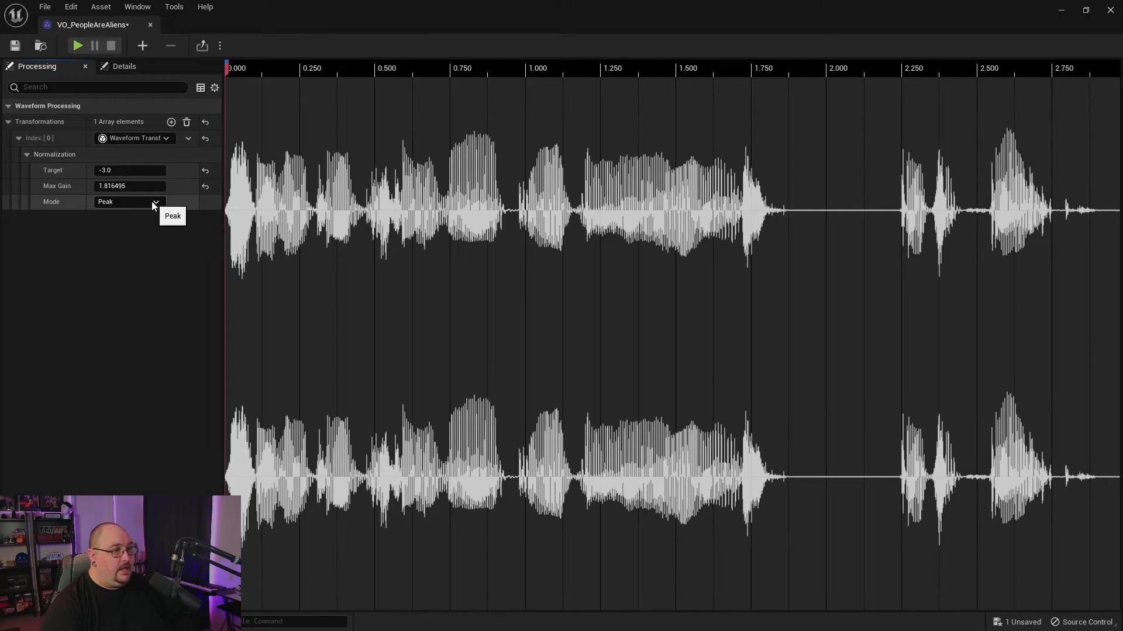
Set Normalization Mode to RMS, then change it to DWeighted Loudness.
{"action": "left_click", "coordinate": [128, 201]}
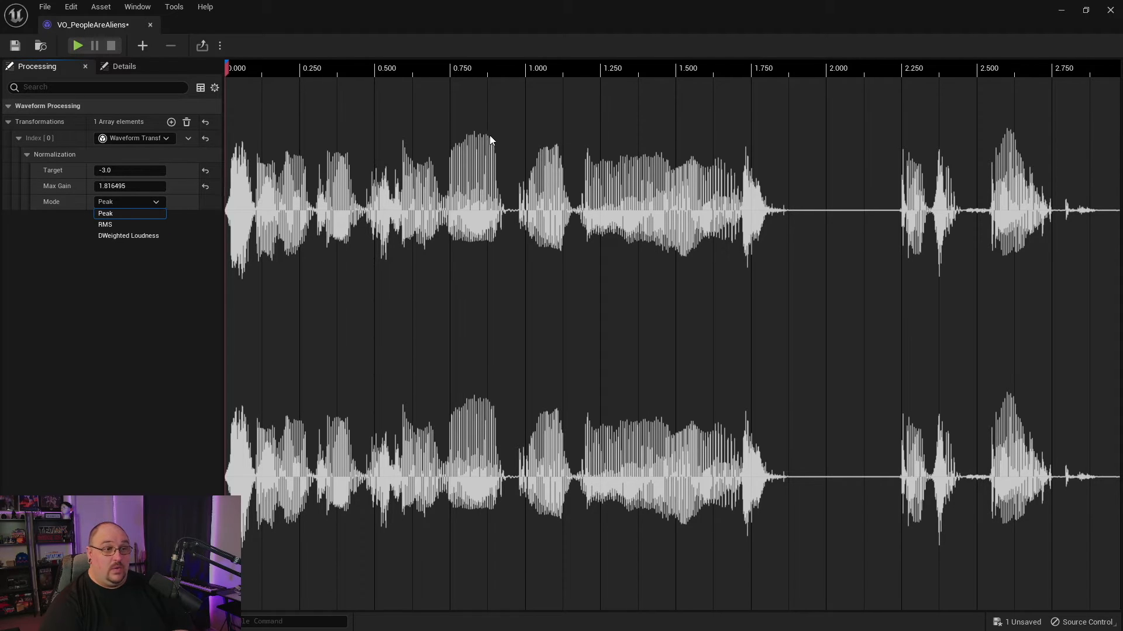
{"action": "mouse_move", "coordinate": [566, 125]}
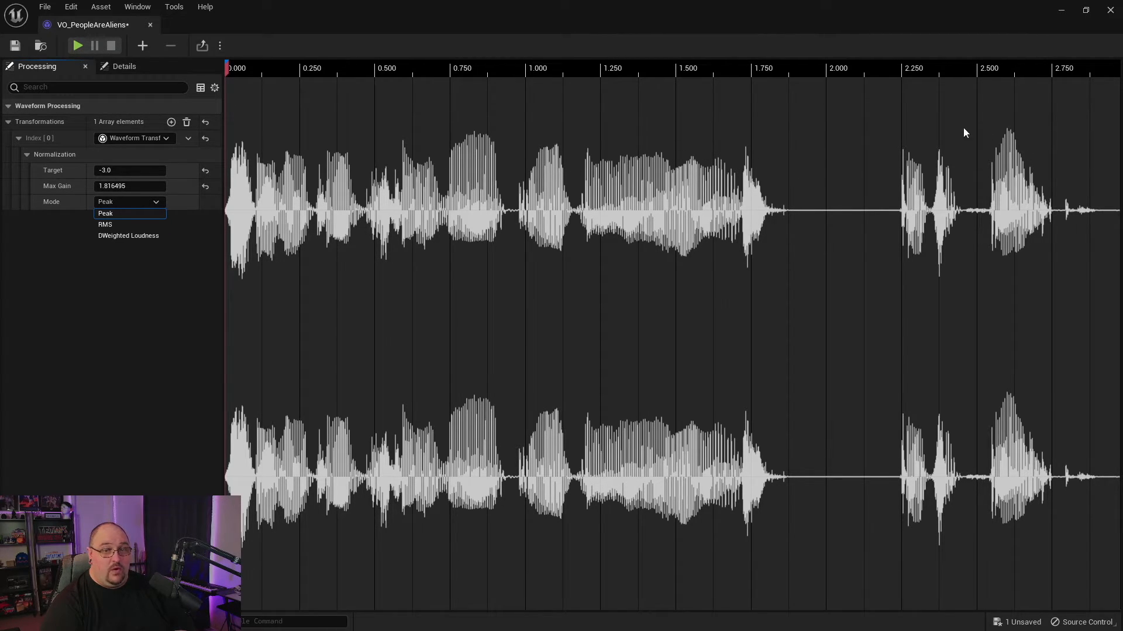
{"action": "left_click", "coordinate": [105, 224]}
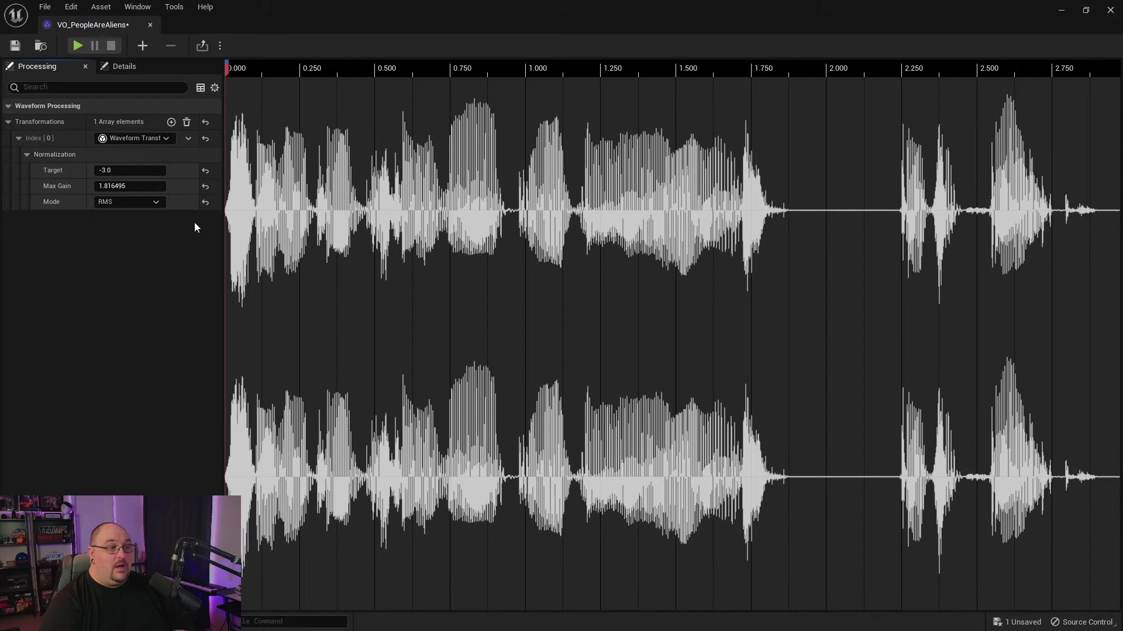
{"action": "mouse_move", "coordinate": [484, 230]}
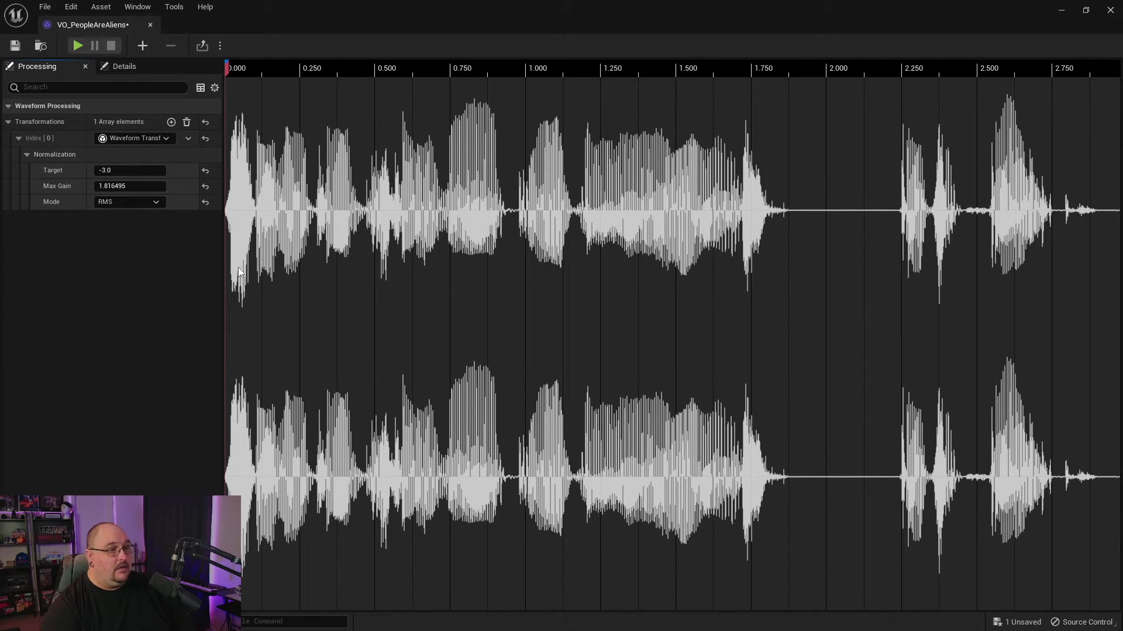
{"action": "left_click", "coordinate": [128, 201]}
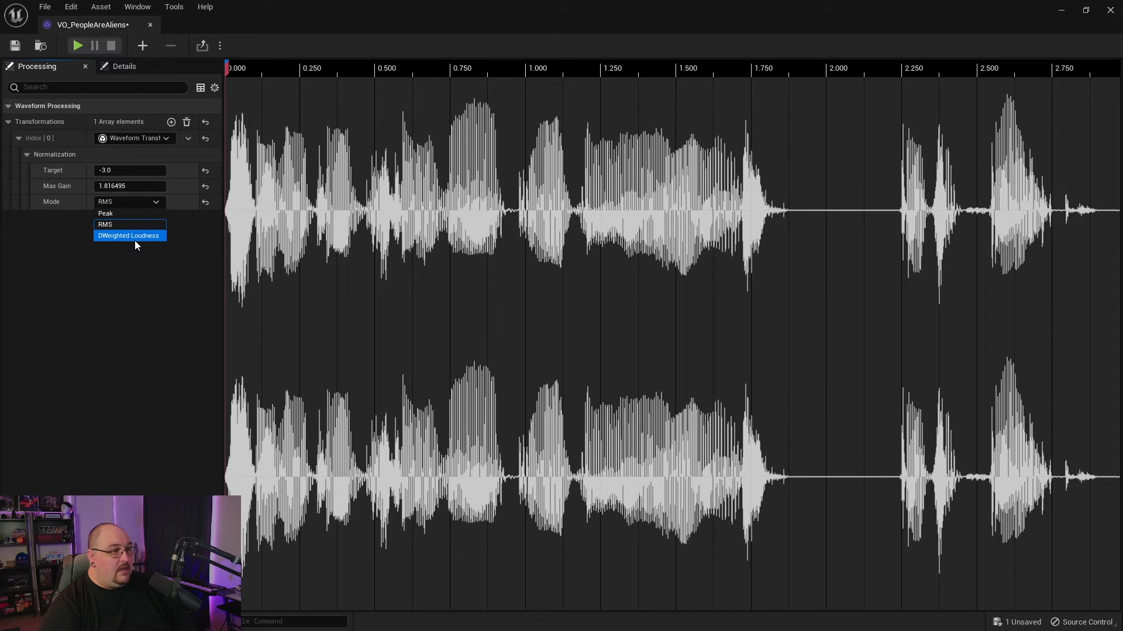
{"action": "left_click", "coordinate": [129, 236]}
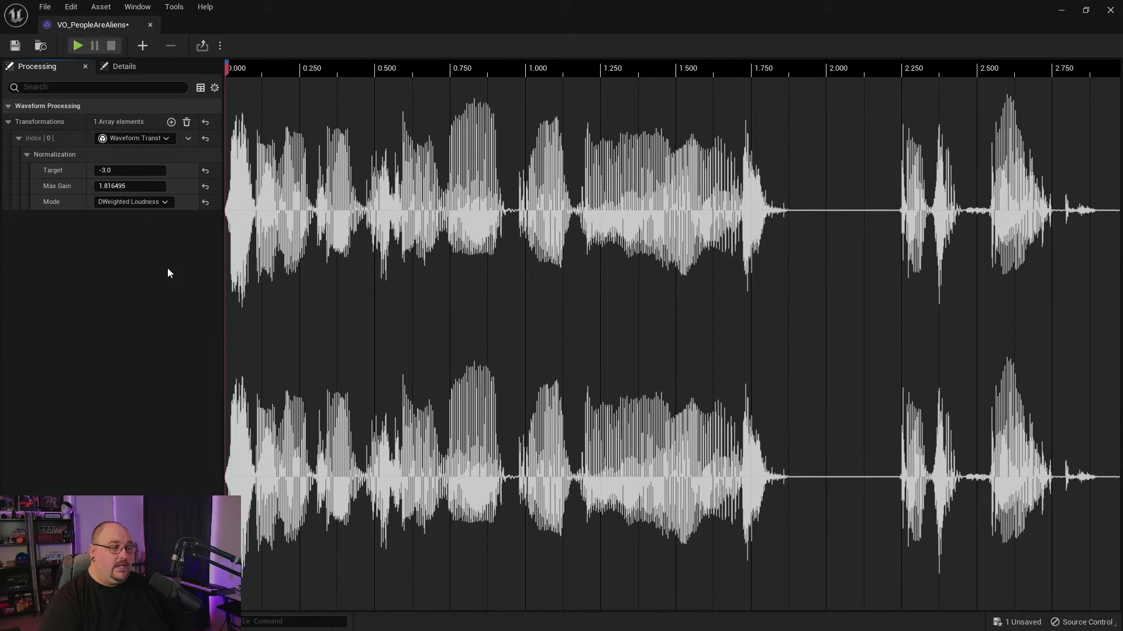
{"action": "left_click", "coordinate": [132, 202]}
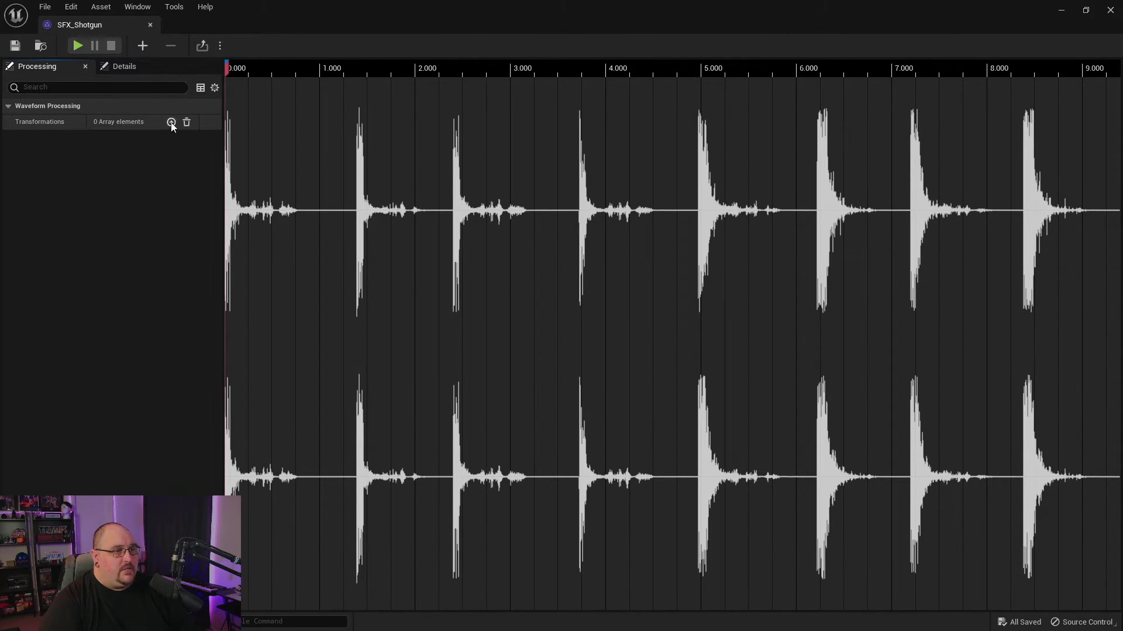
Add Waveform Transformation Trim Fade at Index 0 and expand its Trim and Fade groups.
{"action": "left_click", "coordinate": [171, 122]}
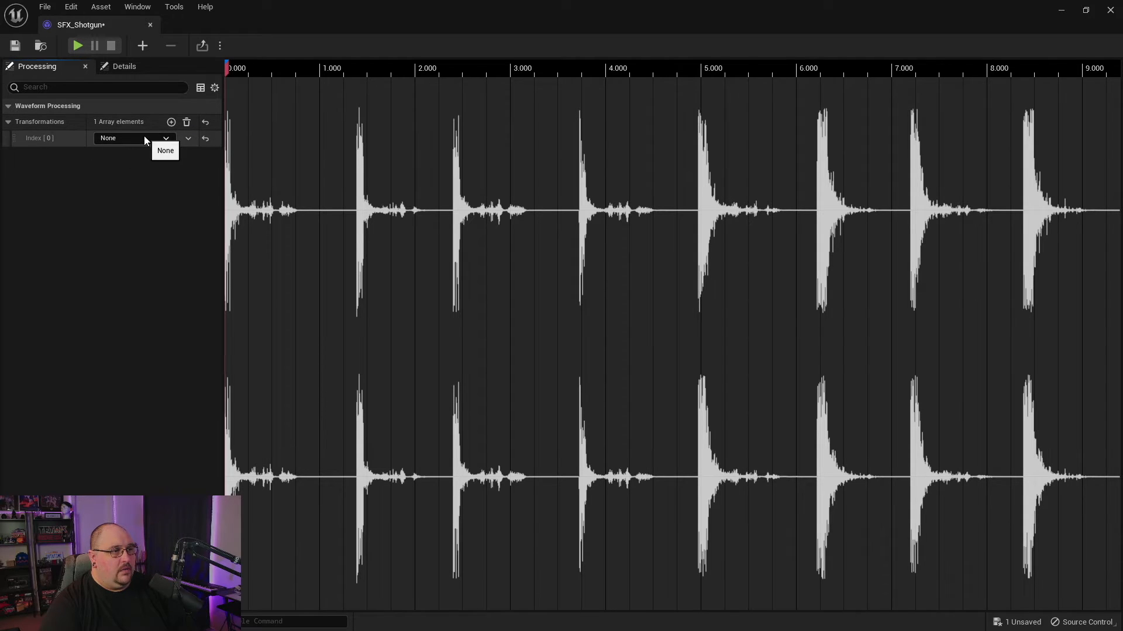
{"action": "left_click", "coordinate": [133, 138]}
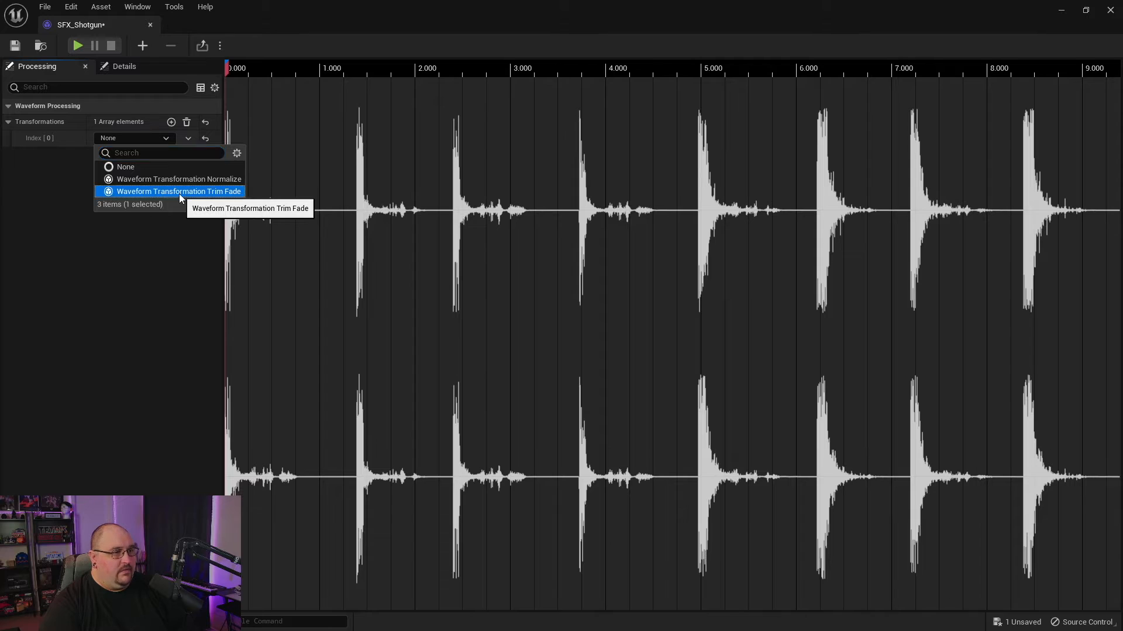
{"action": "left_click", "coordinate": [178, 191]}
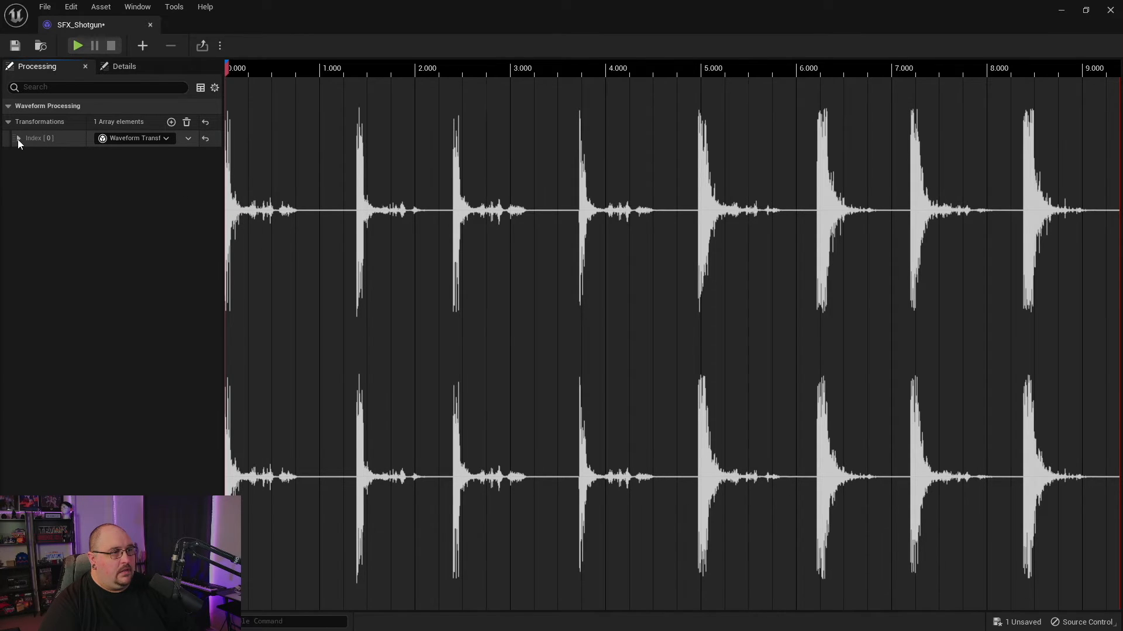
{"action": "left_click", "coordinate": [17, 138]}
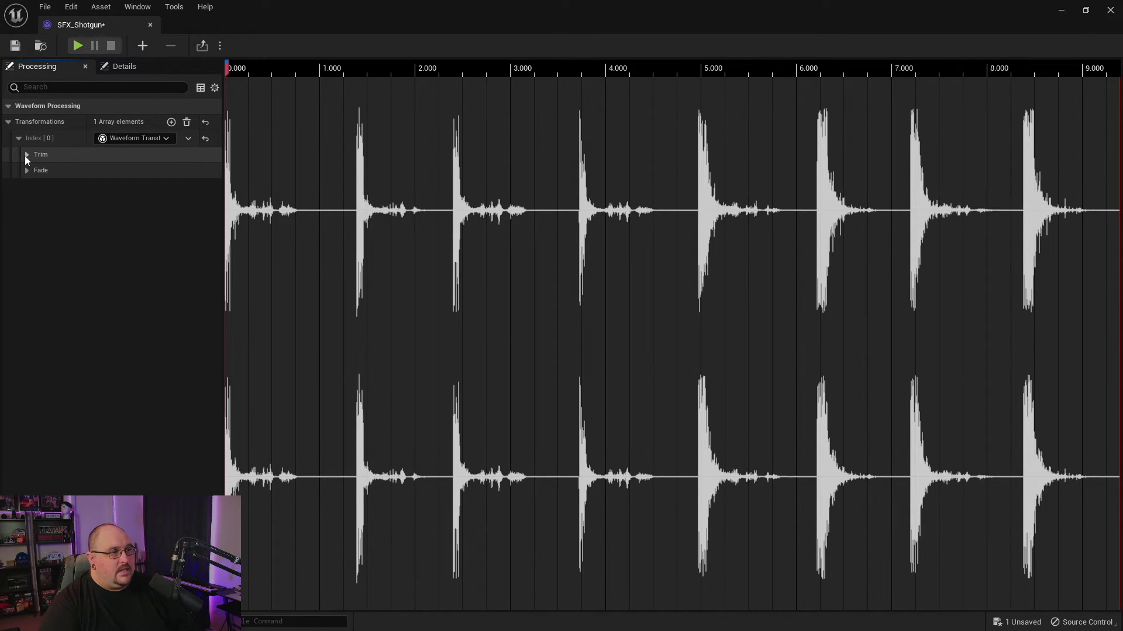
{"action": "left_click", "coordinate": [27, 153]}
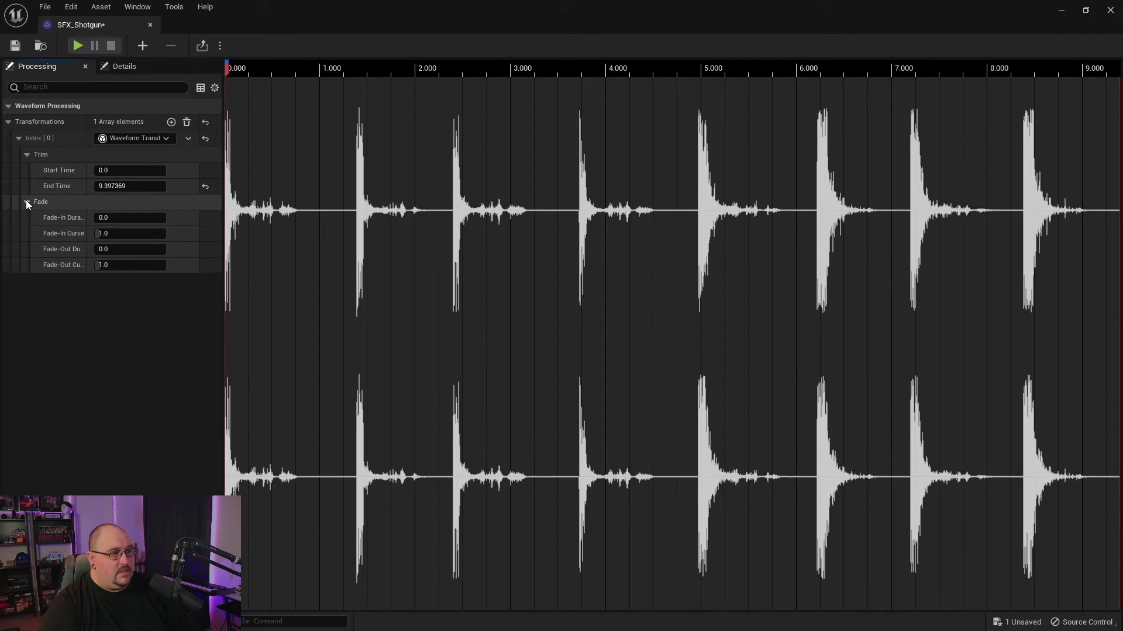
{"action": "mouse_move", "coordinate": [45, 168]}
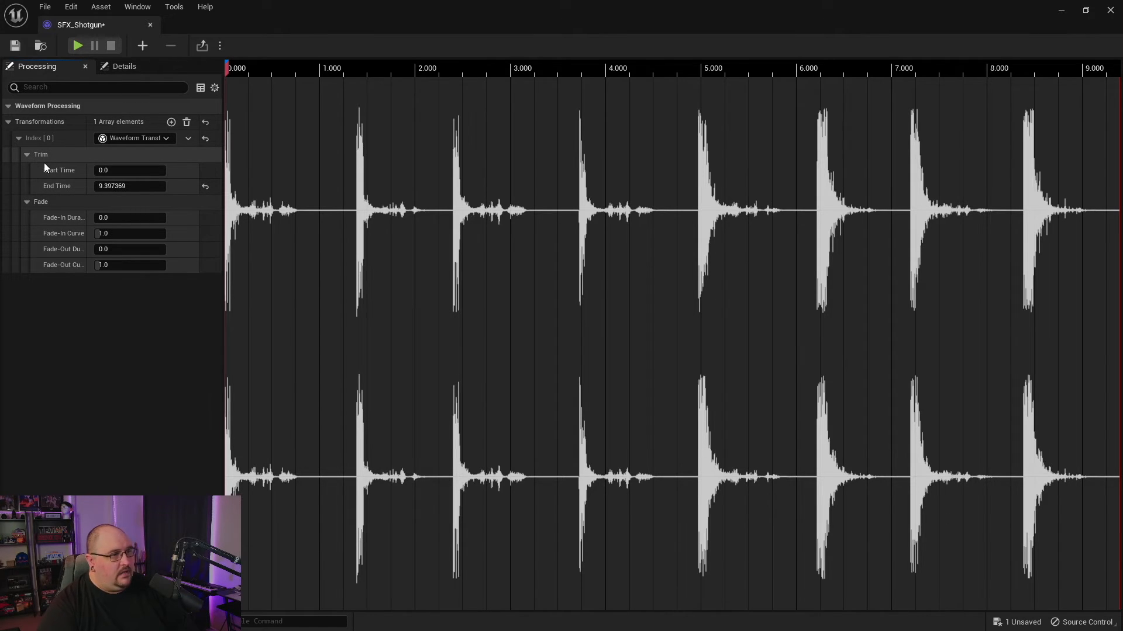
{"action": "mouse_move", "coordinate": [68, 172]}
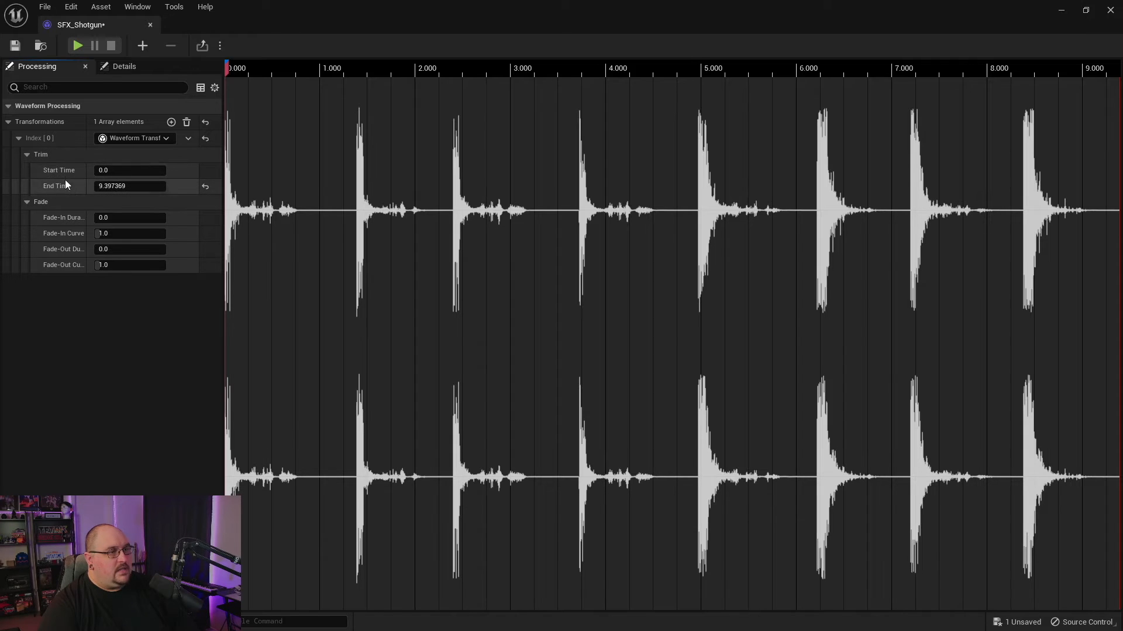
{"action": "mouse_move", "coordinate": [90, 176]}
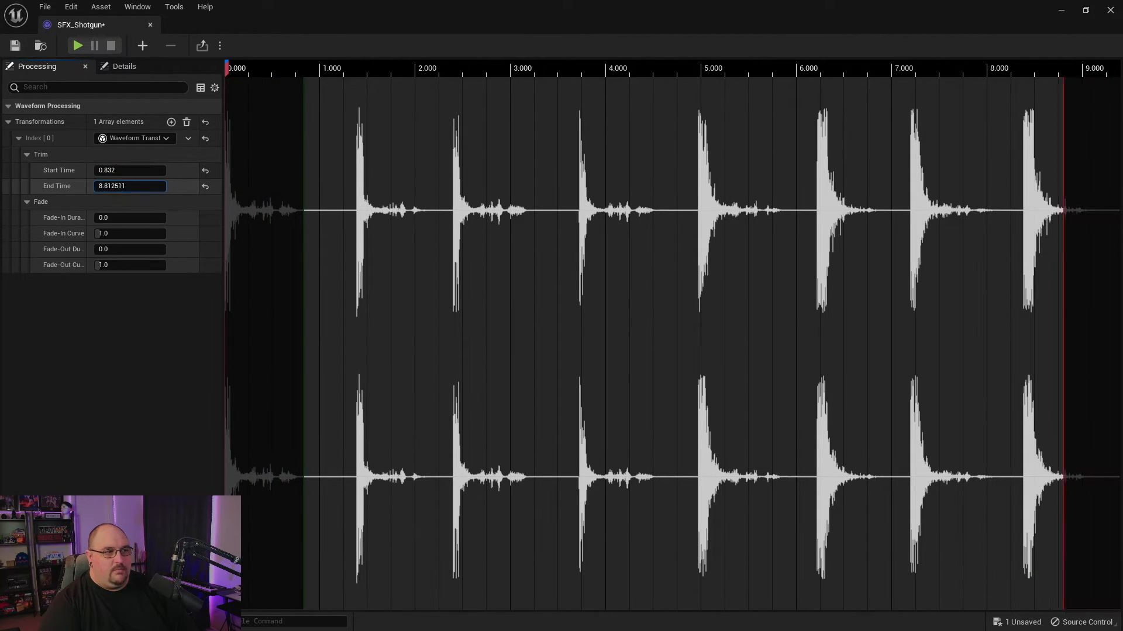
Restore the trim to Start Time 0.0 and End Time 9.397369.
{"action": "type", "text": "5.92931"}
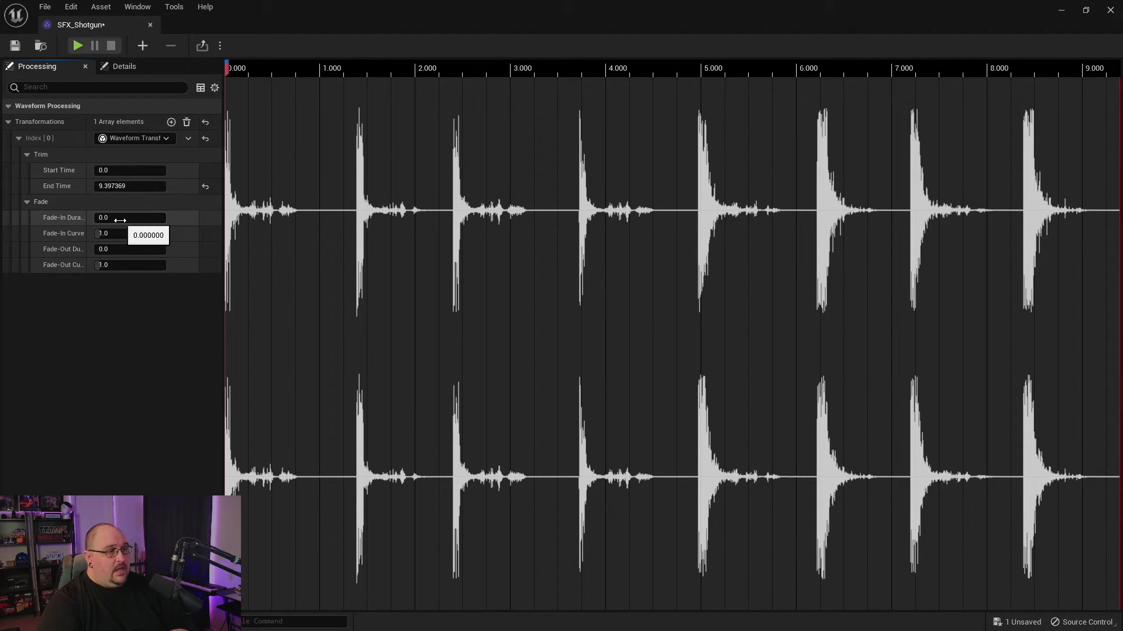
Set Fade-In Duration to 2.36449 and Fade-Out Duration to about 2.48 seconds.
{"action": "left_click_drag", "start_coordinate": [107, 217], "coordinate": [129, 217]}
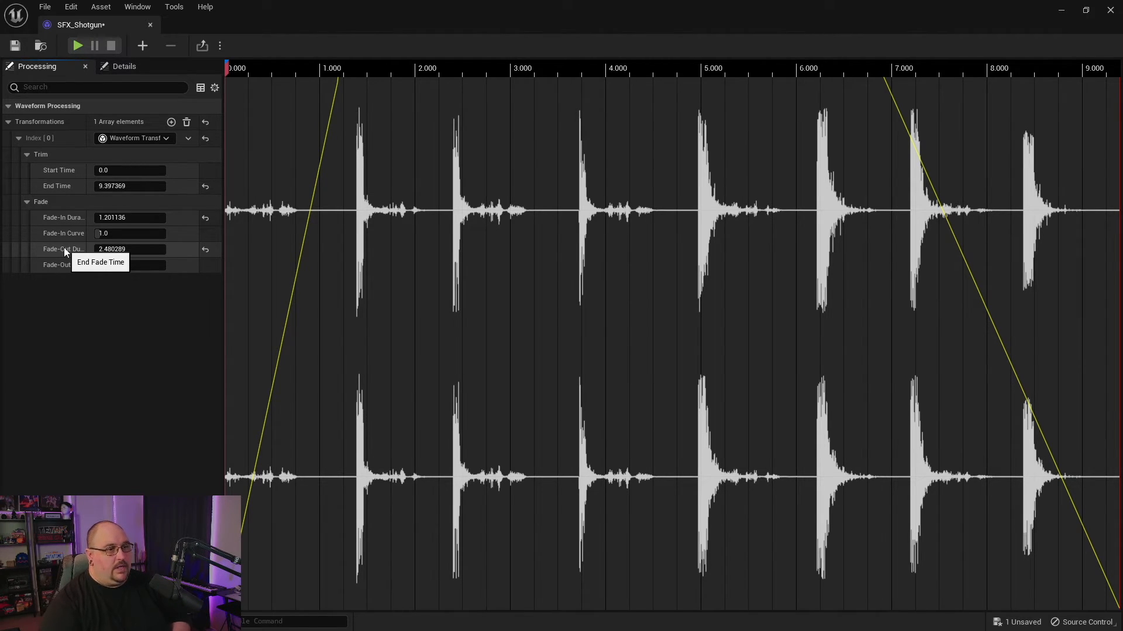
{"action": "mouse_move", "coordinate": [182, 335]}
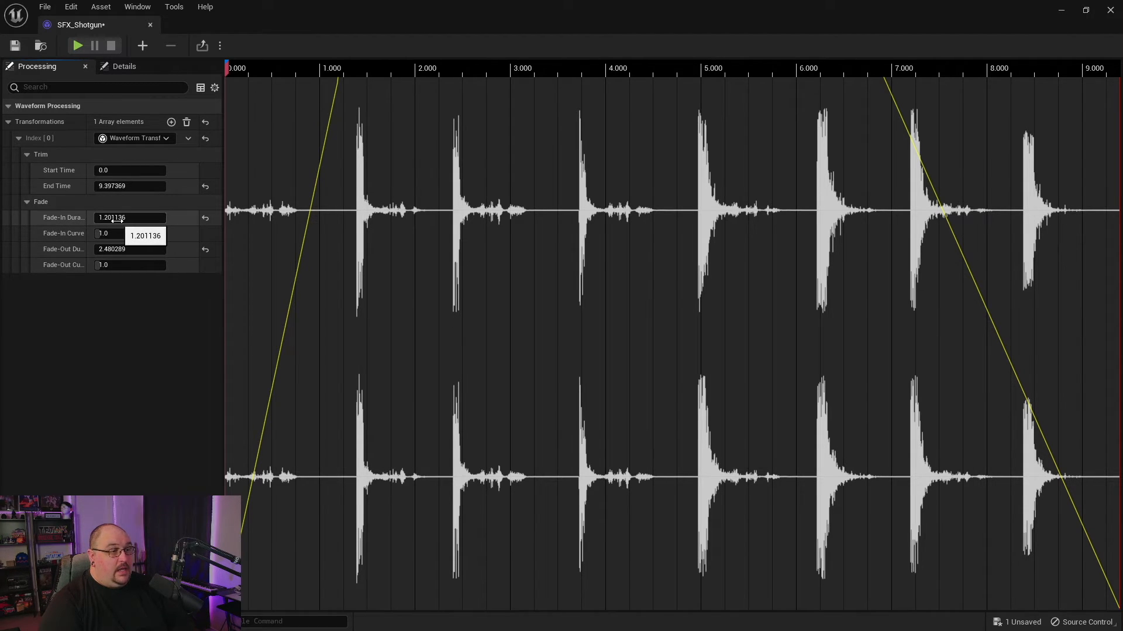
{"action": "type", "text": "2.36449"}
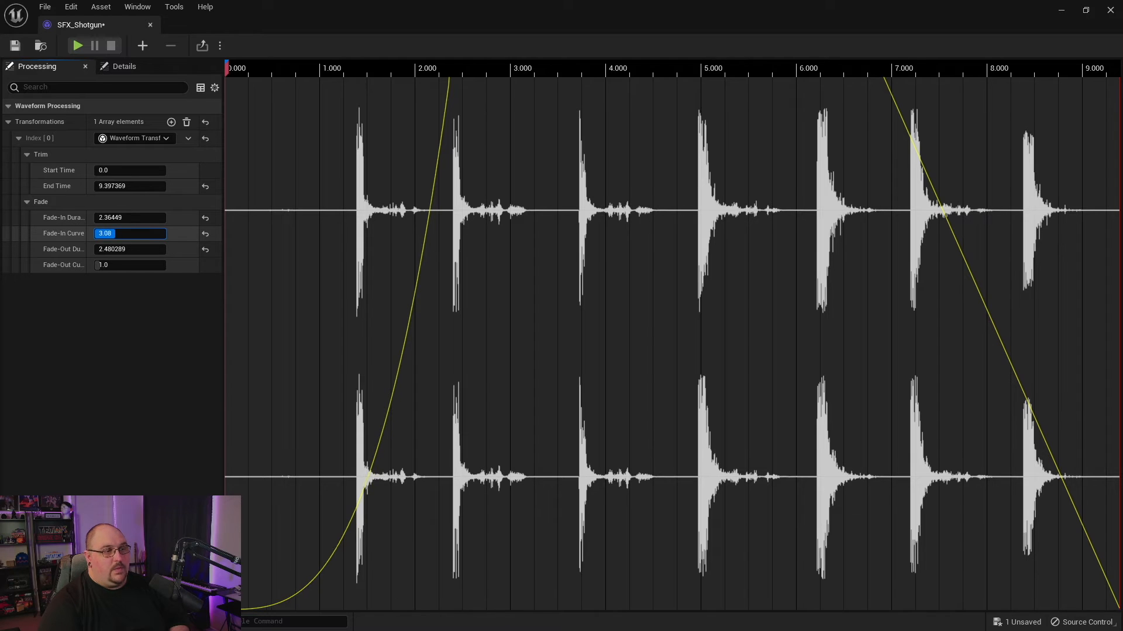
Change the Fade-In Curve value from 3.08 to 0.52.
{"action": "type", "text": "0.44"}
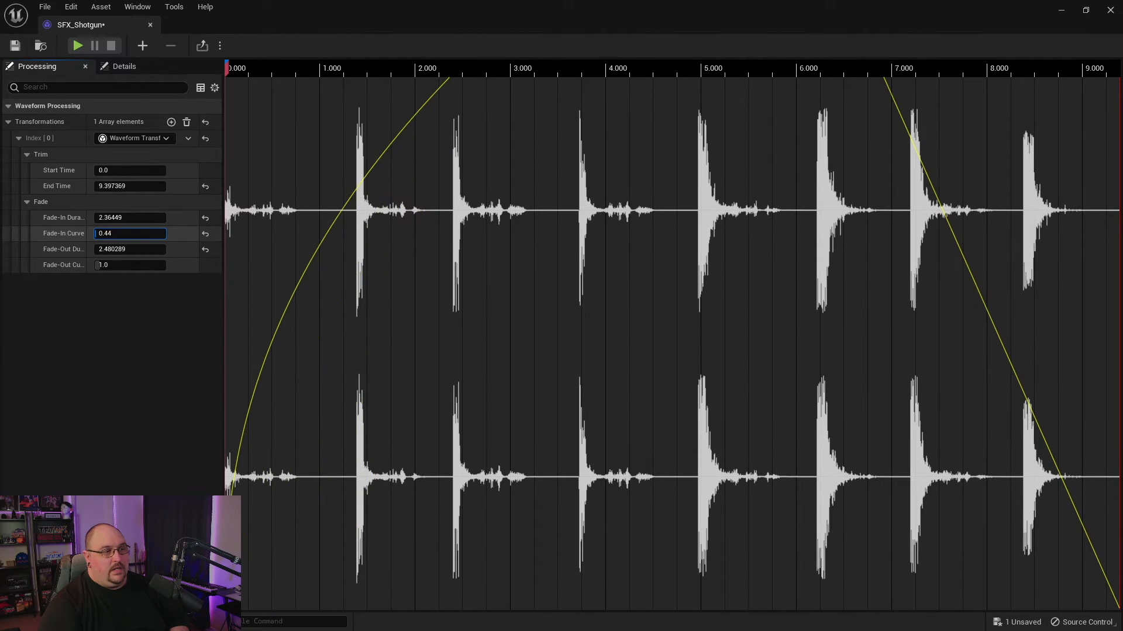
{"action": "type", "text": "0.52"}
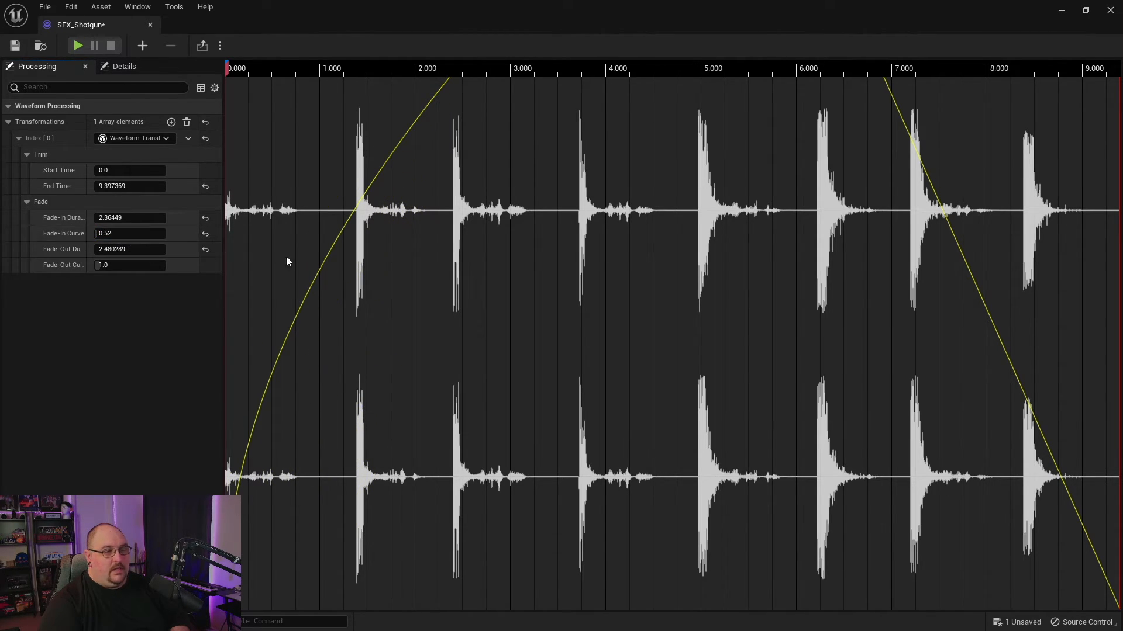
{"action": "mouse_move", "coordinate": [316, 267]}
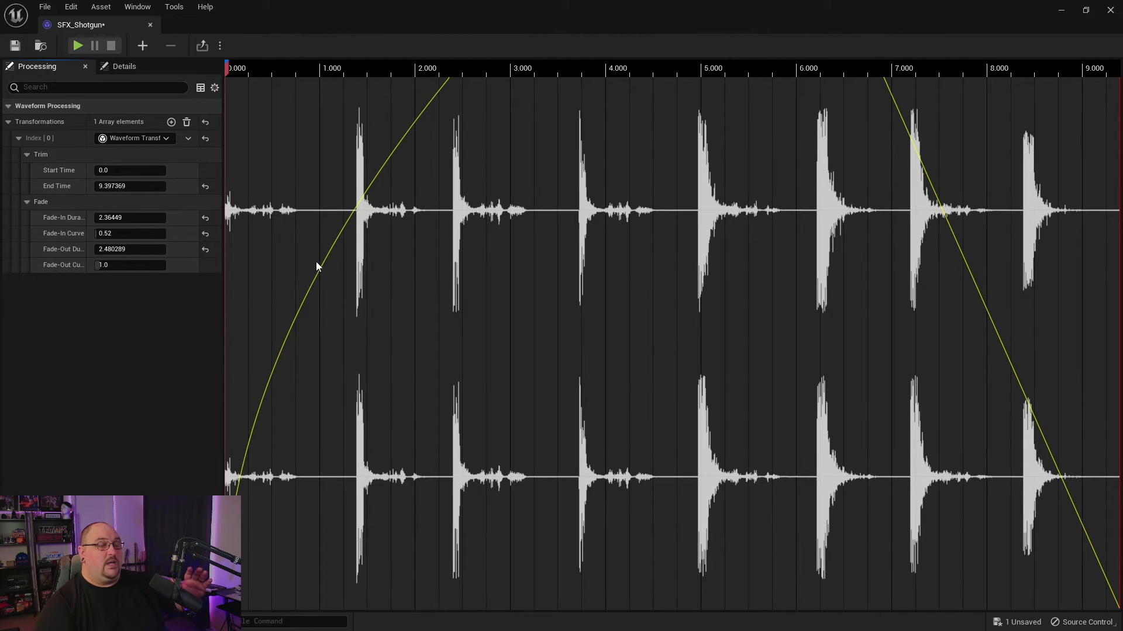
{"action": "mouse_move", "coordinate": [239, 259]}
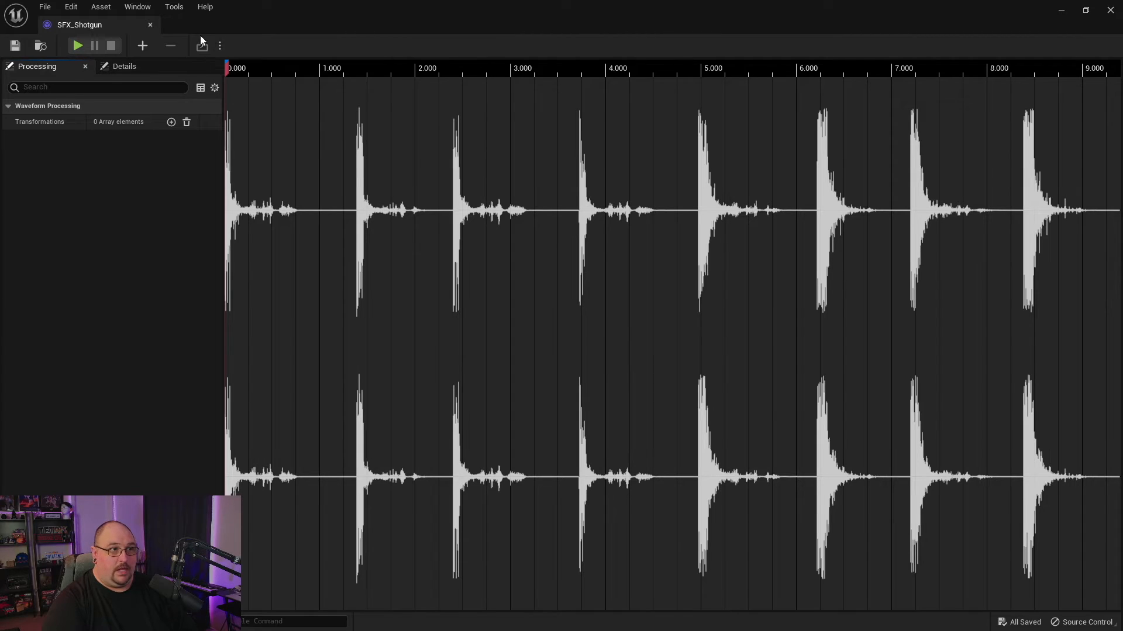
{"action": "mouse_move", "coordinate": [332, 144]}
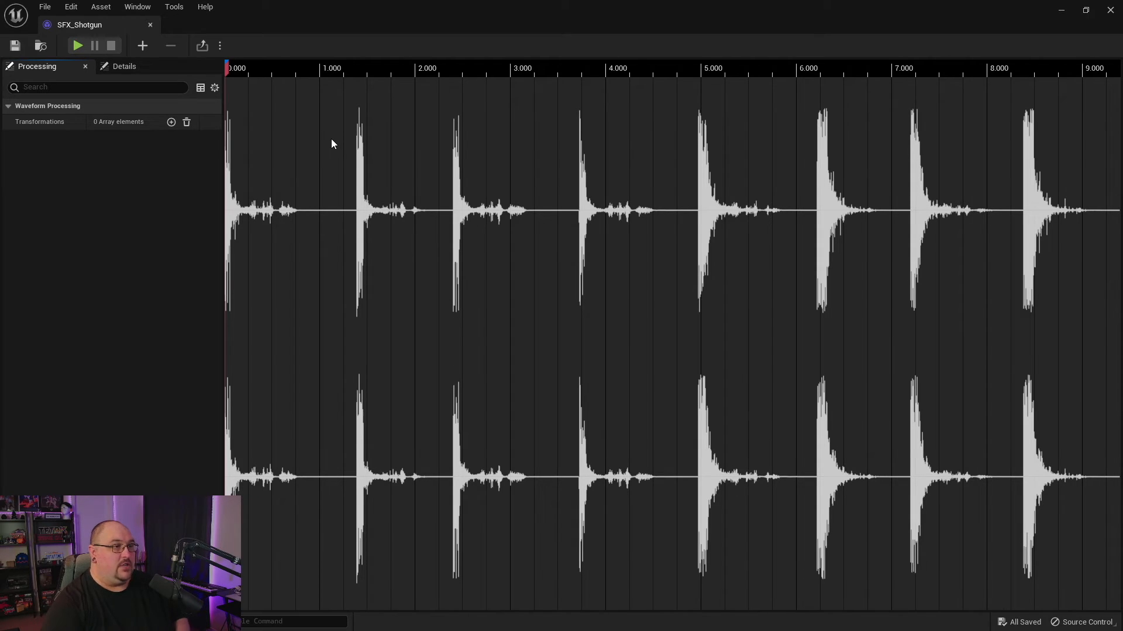
{"action": "mouse_move", "coordinate": [201, 194]}
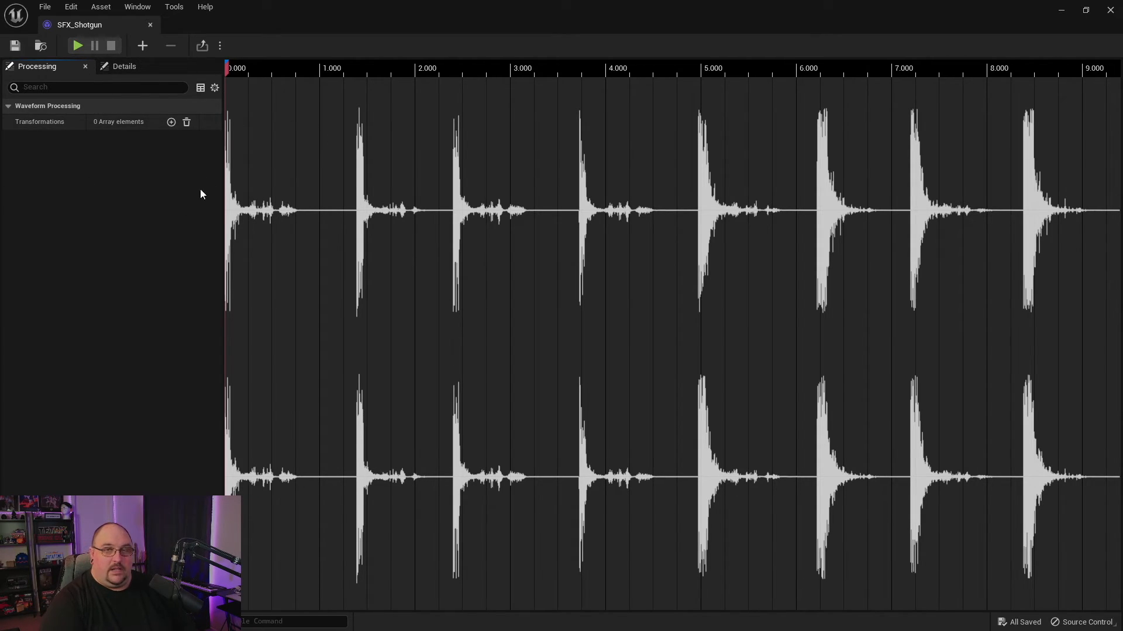
{"action": "mouse_move", "coordinate": [159, 149]}
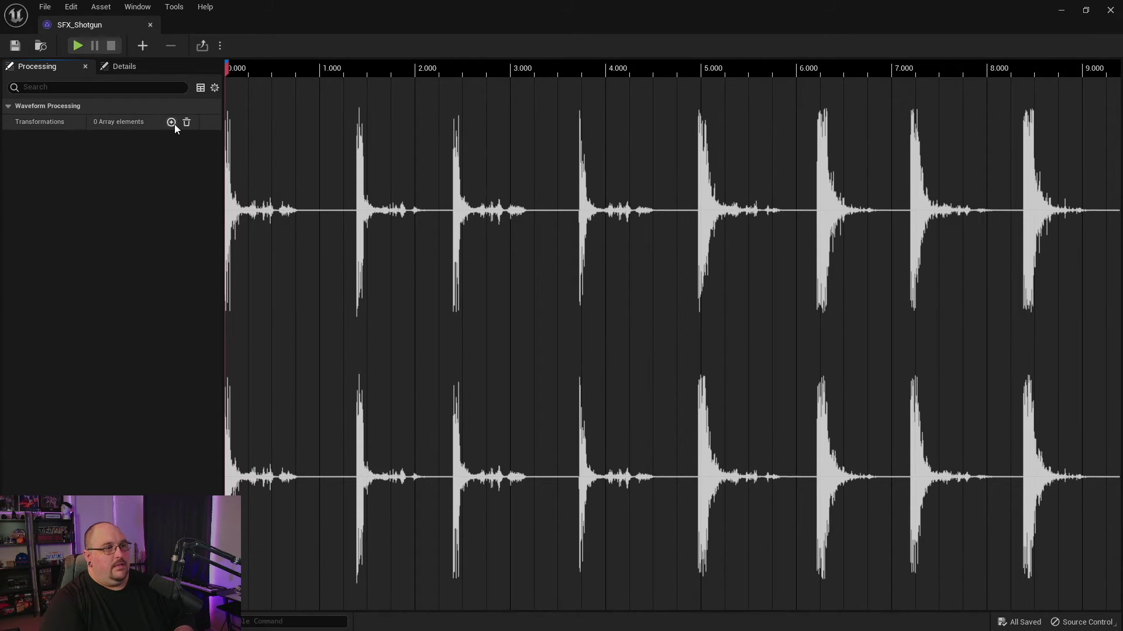
Add a new empty element to SFX_Shotgun's Transformations list.
{"action": "left_click", "coordinate": [170, 122]}
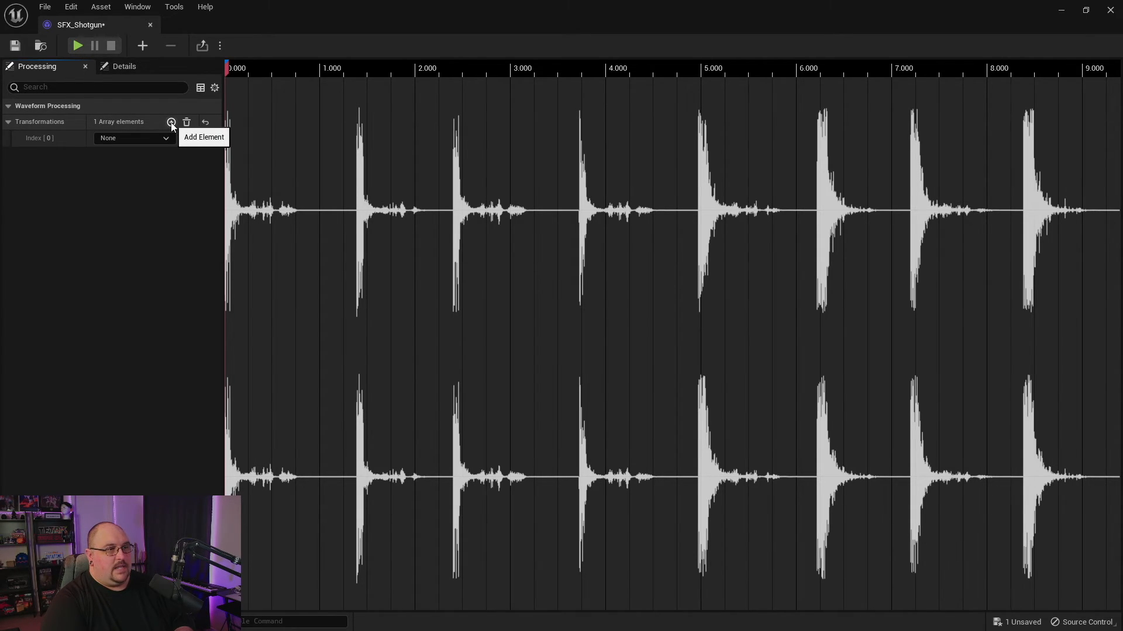
{"action": "mouse_move", "coordinate": [106, 25]}
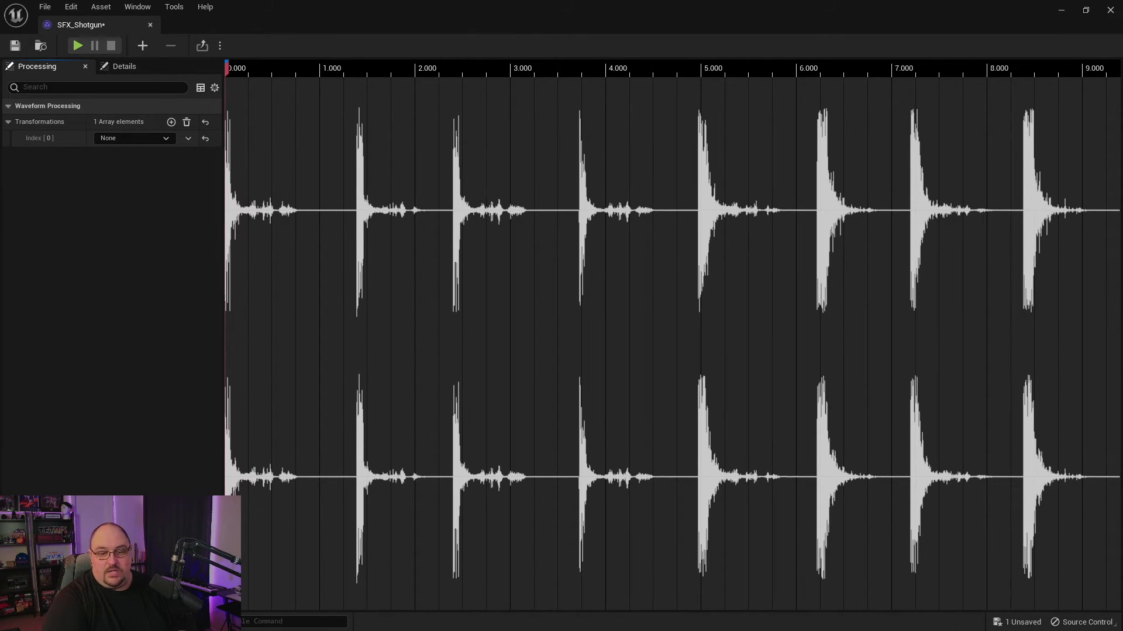
{"action": "mouse_move", "coordinate": [1018, 610]}
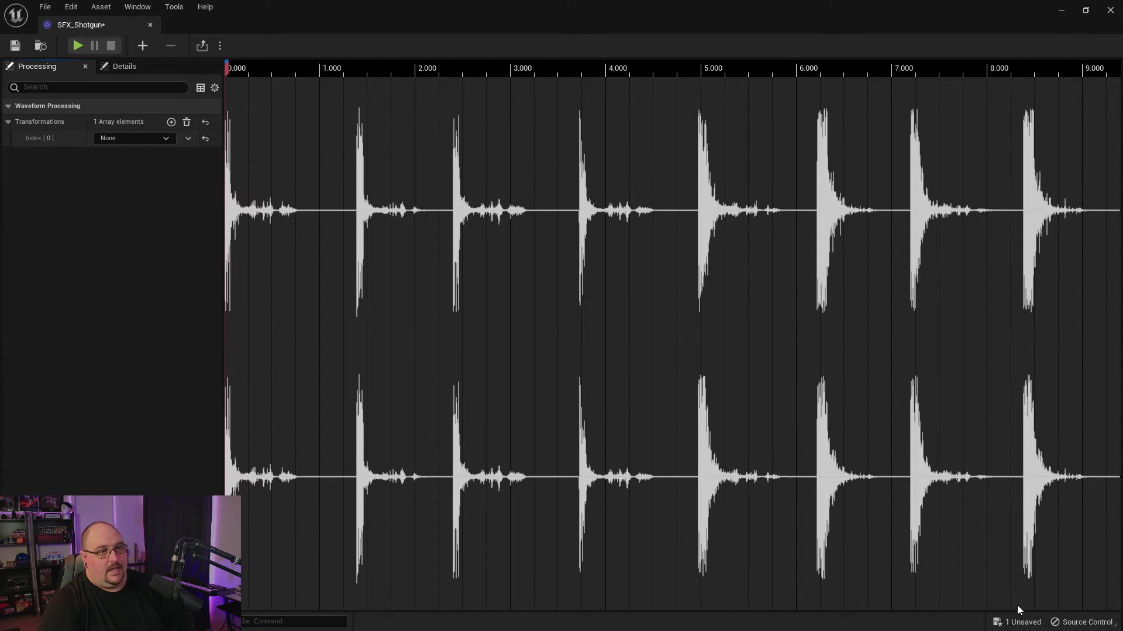
{"action": "mouse_move", "coordinate": [892, 536]}
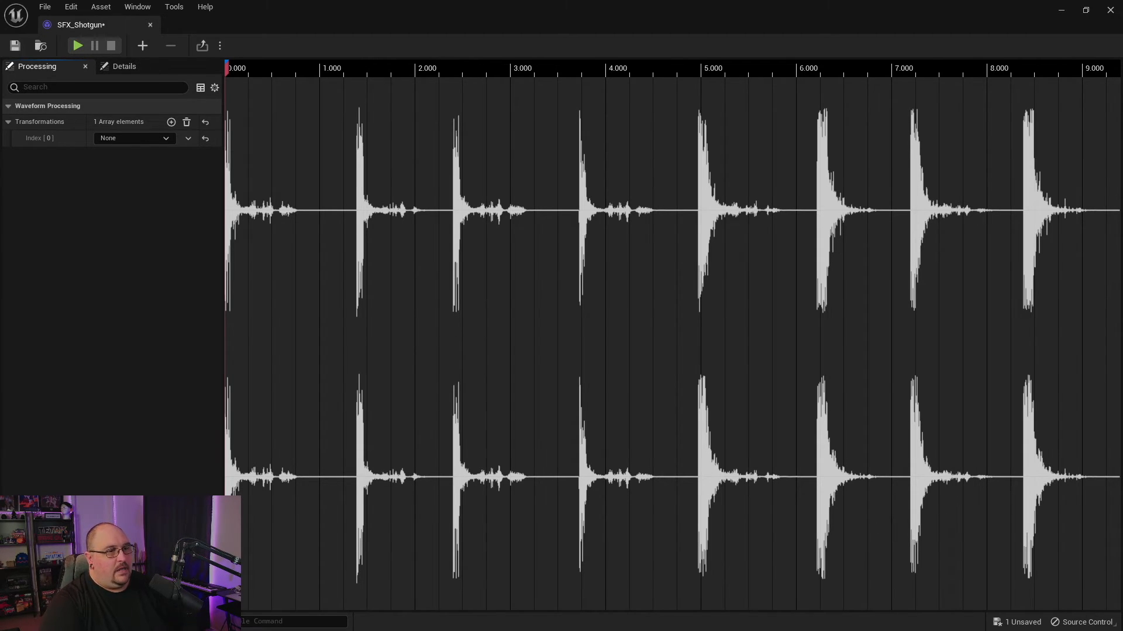
Make slot [0] a Trim Fade with Trim Start Time 2.327107, playhead at the third gunshot.
{"action": "left_click", "coordinate": [134, 138]}
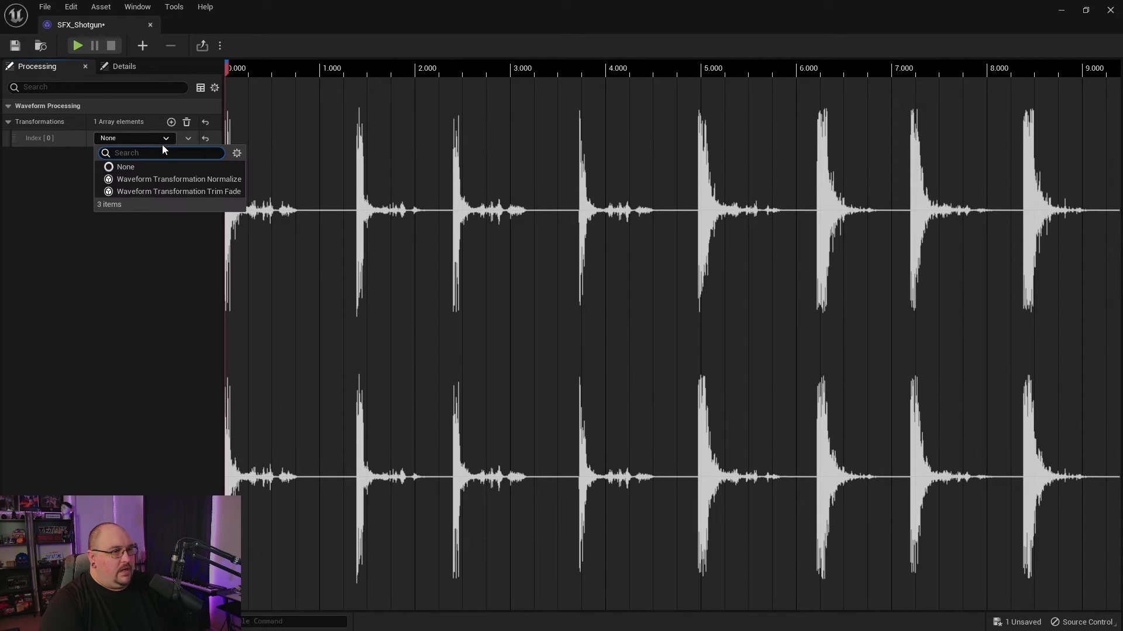
{"action": "left_click", "coordinate": [178, 191]}
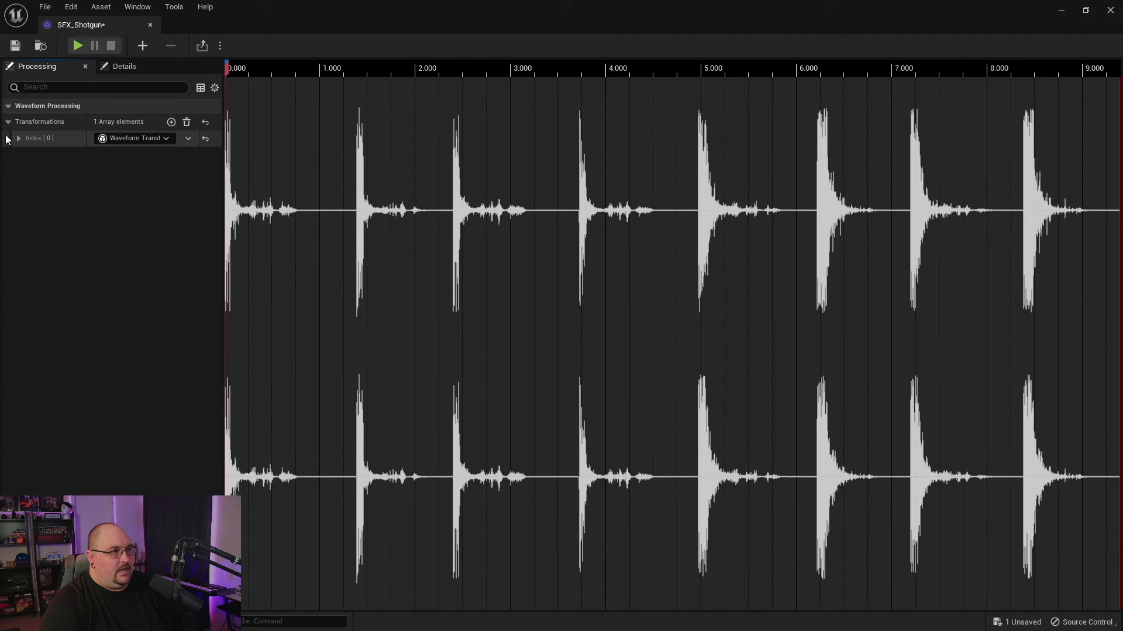
{"action": "left_click", "coordinate": [19, 137]}
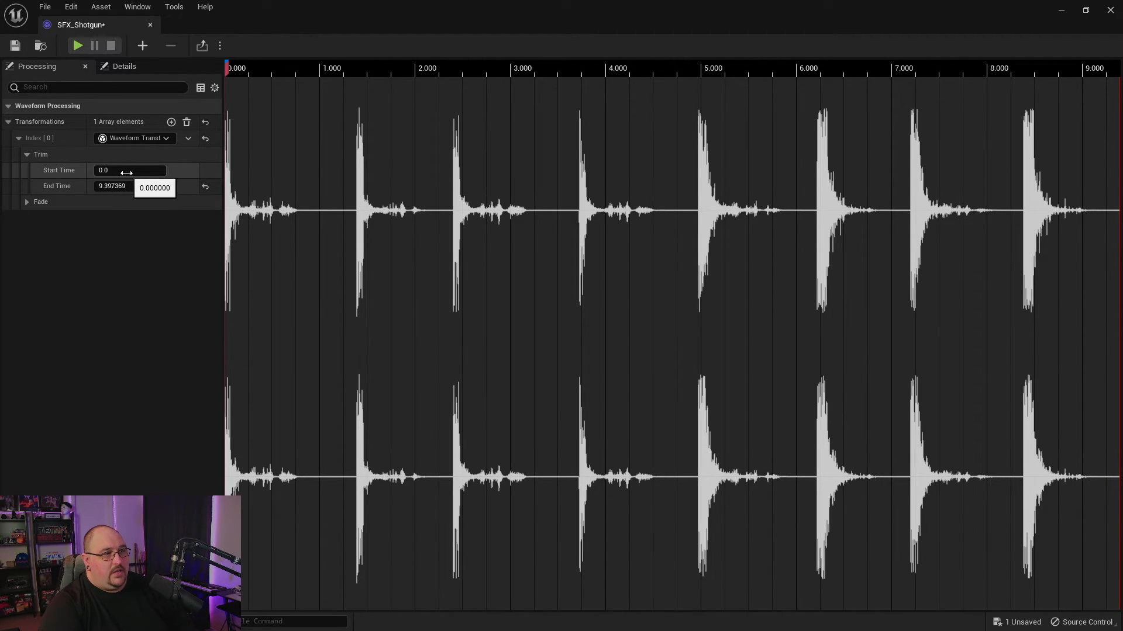
{"action": "type", "text": "1.091606"}
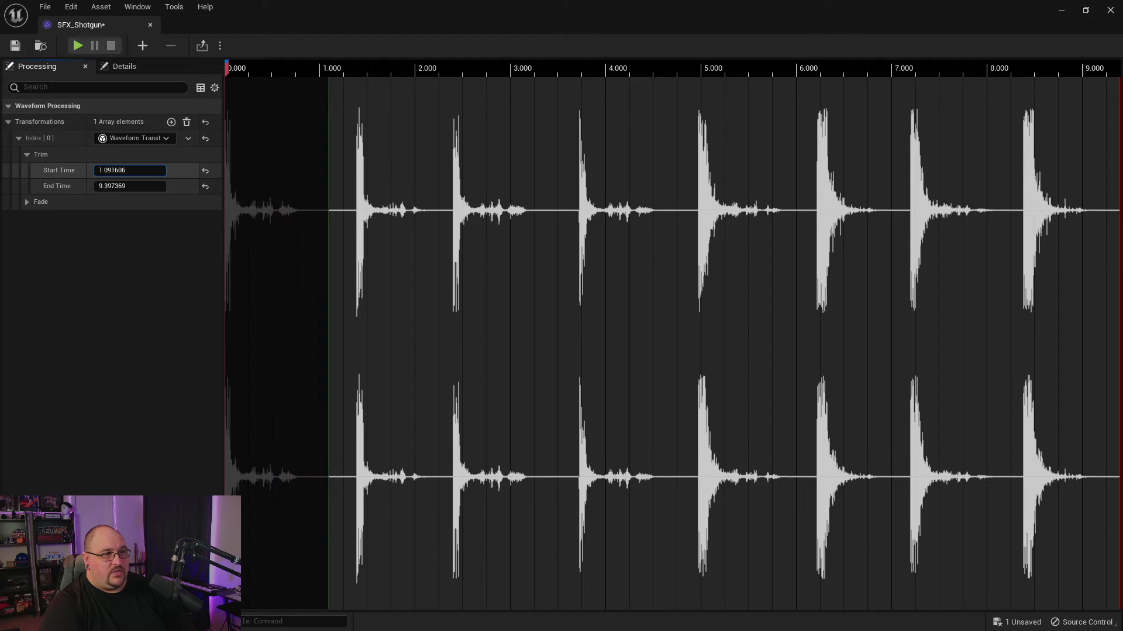
{"action": "type", "text": "2.327107"}
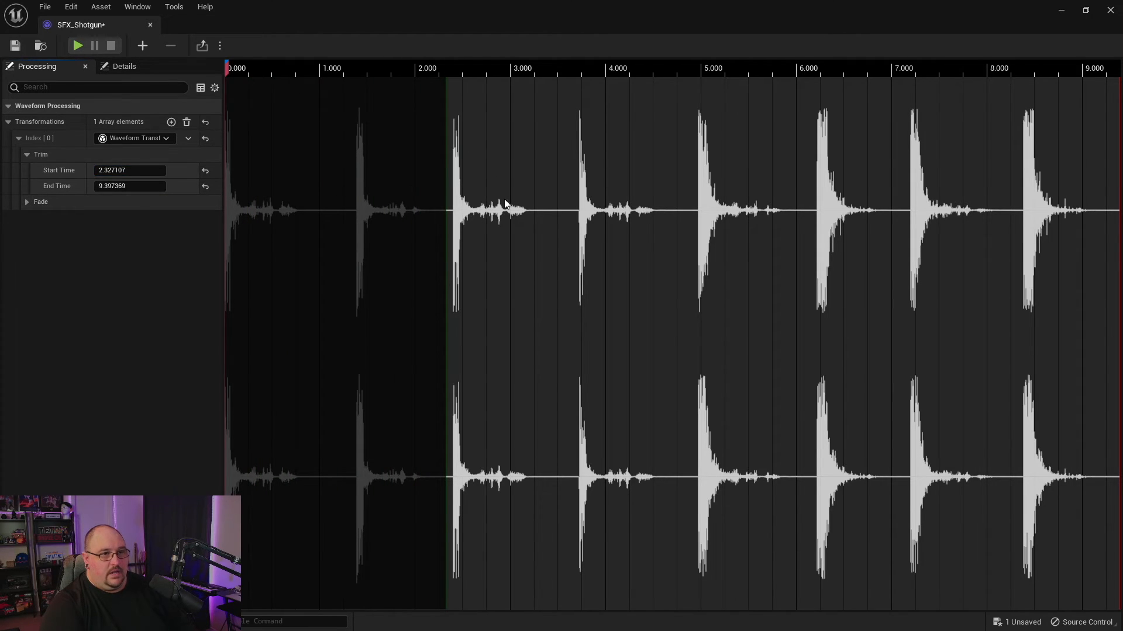
{"action": "left_click", "coordinate": [455, 68]}
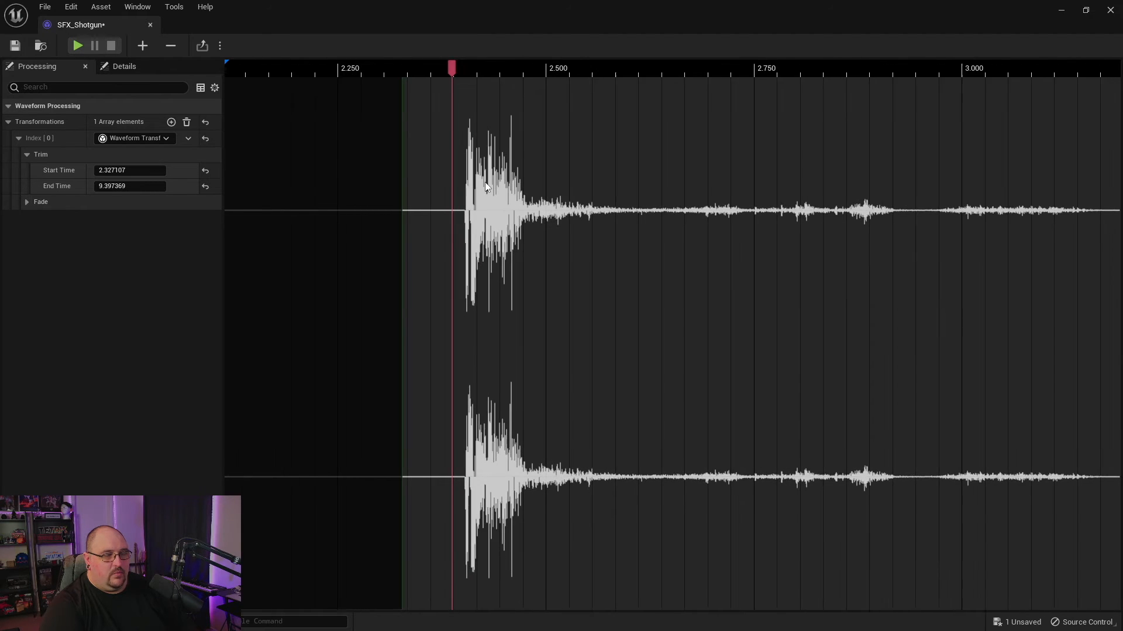
Zoom into the waveform and move the trim start to 2.401297 seconds.
{"action": "scroll", "scroll_direction": "up", "scroll_amount": 3}
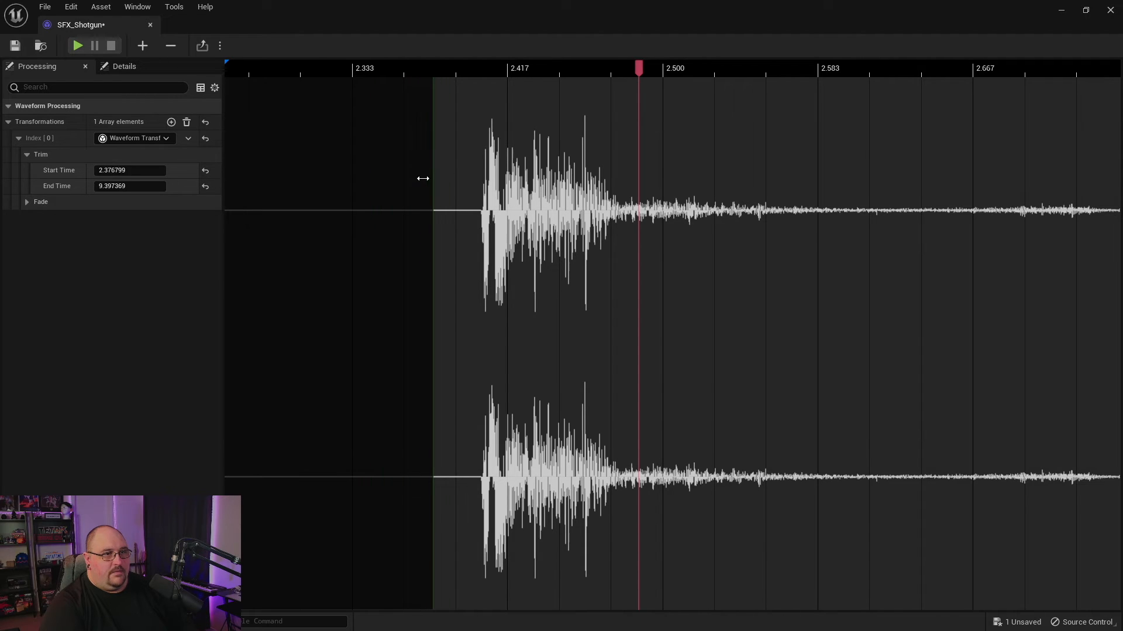
{"action": "left_click_drag", "start_coordinate": [432, 178], "coordinate": [478, 178]}
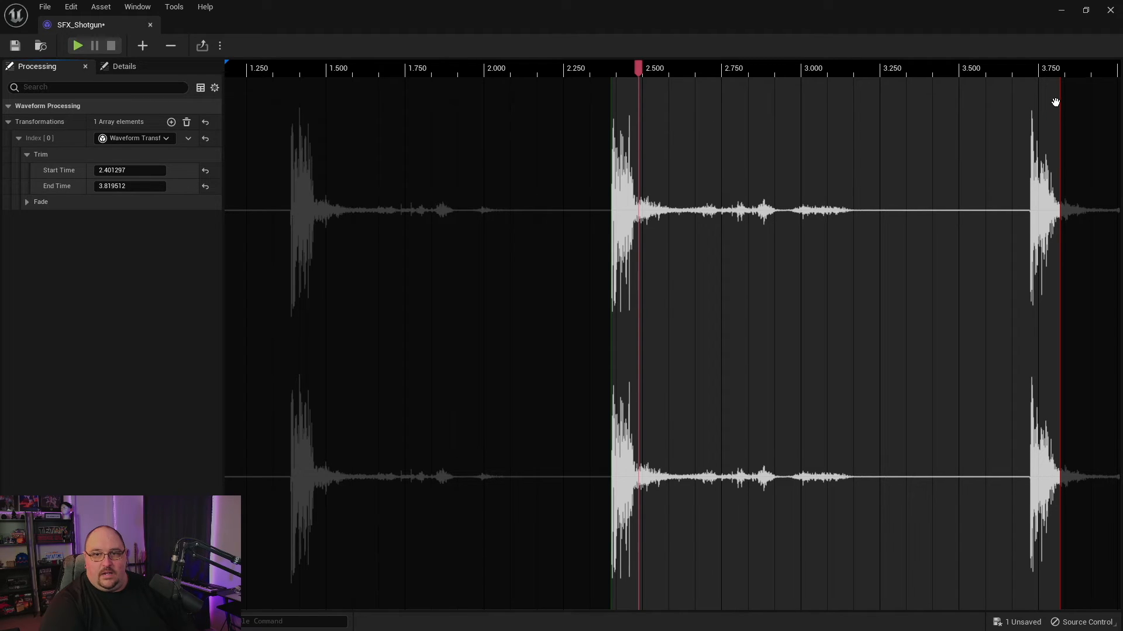
{"action": "mouse_move", "coordinate": [1058, 118]}
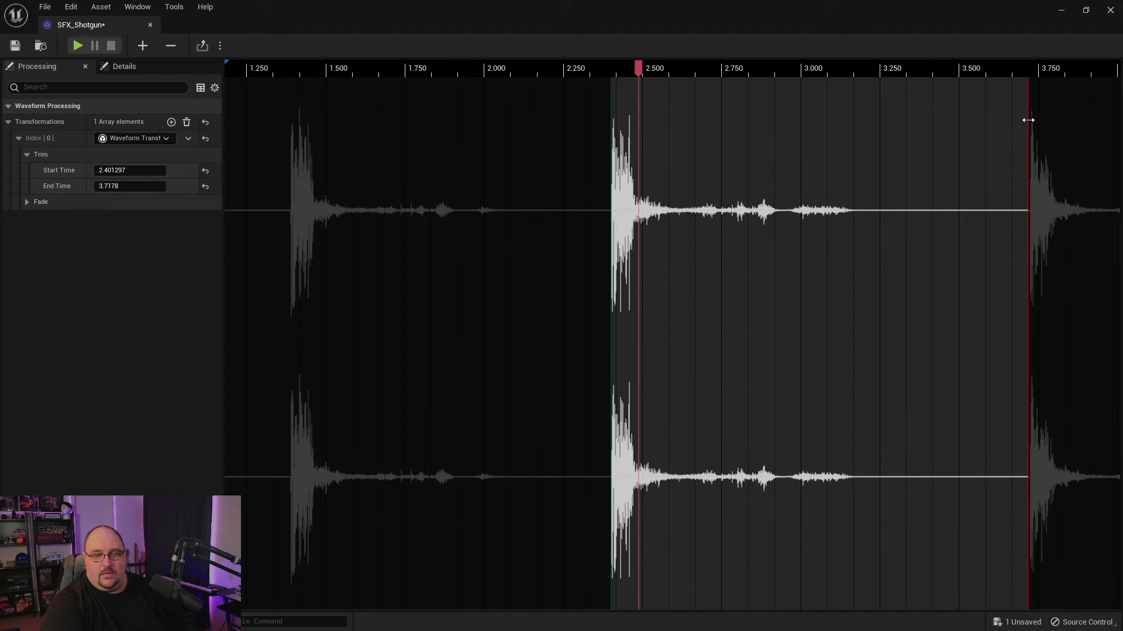
{"action": "mouse_move", "coordinate": [956, 181]}
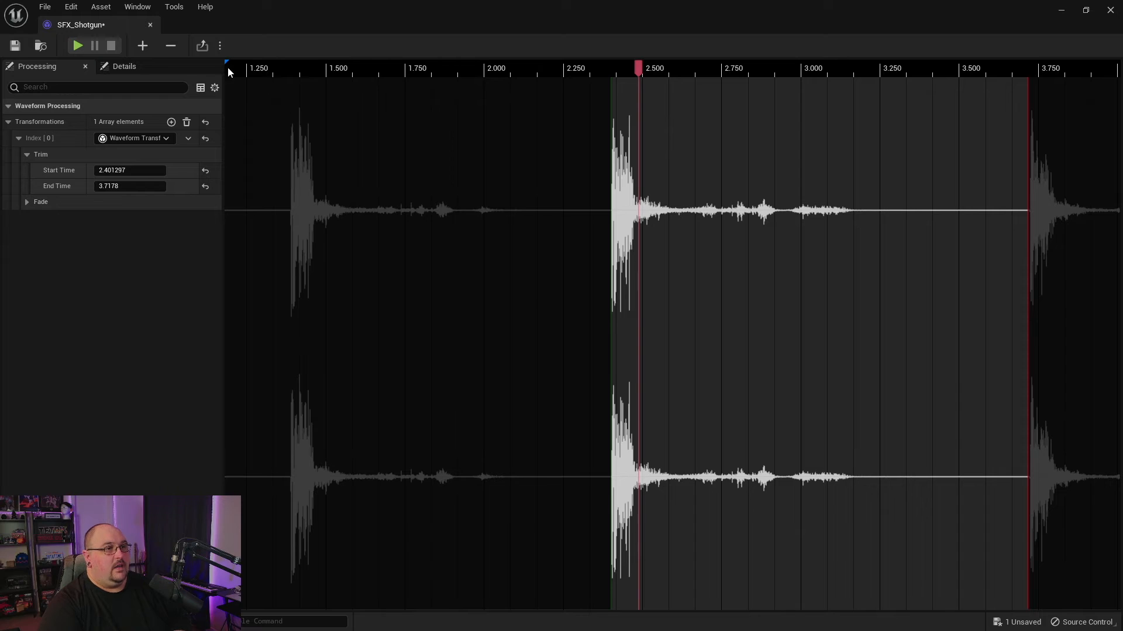
Export the edited sound, bringing up the save prompt for SFX_Shotgun_Edited.
{"action": "left_click", "coordinate": [203, 45]}
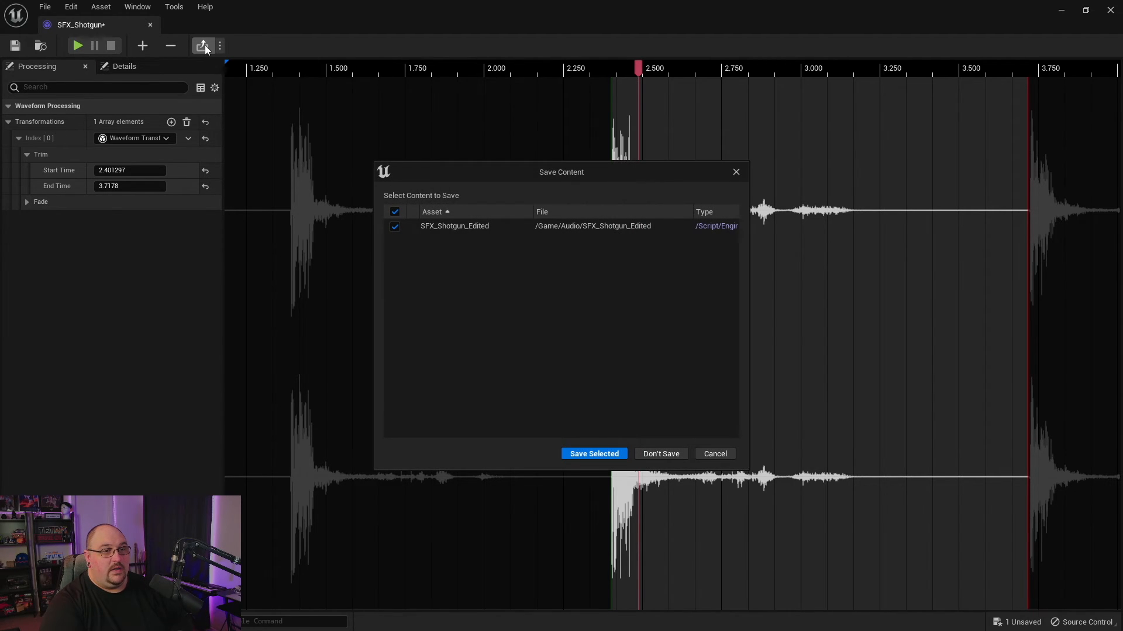
{"action": "mouse_move", "coordinate": [562, 229]}
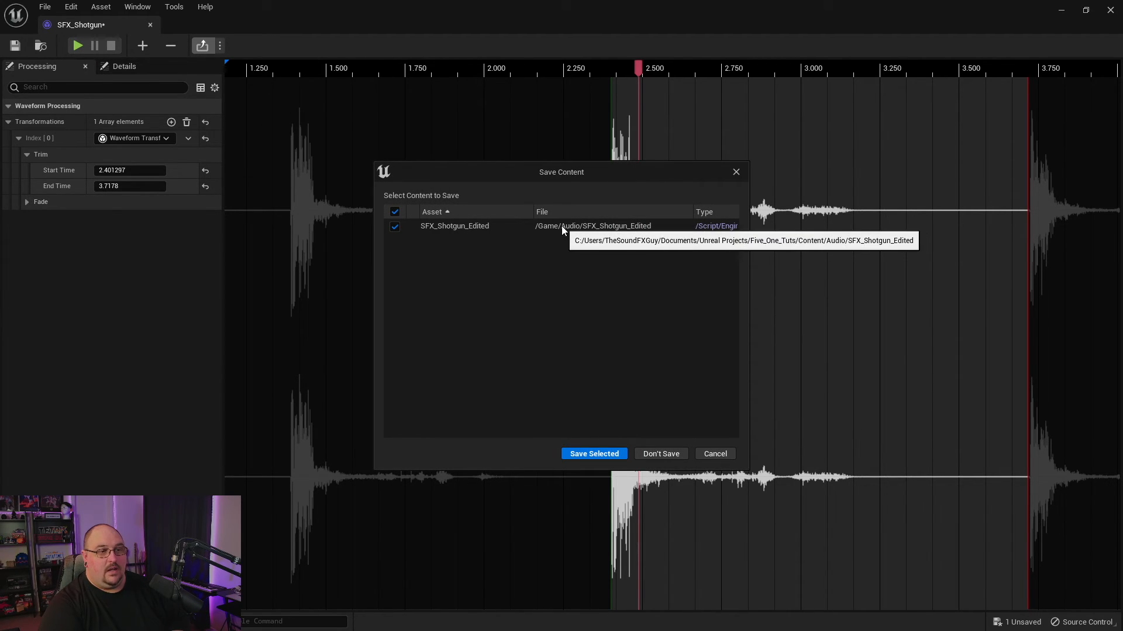
{"action": "mouse_move", "coordinate": [474, 233]}
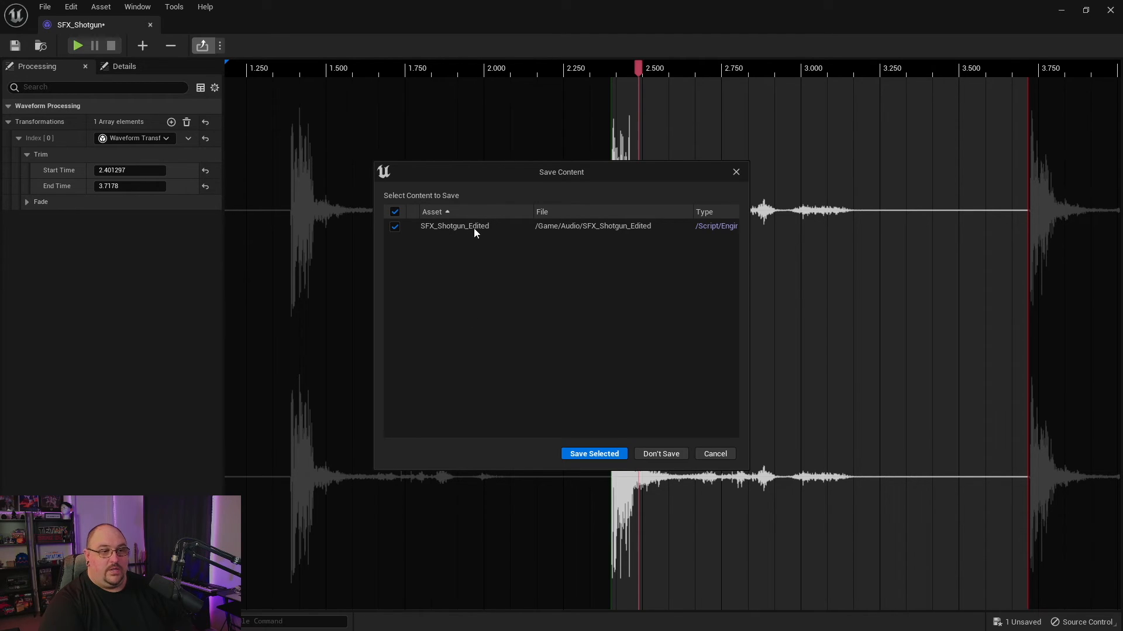
{"action": "mouse_move", "coordinate": [432, 236]}
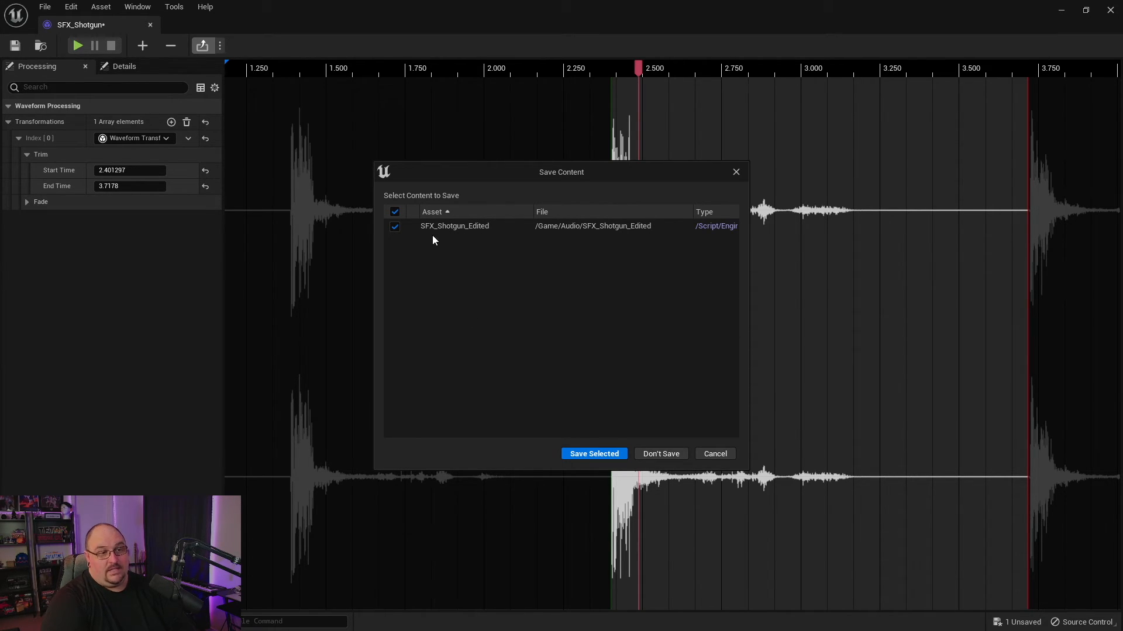
{"action": "mouse_move", "coordinate": [439, 239]}
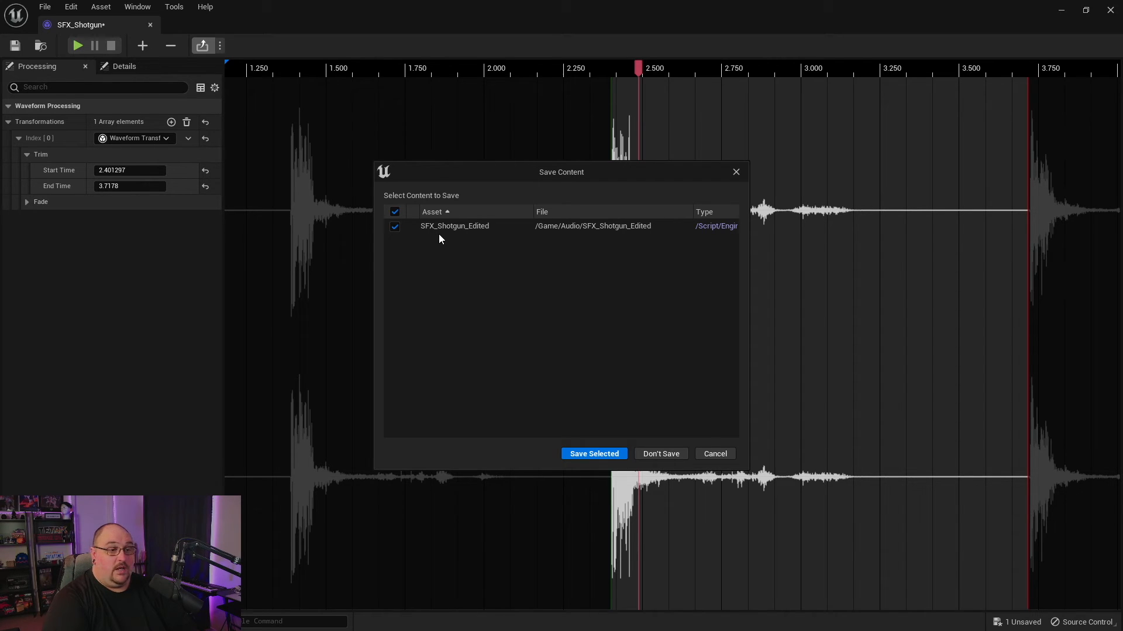
{"action": "mouse_move", "coordinate": [622, 241]}
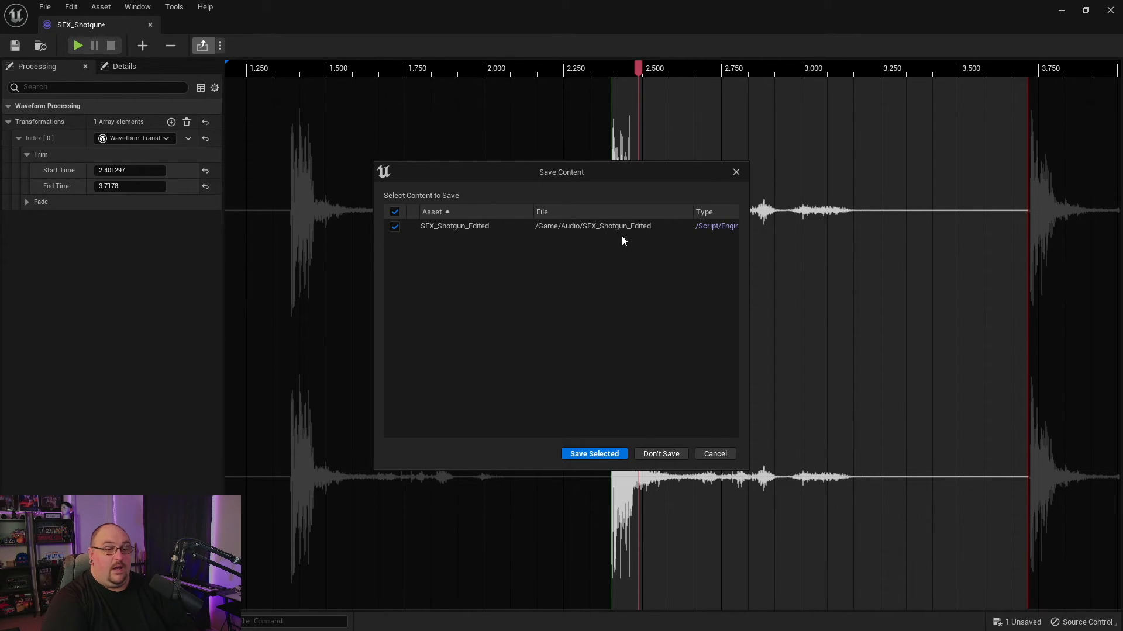
{"action": "mouse_move", "coordinate": [439, 240]}
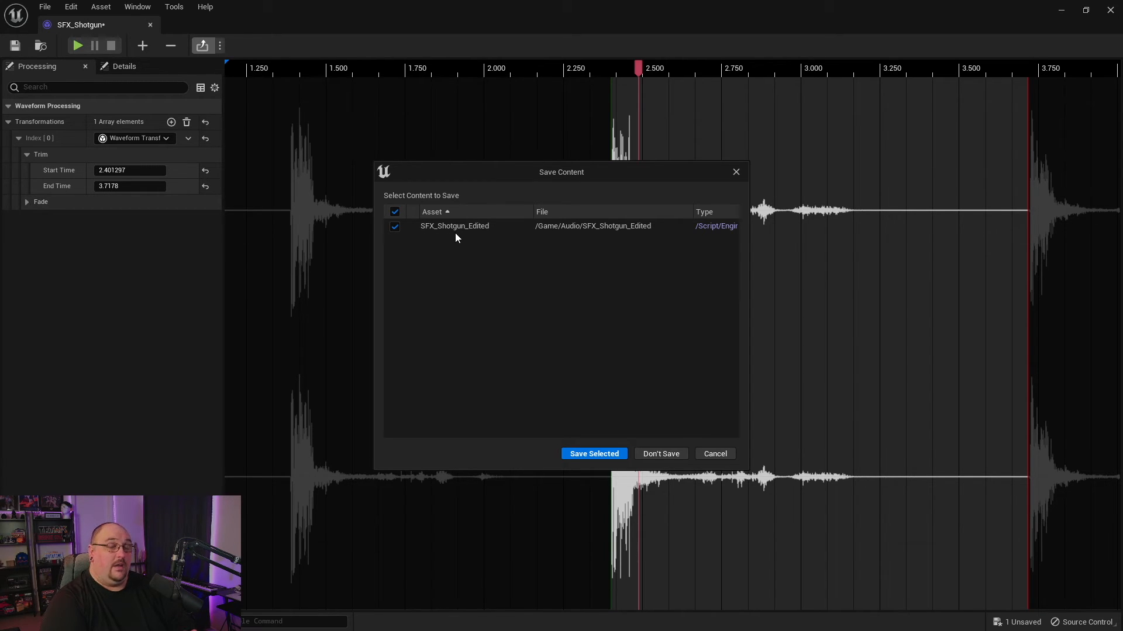
{"action": "mouse_move", "coordinate": [602, 353]}
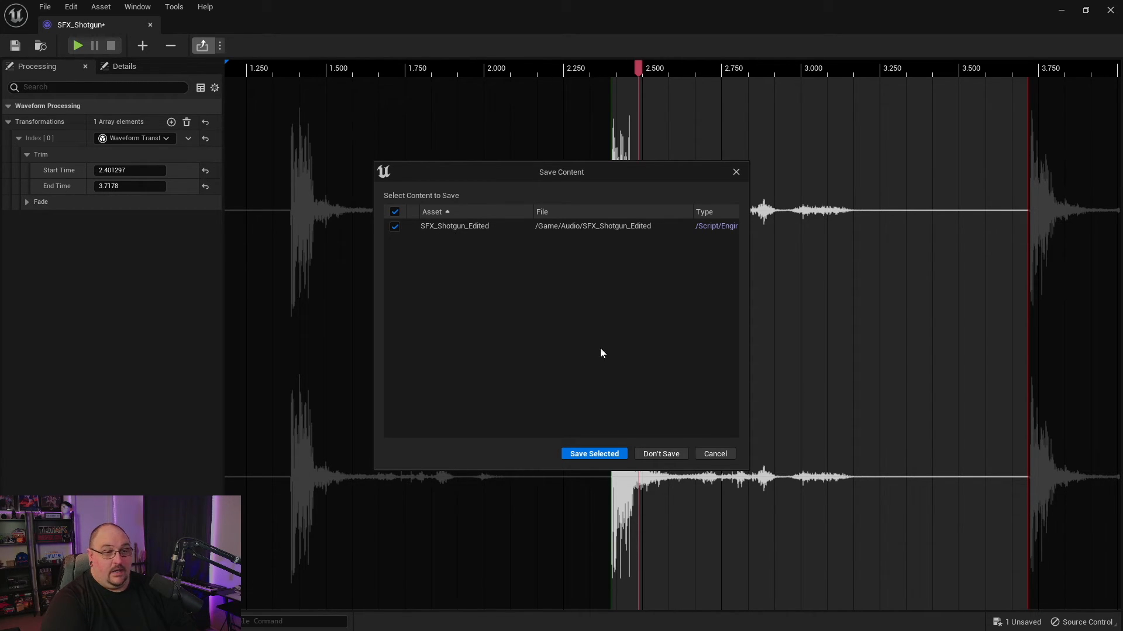
Save SFX_Shotgun_Edited into /Game/Audio with Save Selected.
{"action": "left_click", "coordinate": [593, 453]}
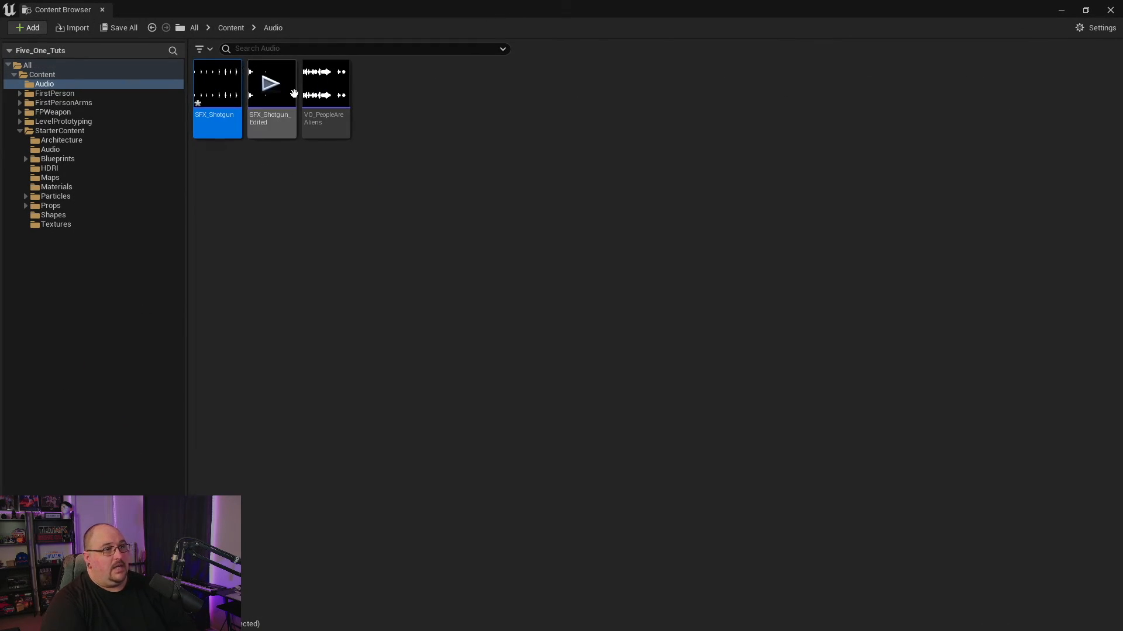
{"action": "mouse_move", "coordinate": [217, 127]}
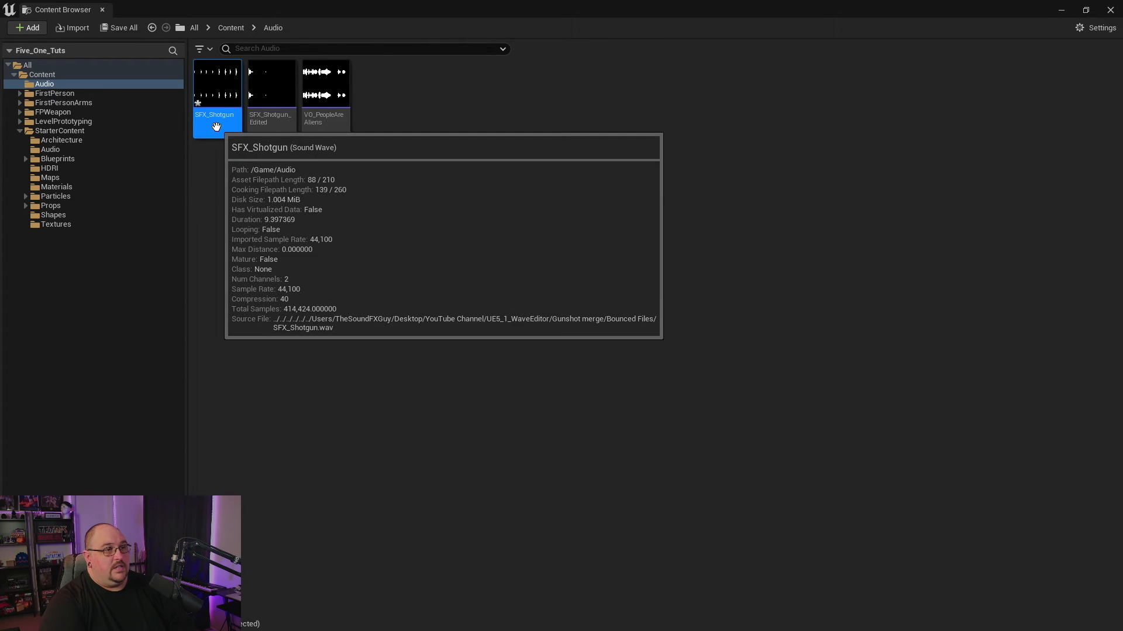
{"action": "mouse_move", "coordinate": [215, 83]}
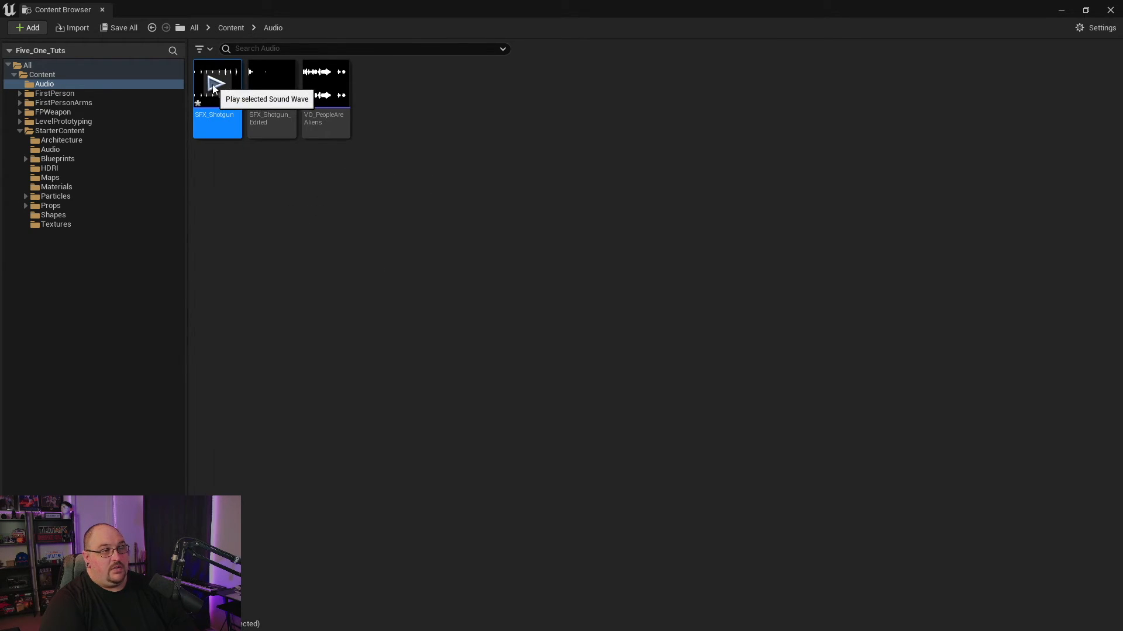
{"action": "mouse_move", "coordinate": [266, 81]}
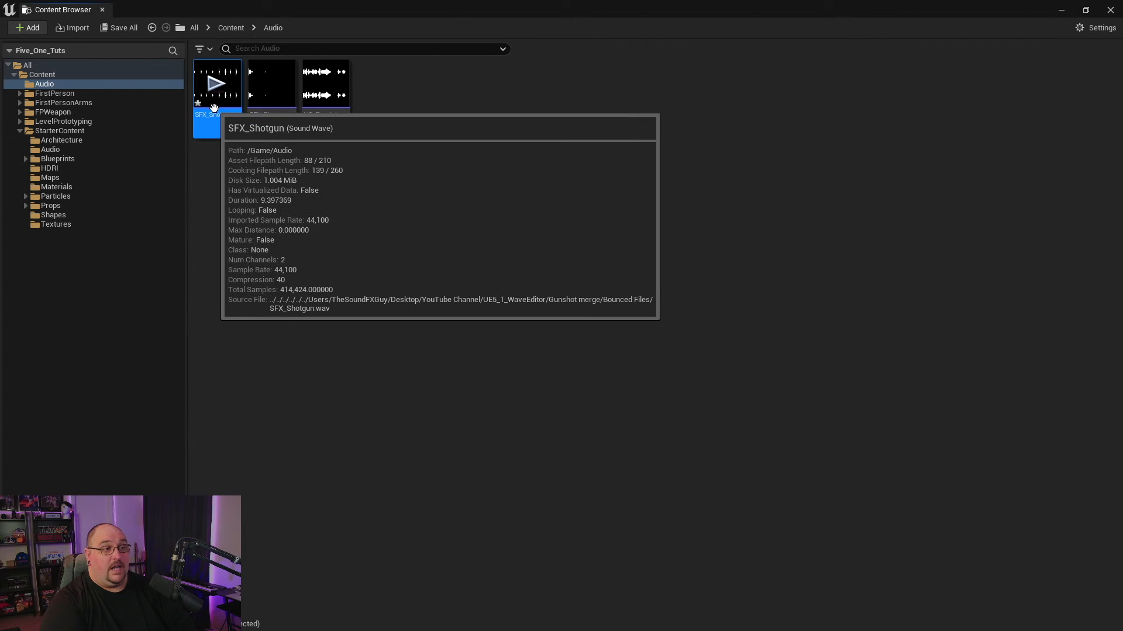
{"action": "mouse_move", "coordinate": [228, 99]}
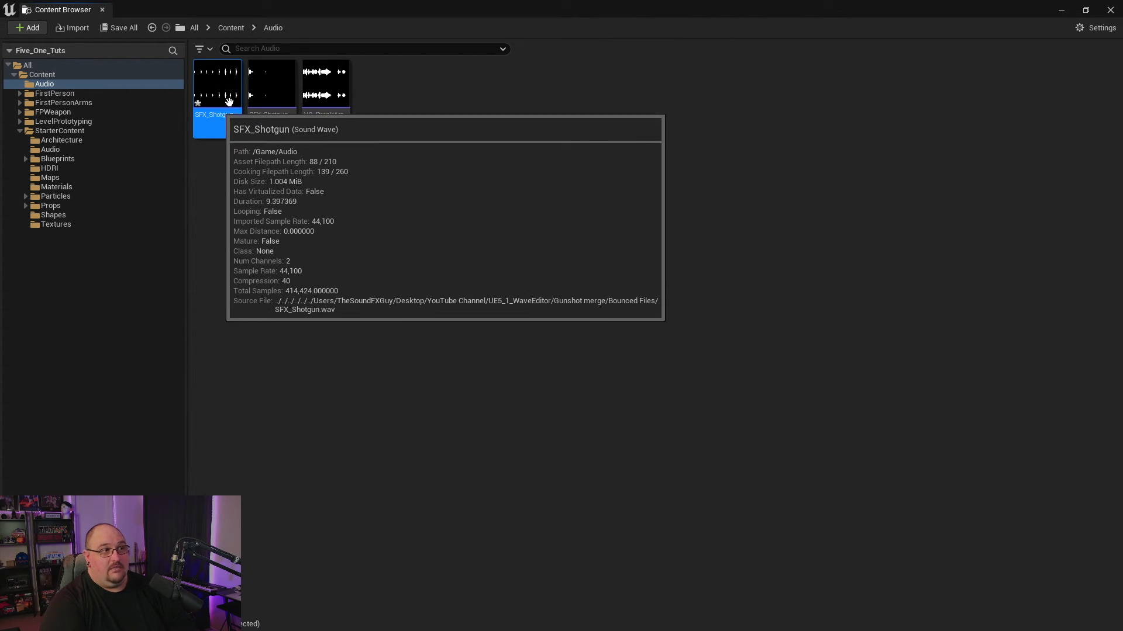
Open SFX_Shotgun, remove all its transformations, and save it with Ctrl+S.
{"action": "double_click", "coordinate": [216, 84]}
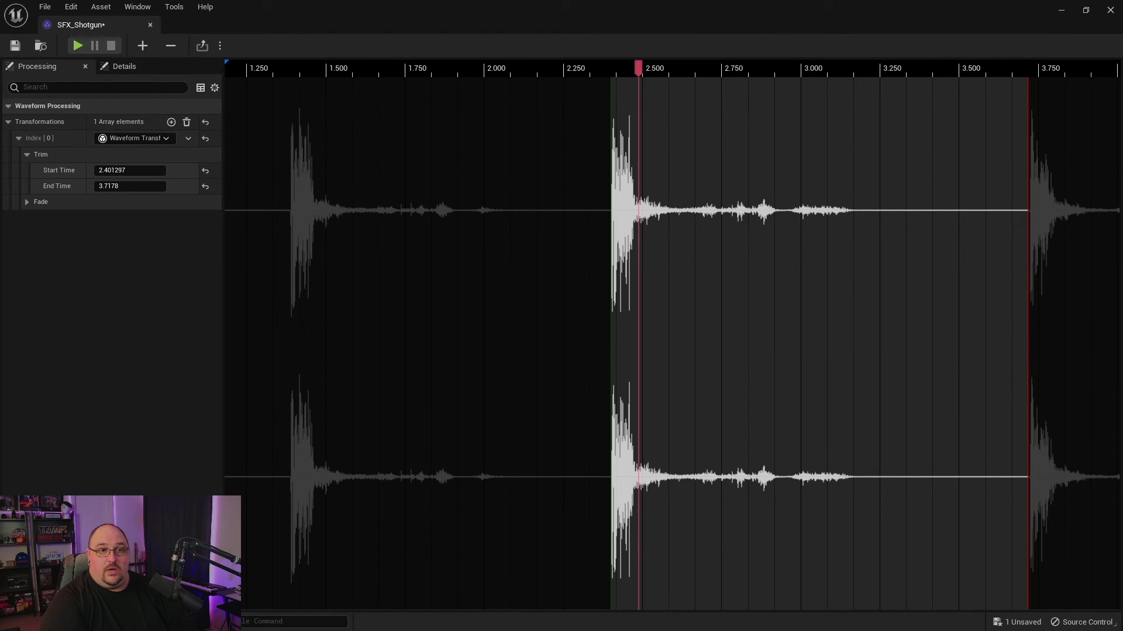
{"action": "mouse_move", "coordinate": [15, 46]}
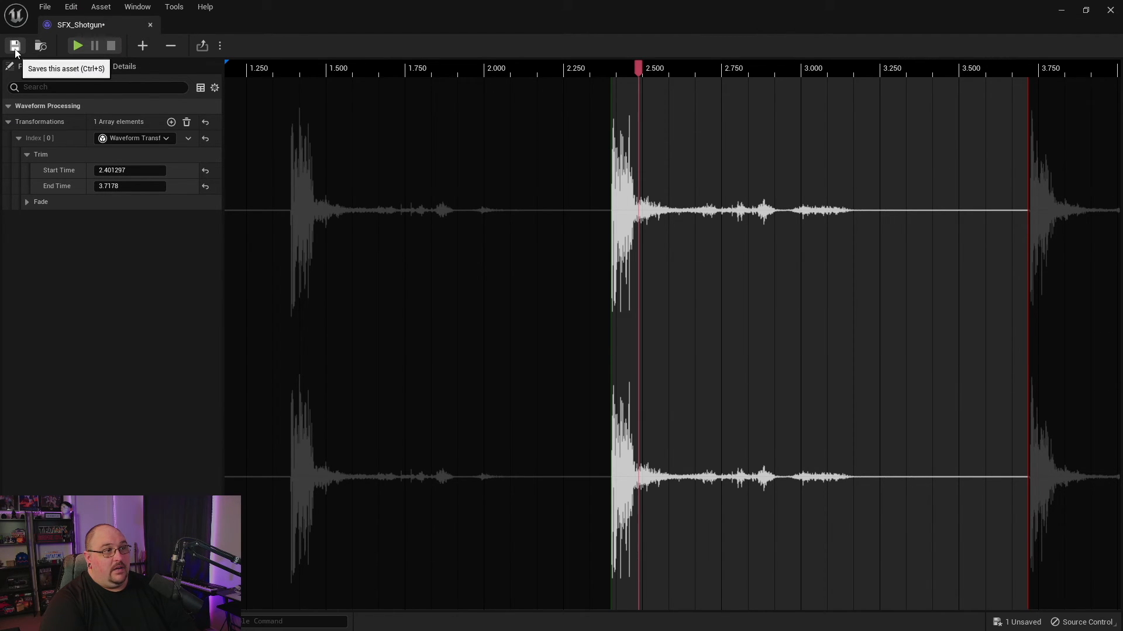
{"action": "mouse_move", "coordinate": [150, 25]}
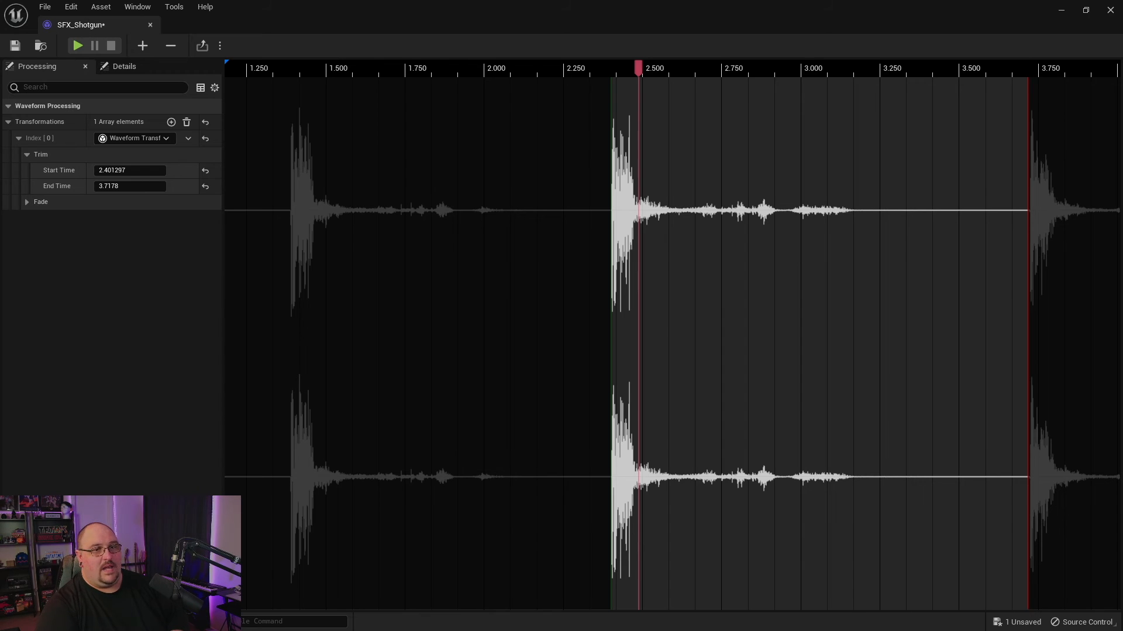
{"action": "left_click", "coordinate": [186, 121]}
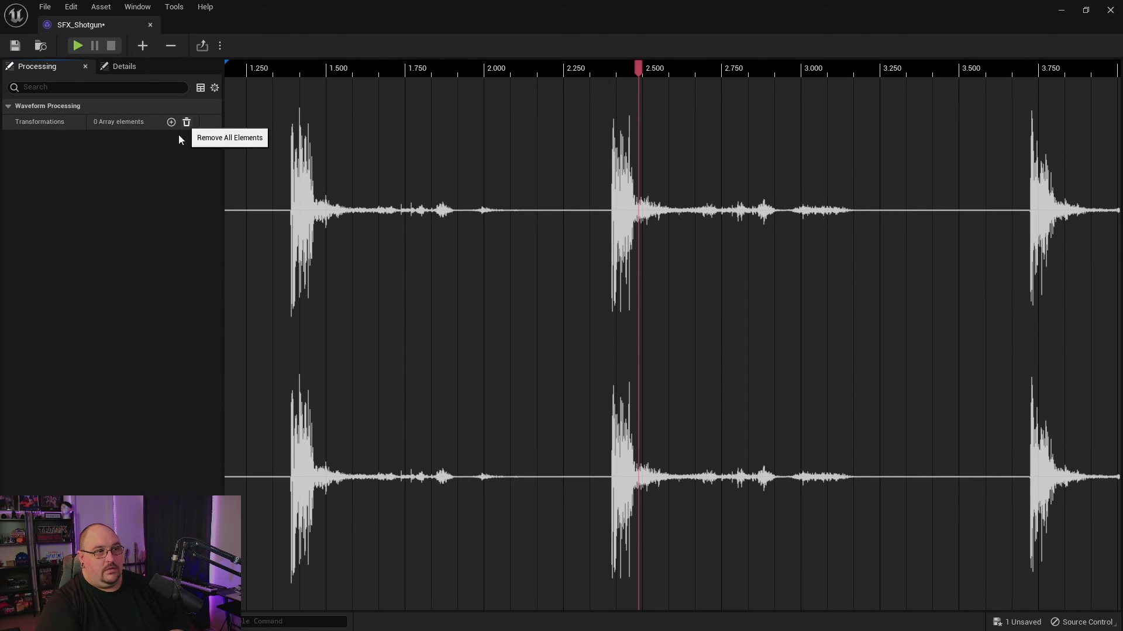
{"action": "mouse_move", "coordinate": [38, 66]}
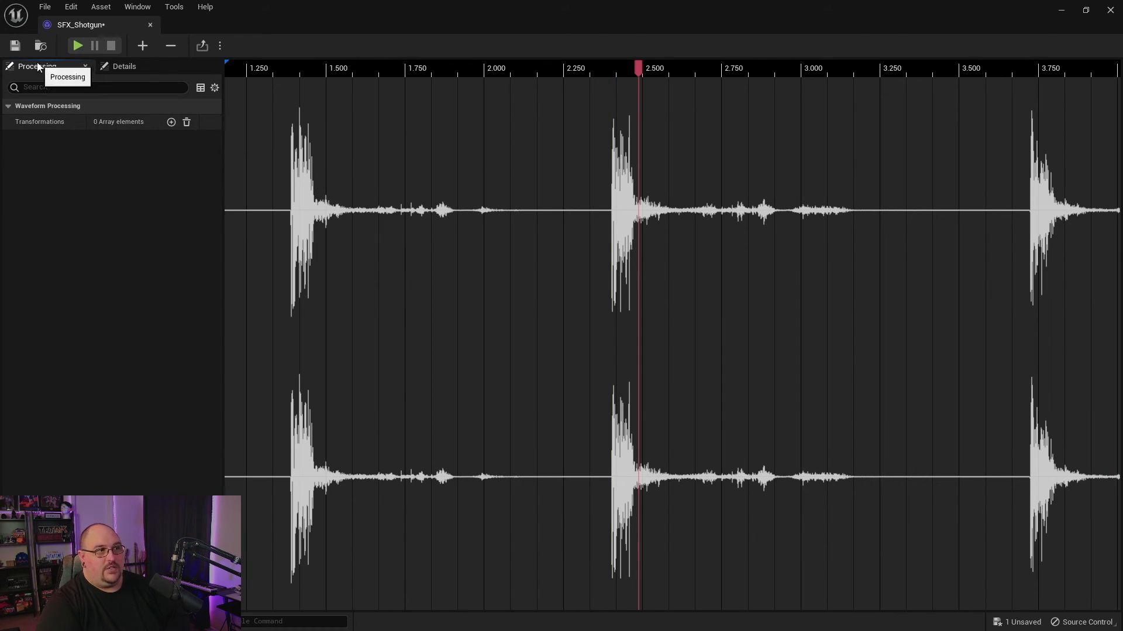
{"action": "mouse_move", "coordinate": [420, 202]}
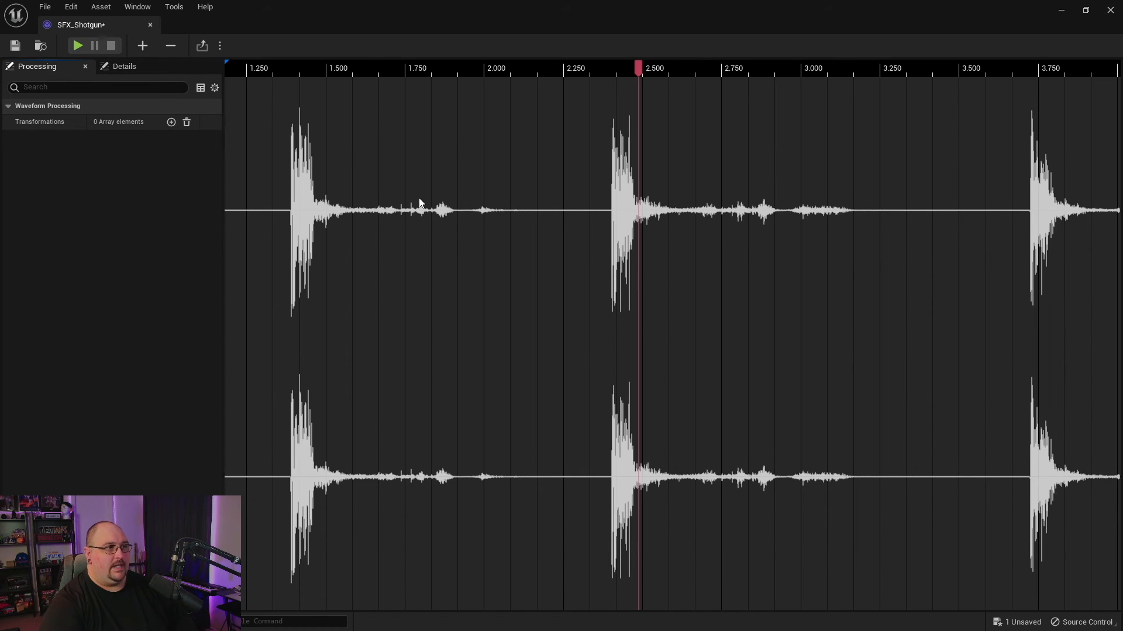
{"action": "key", "text": "ctrl+s"}
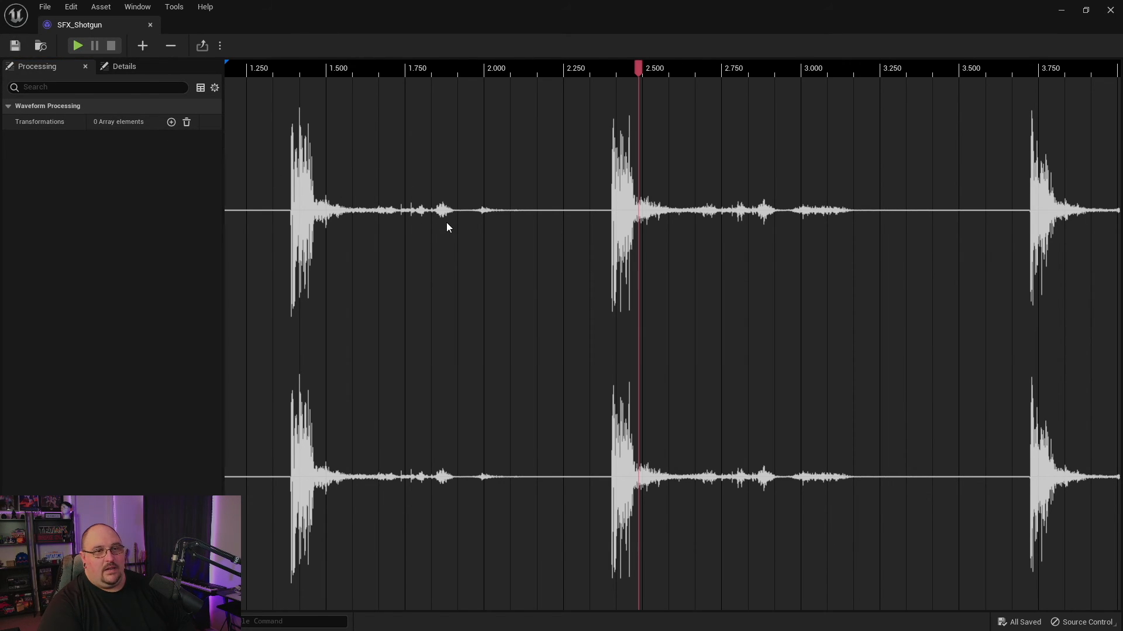
{"action": "mouse_move", "coordinate": [456, 223]}
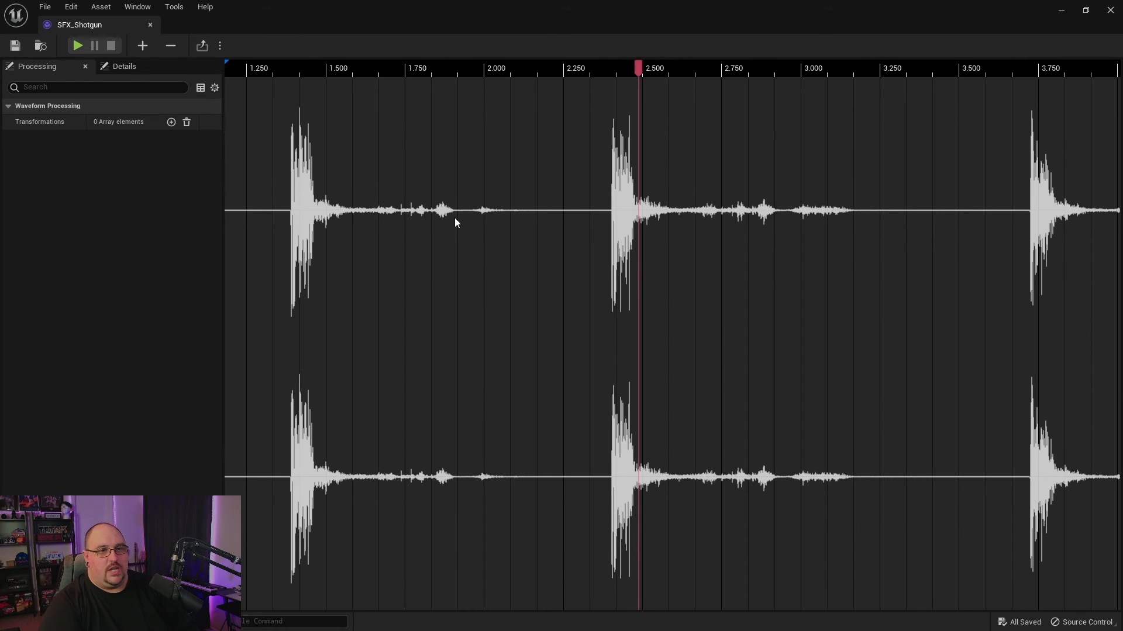
Reapply the 2.40–3.72 s trim and set Export Channel Format to Mono.
{"action": "left_click", "coordinate": [171, 122]}
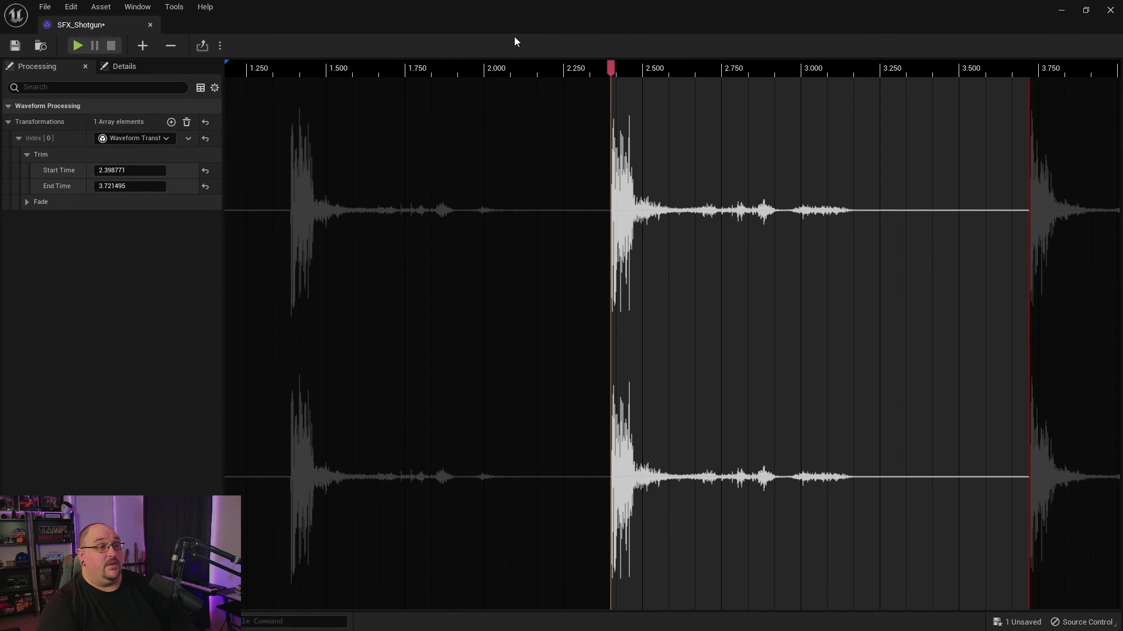
{"action": "mouse_move", "coordinate": [203, 45]}
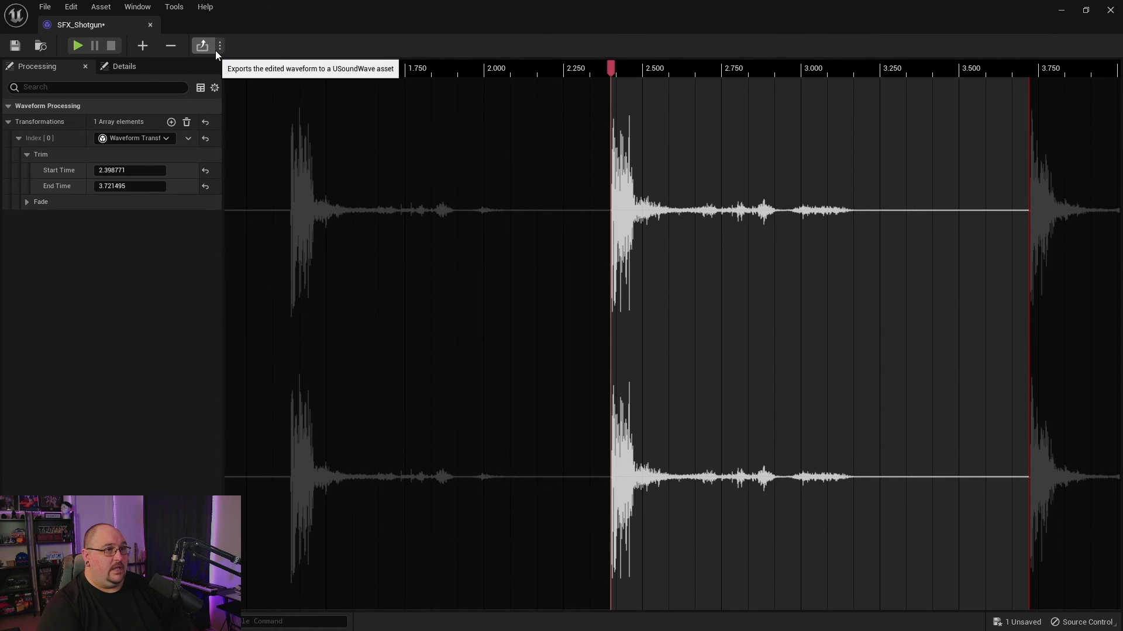
{"action": "mouse_move", "coordinate": [220, 45]}
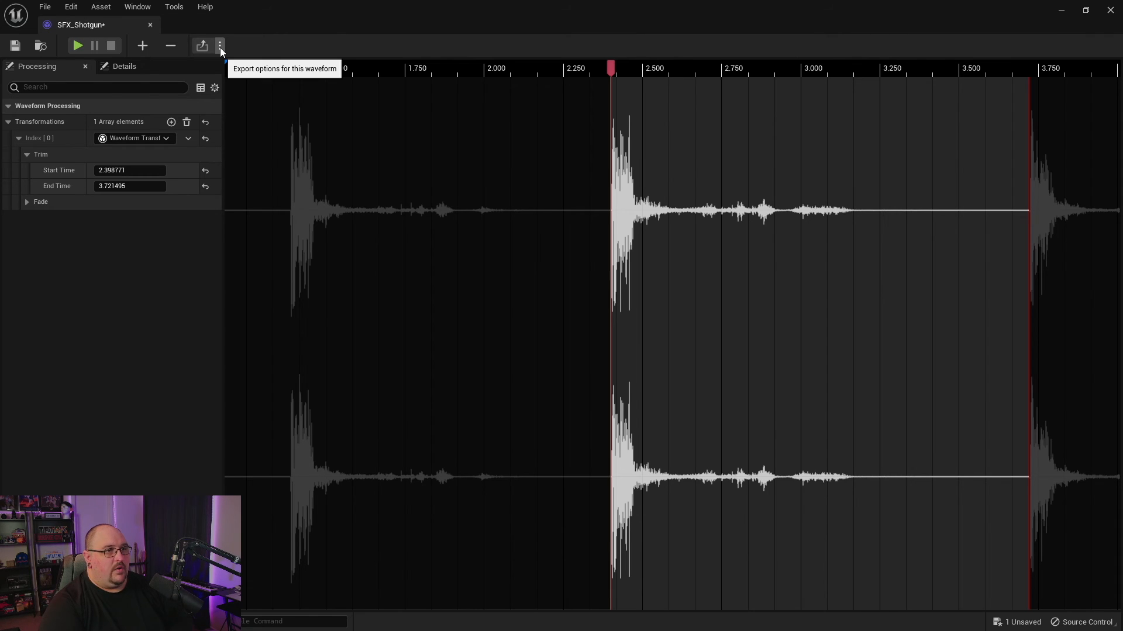
{"action": "left_click", "coordinate": [220, 46]}
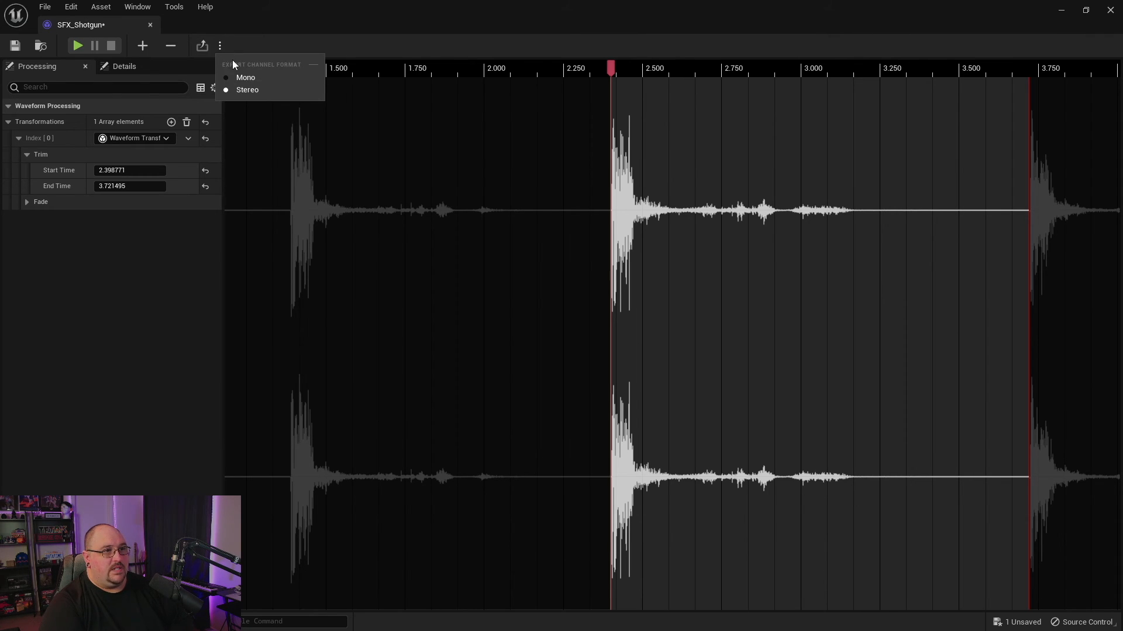
{"action": "mouse_move", "coordinate": [271, 70]}
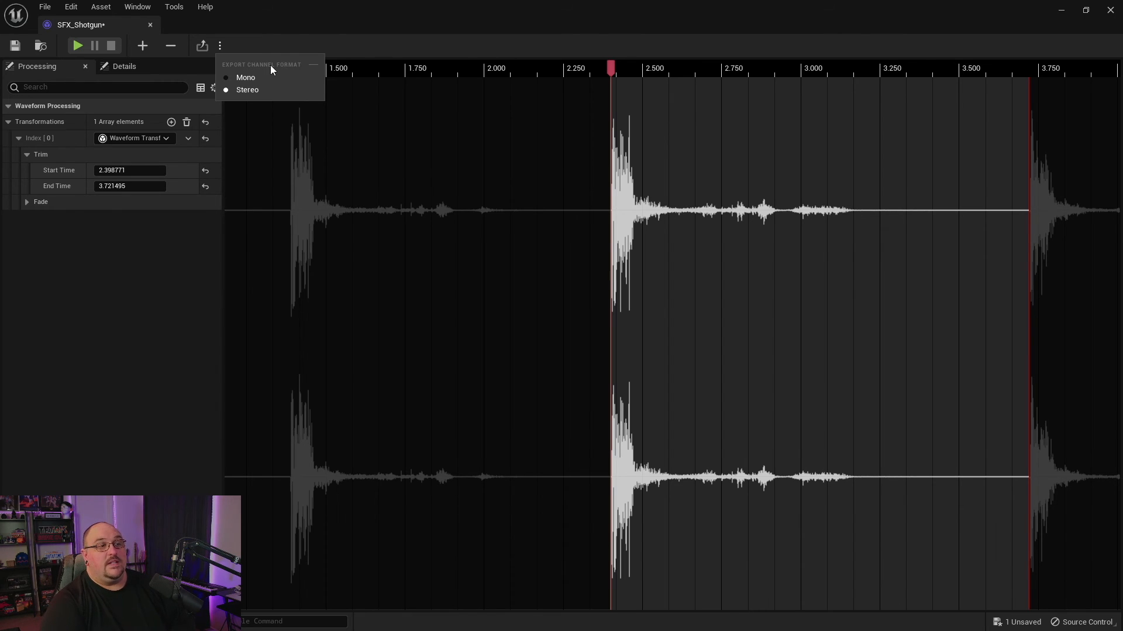
{"action": "mouse_move", "coordinate": [245, 77]}
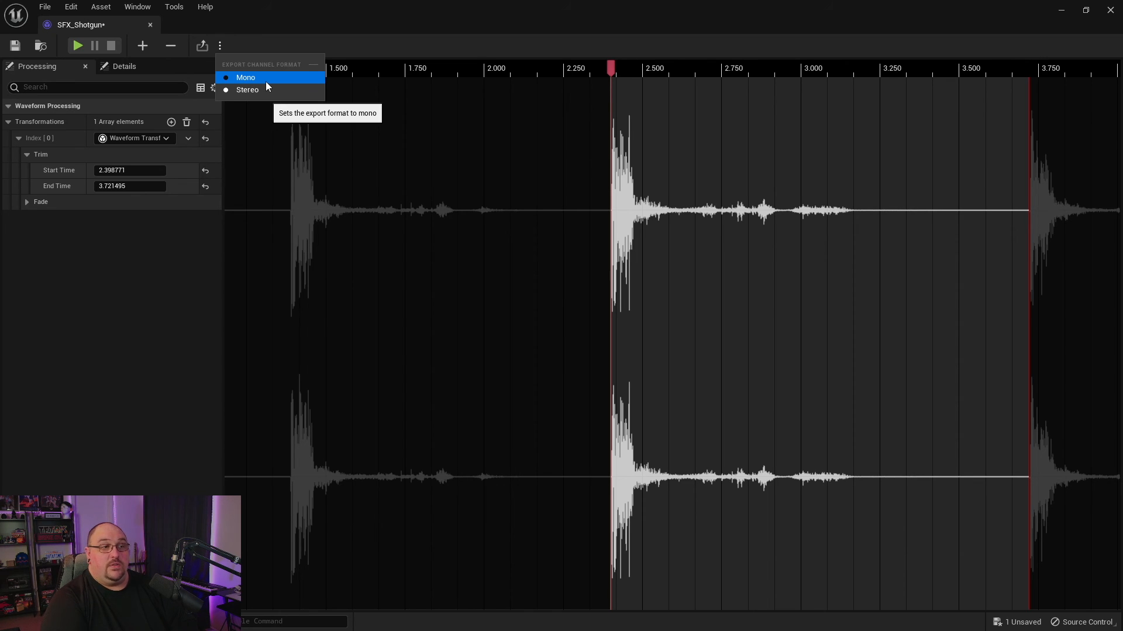
{"action": "left_click", "coordinate": [245, 77]}
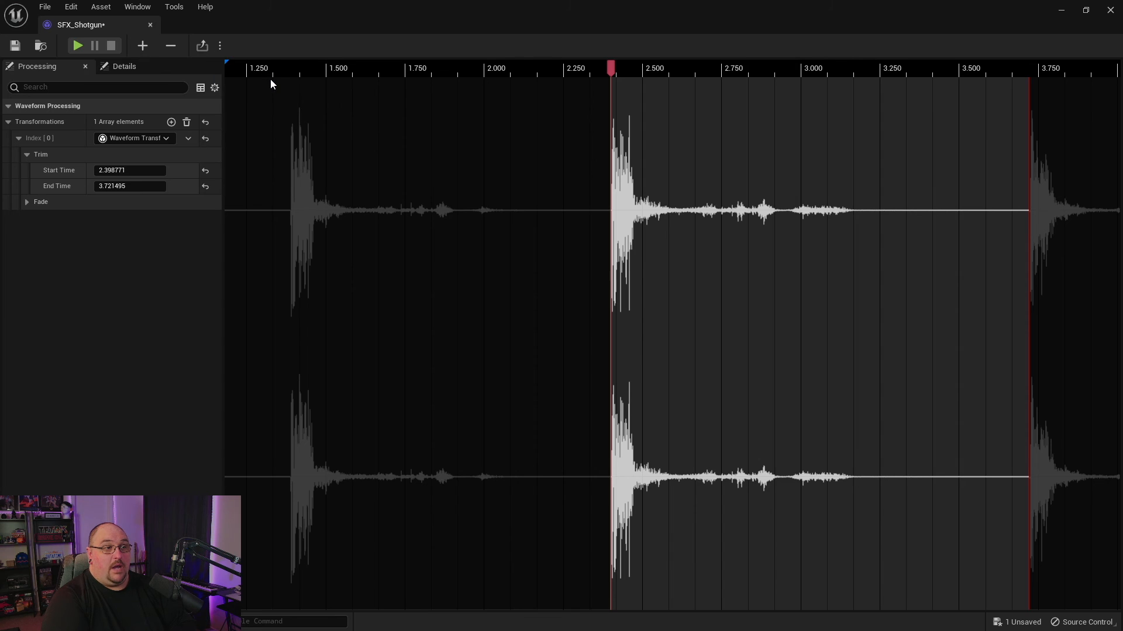
Export the trimmed gunshot and save the new mono SFX_Shotgun_Edited1 asset.
{"action": "left_click", "coordinate": [220, 45]}
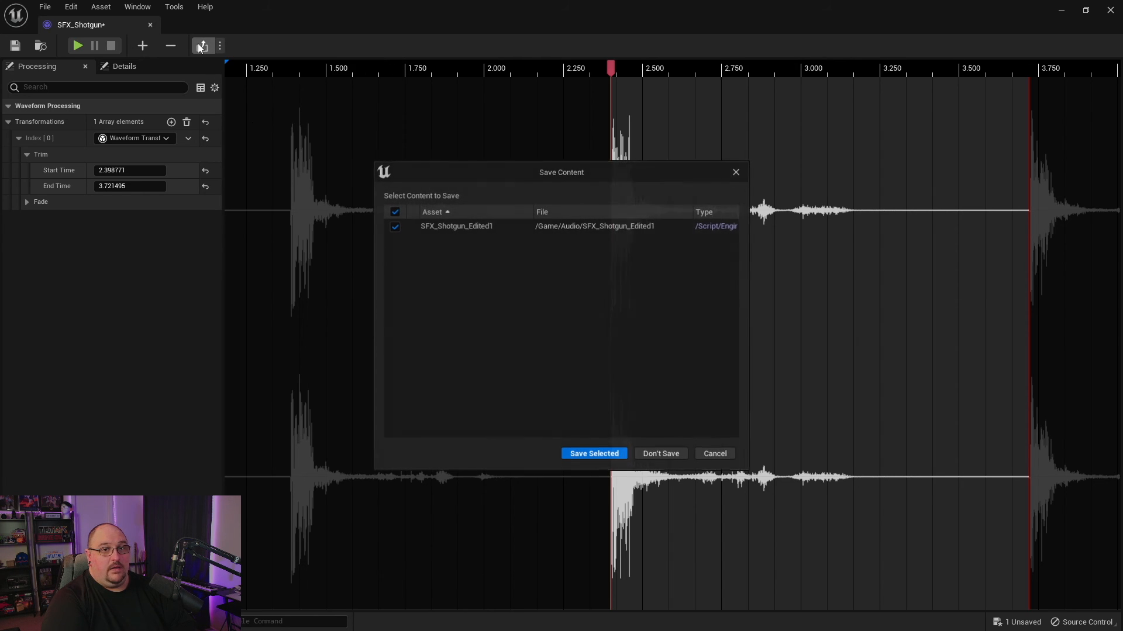
{"action": "left_click", "coordinate": [593, 453]}
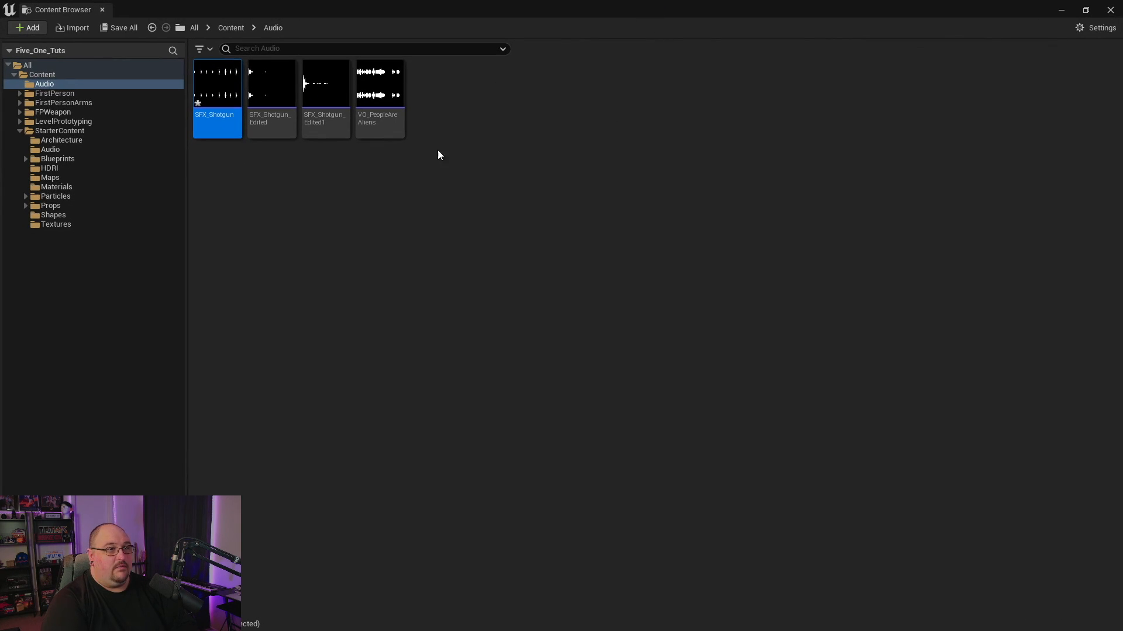
{"action": "mouse_move", "coordinate": [357, 164]}
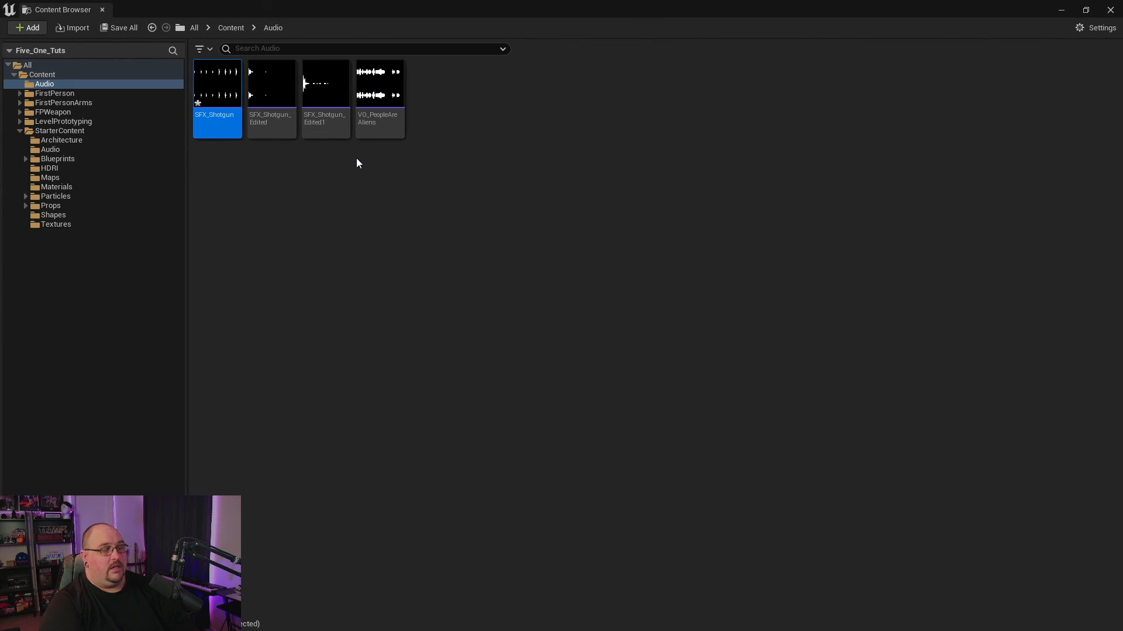
{"action": "mouse_move", "coordinate": [271, 84]}
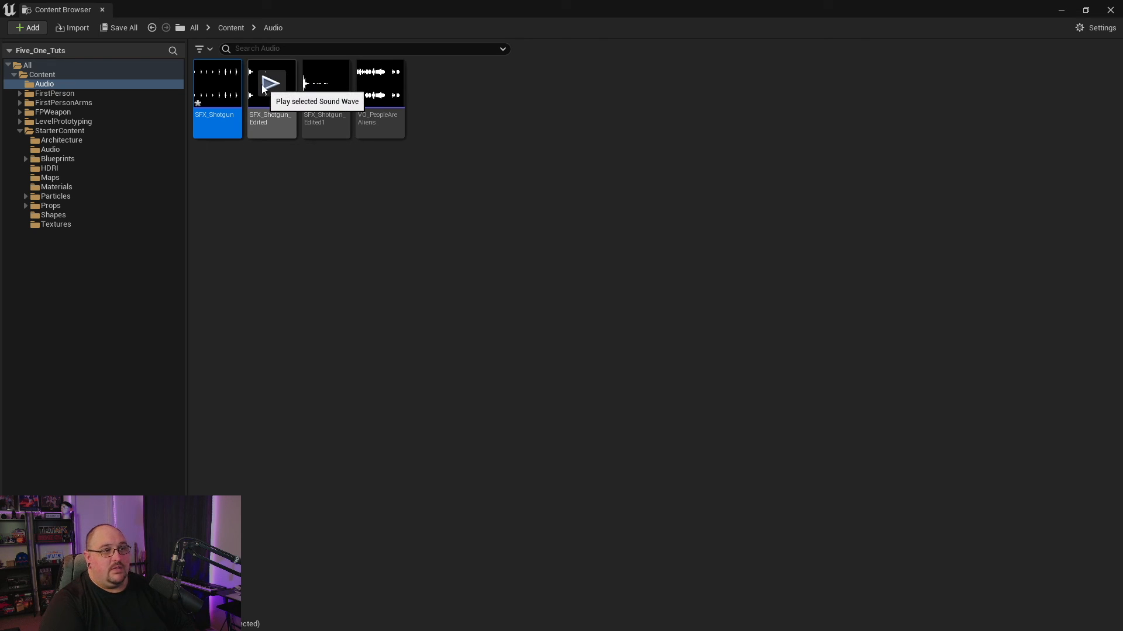
{"action": "mouse_move", "coordinate": [271, 83]}
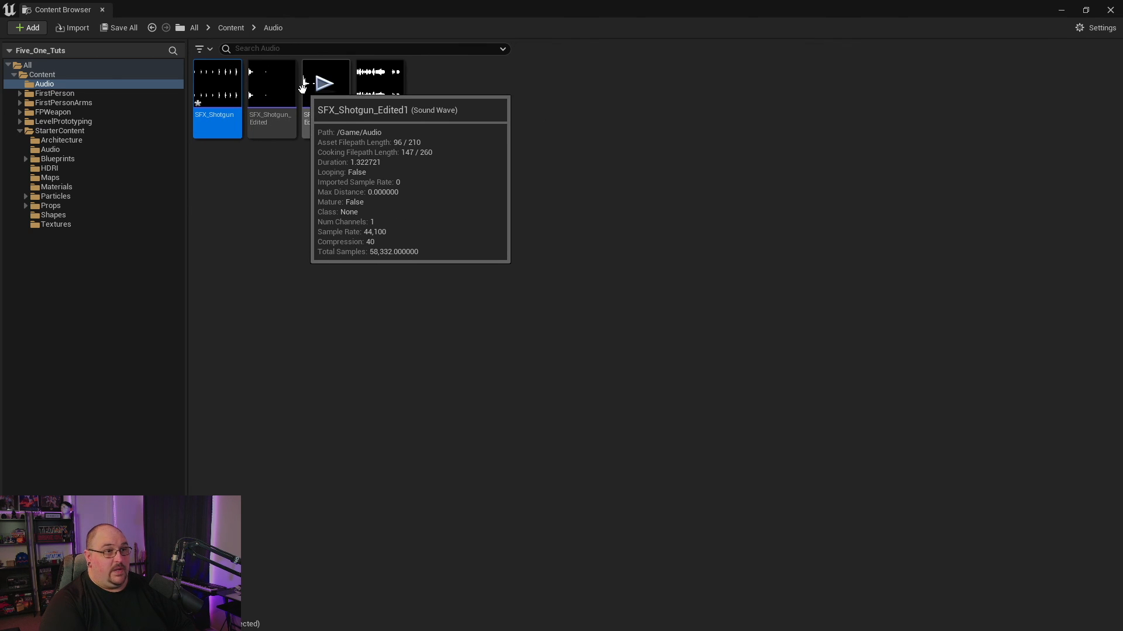
{"action": "mouse_move", "coordinate": [349, 121]}
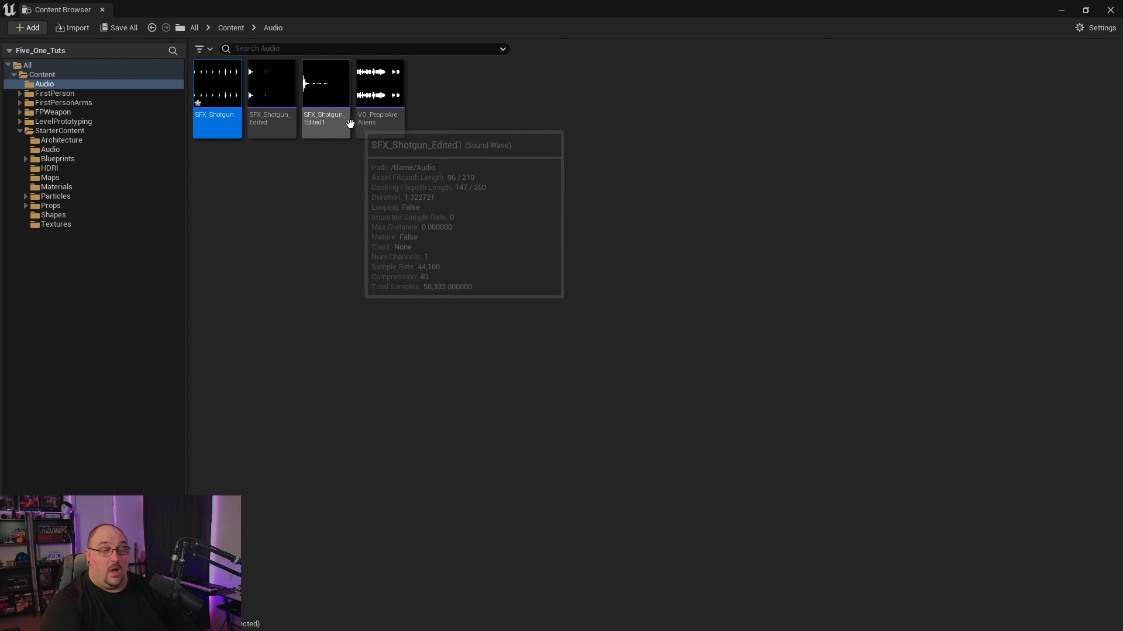
{"action": "mouse_move", "coordinate": [337, 117]}
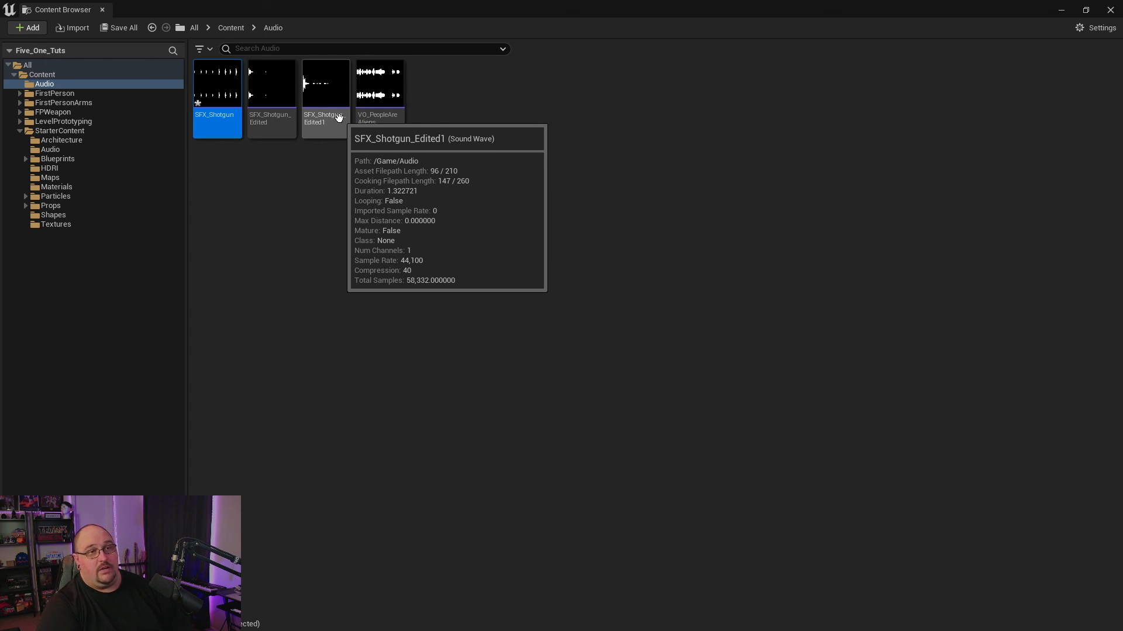